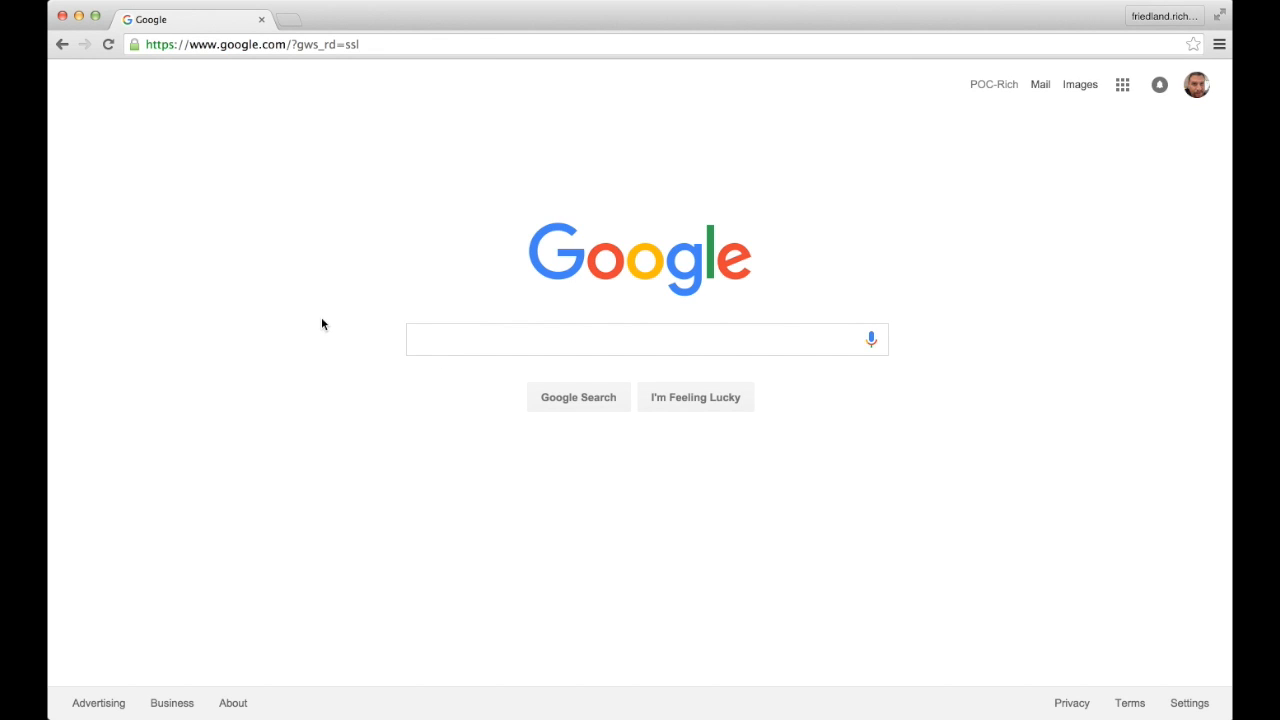
pyautogui.write('https://goo.gl/9voN23')
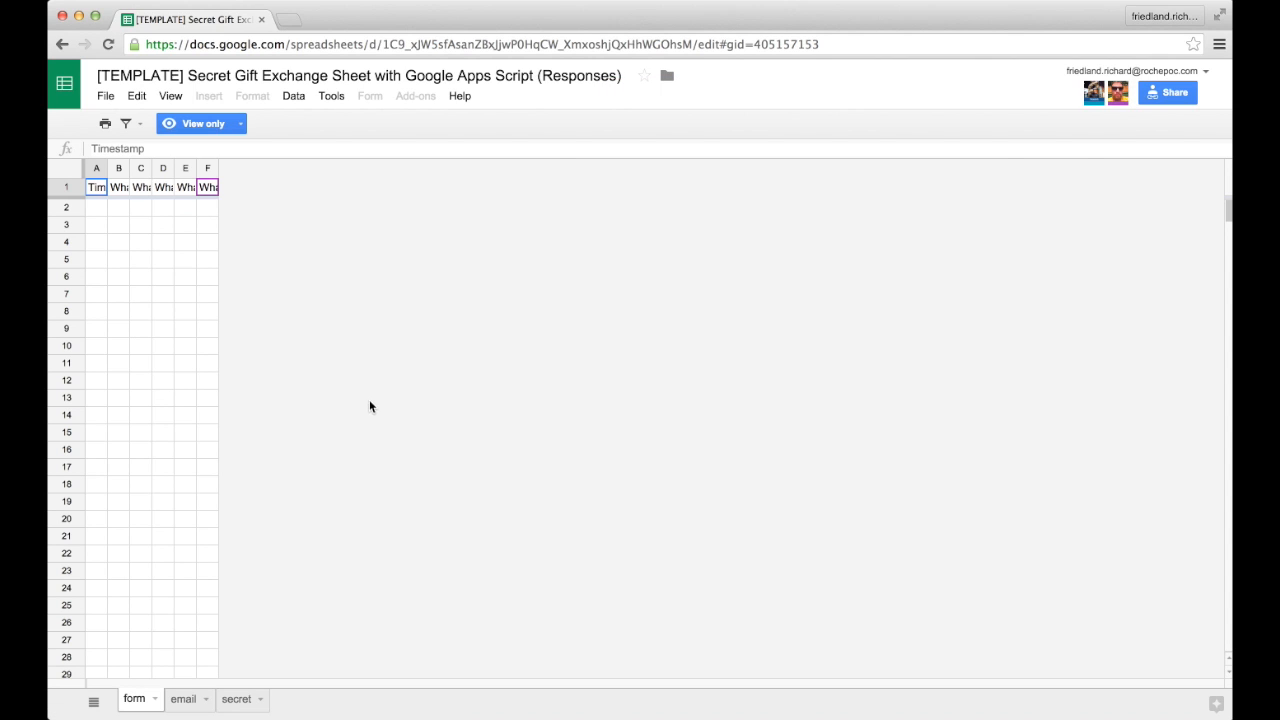
# Save a copy named 'My Secret Gift Exchange Sheet with Google Apps Script (Responses)'.
pyautogui.click(105, 95)
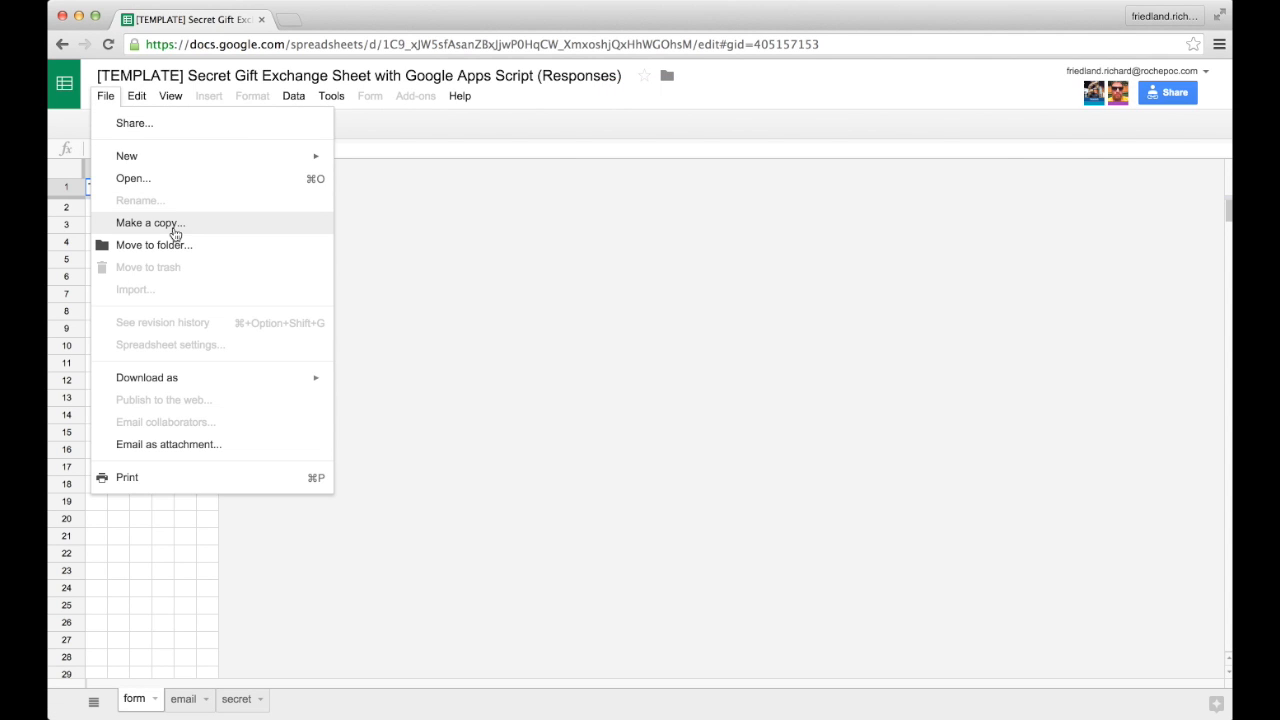
pyautogui.moveTo(205, 234)
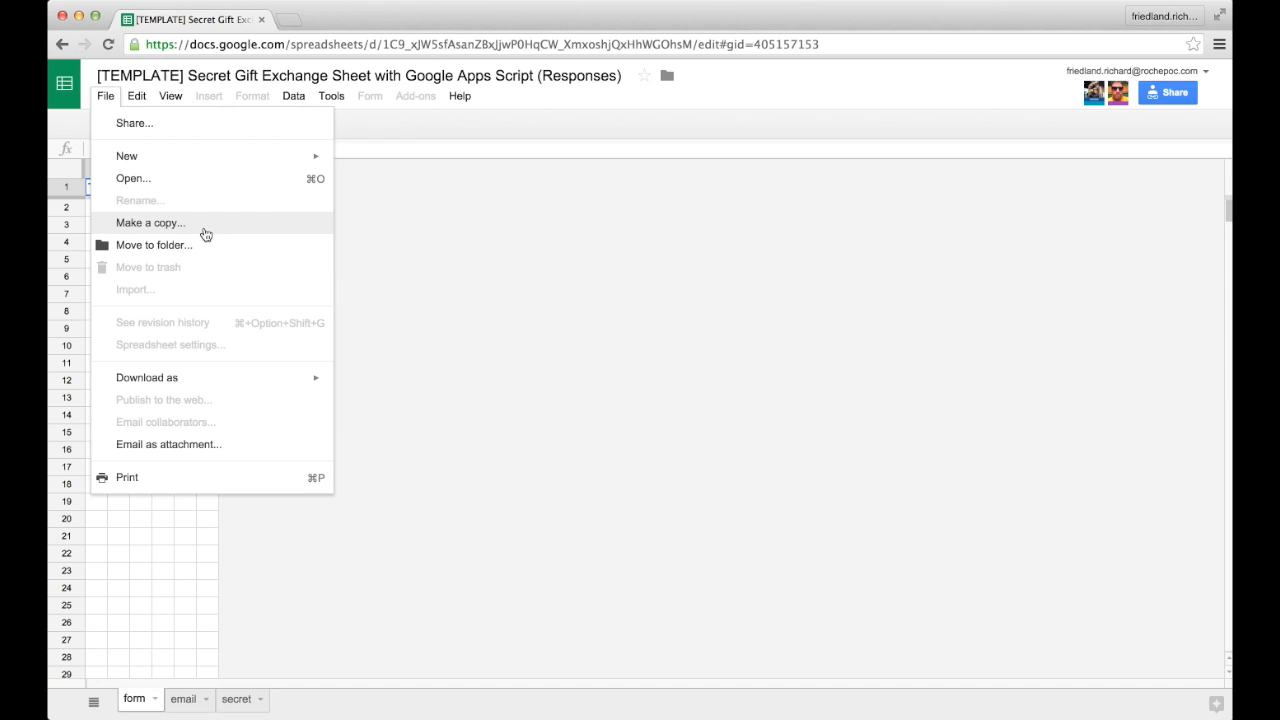
pyautogui.click(150, 222)
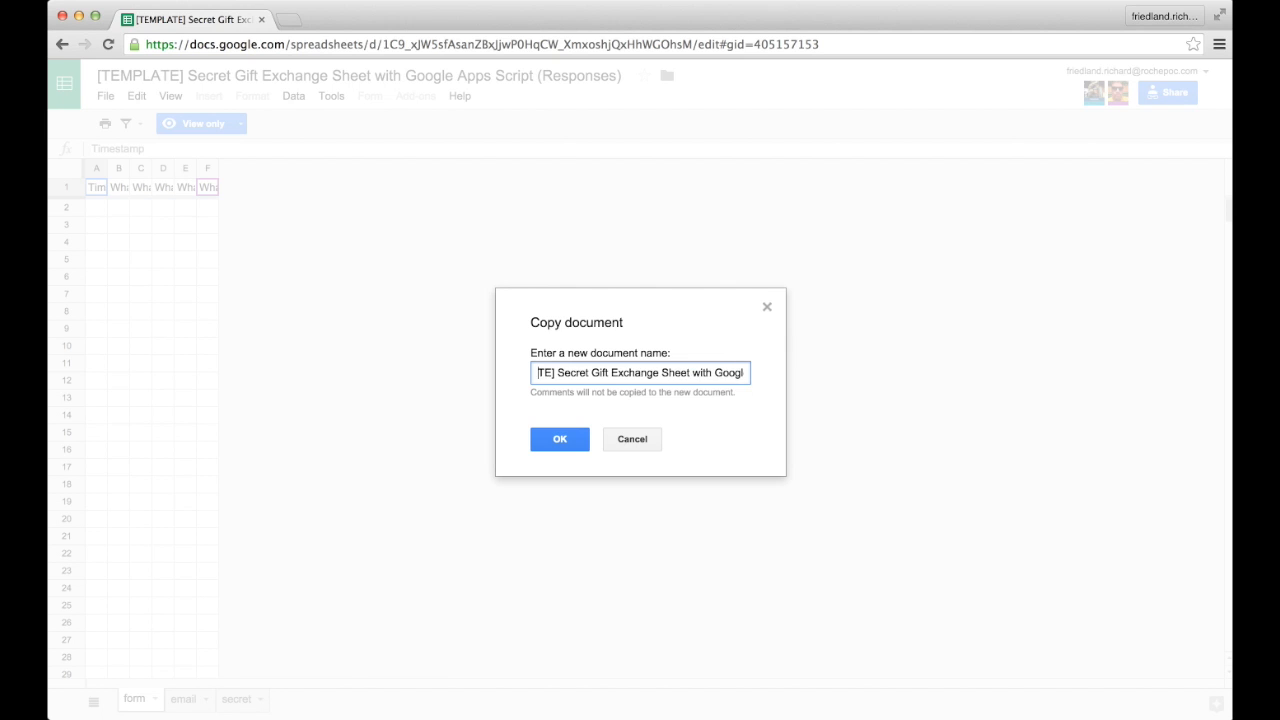
pyautogui.write('M')
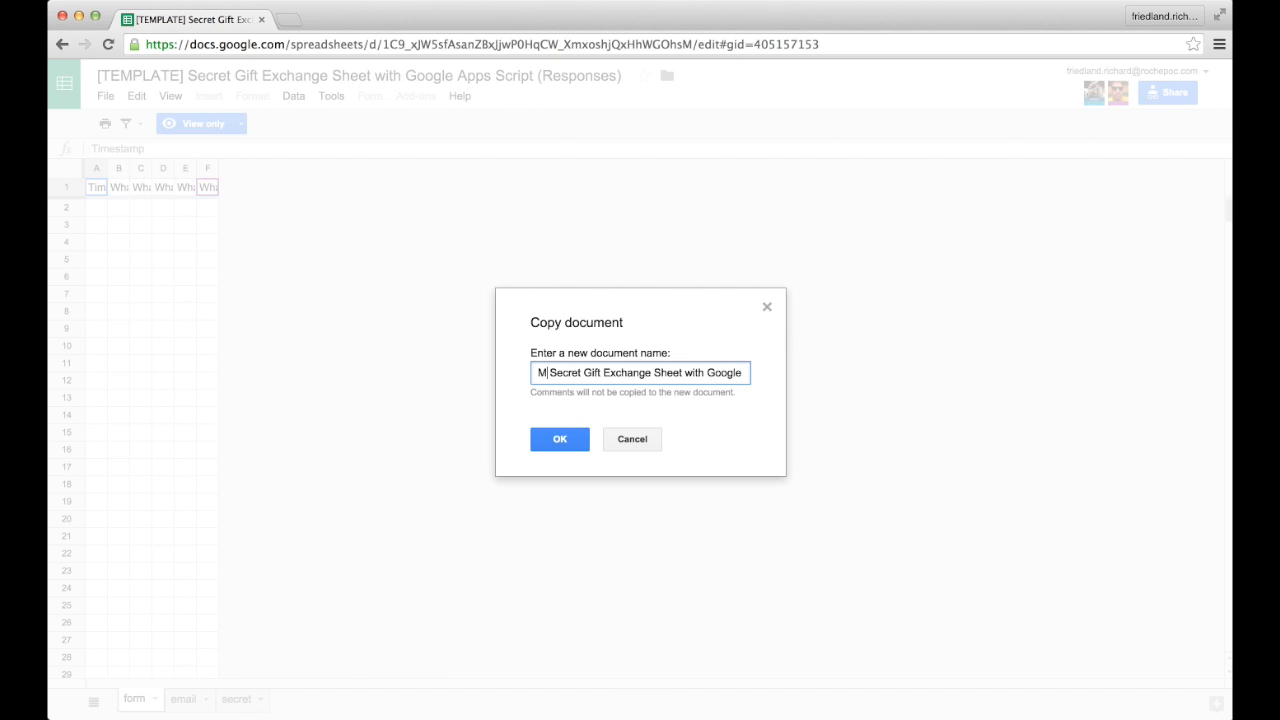
pyautogui.write('y')
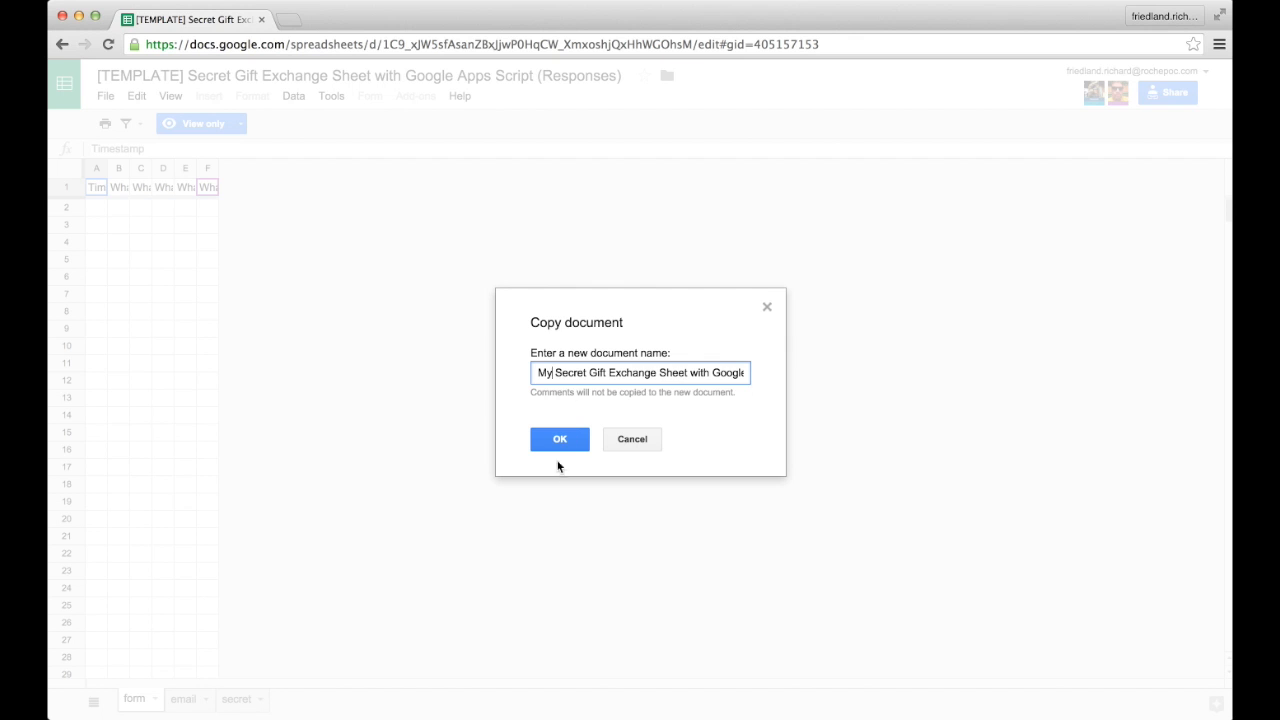
pyautogui.click(559, 439)
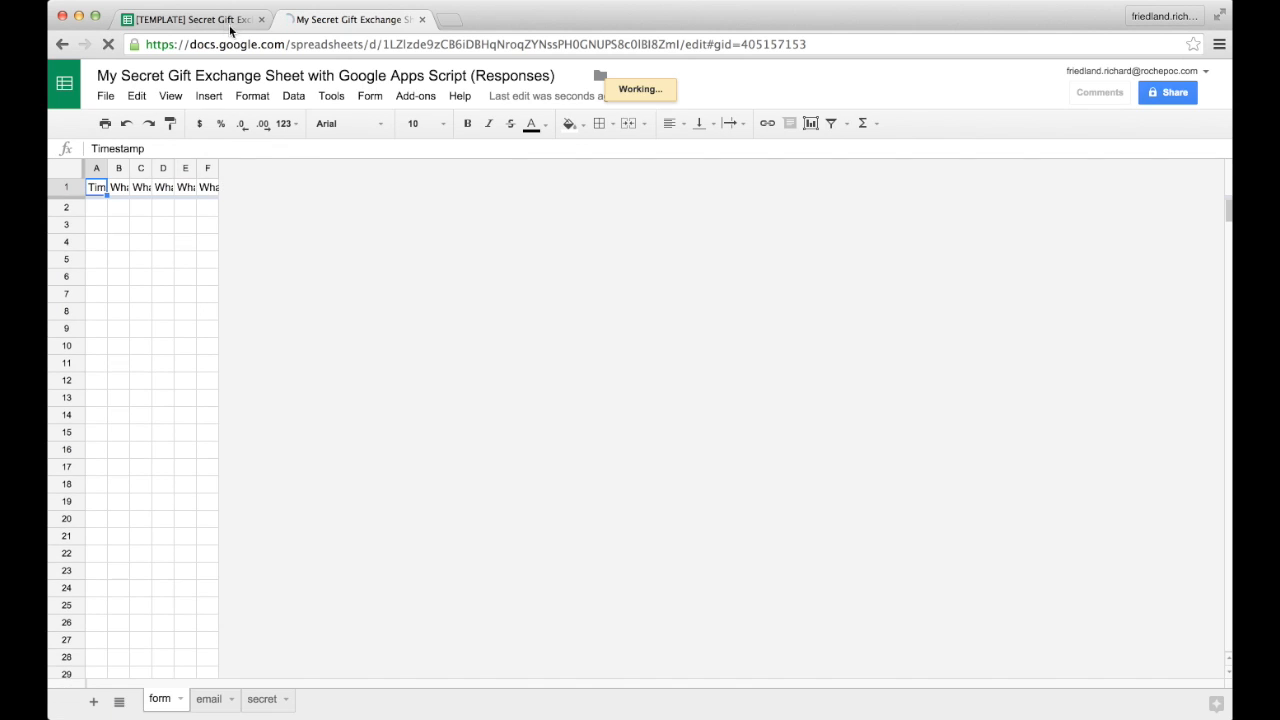
# Close the original template and edit the copied sheet's linked form.
pyautogui.click(190, 19)
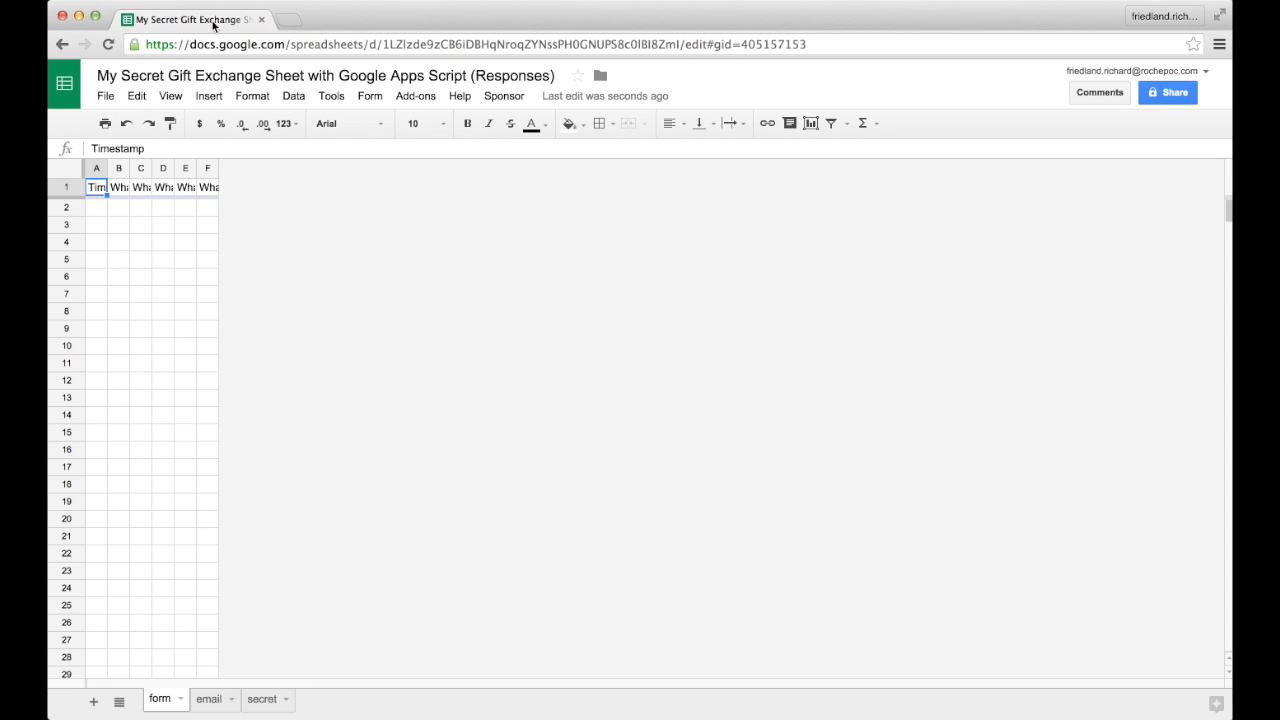
pyautogui.click(207, 328)
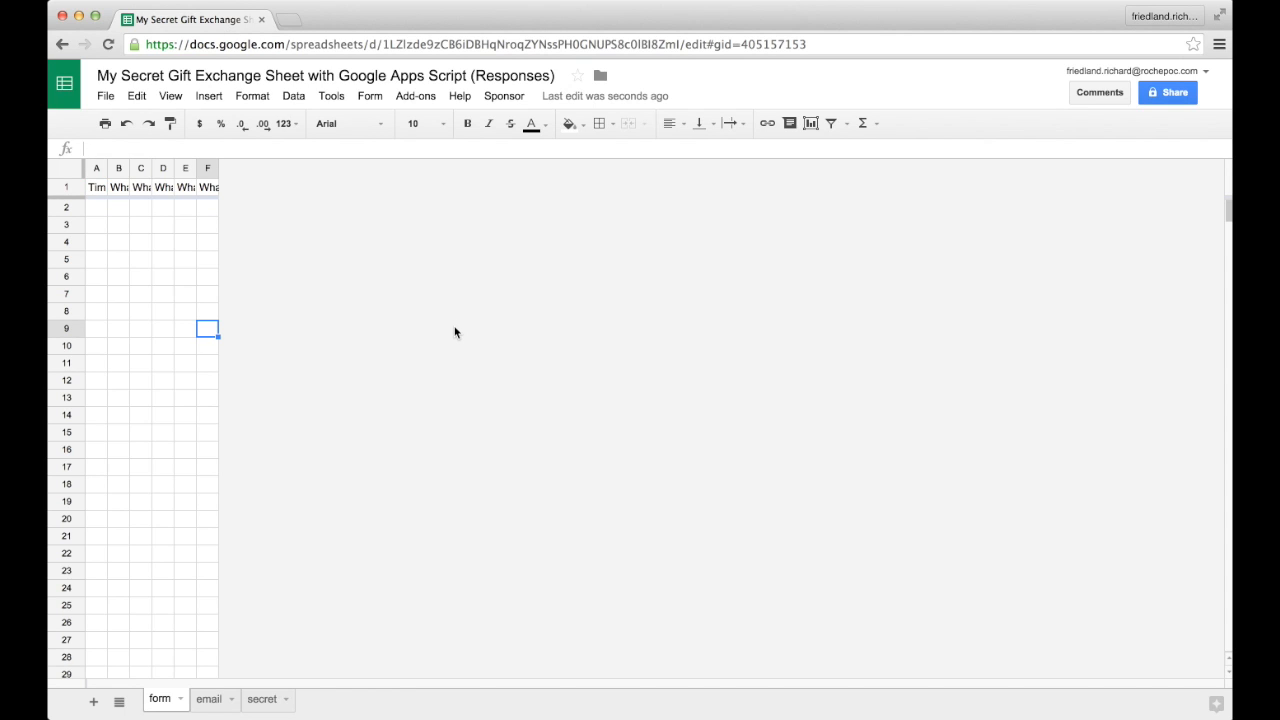
pyautogui.moveTo(331, 96)
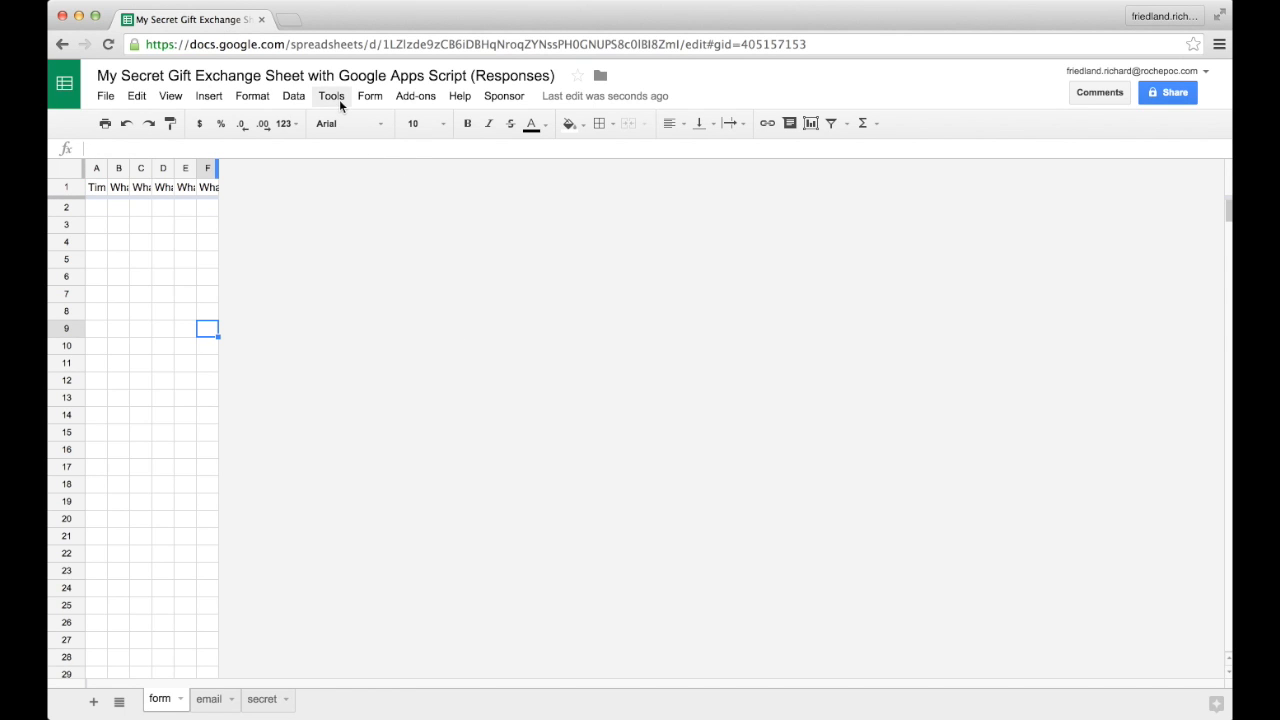
pyautogui.click(369, 95)
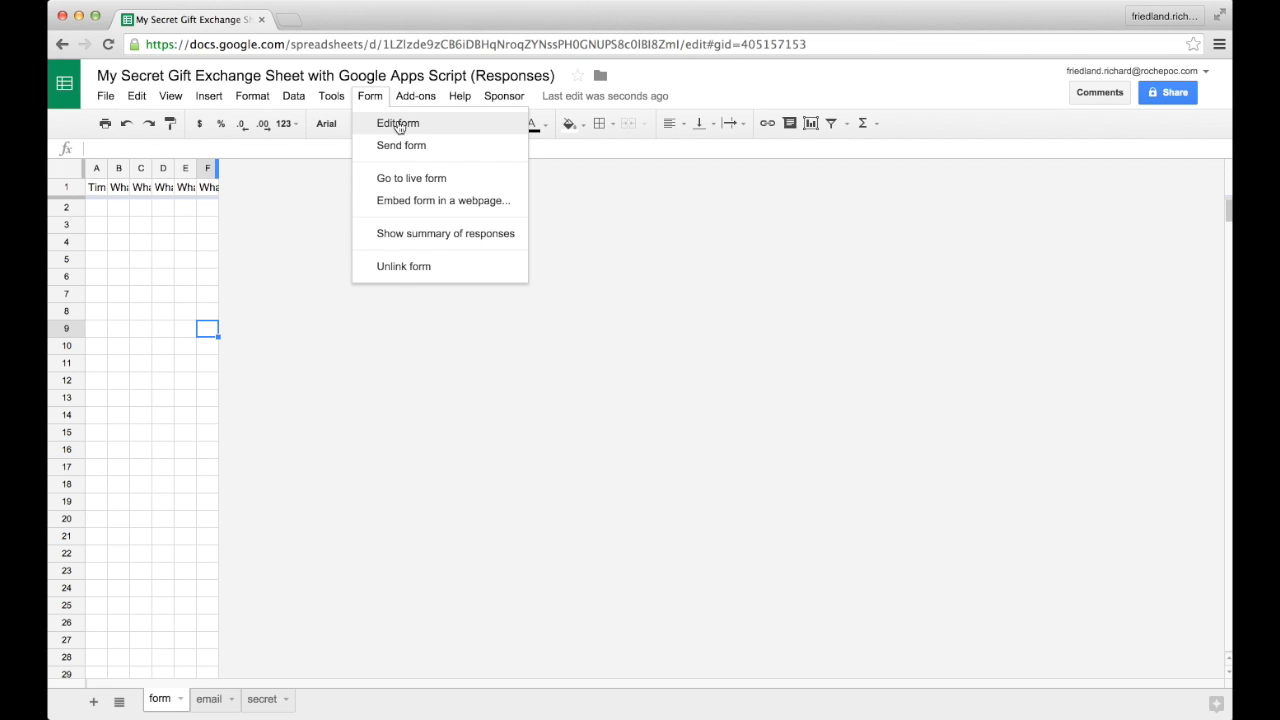
pyautogui.click(398, 123)
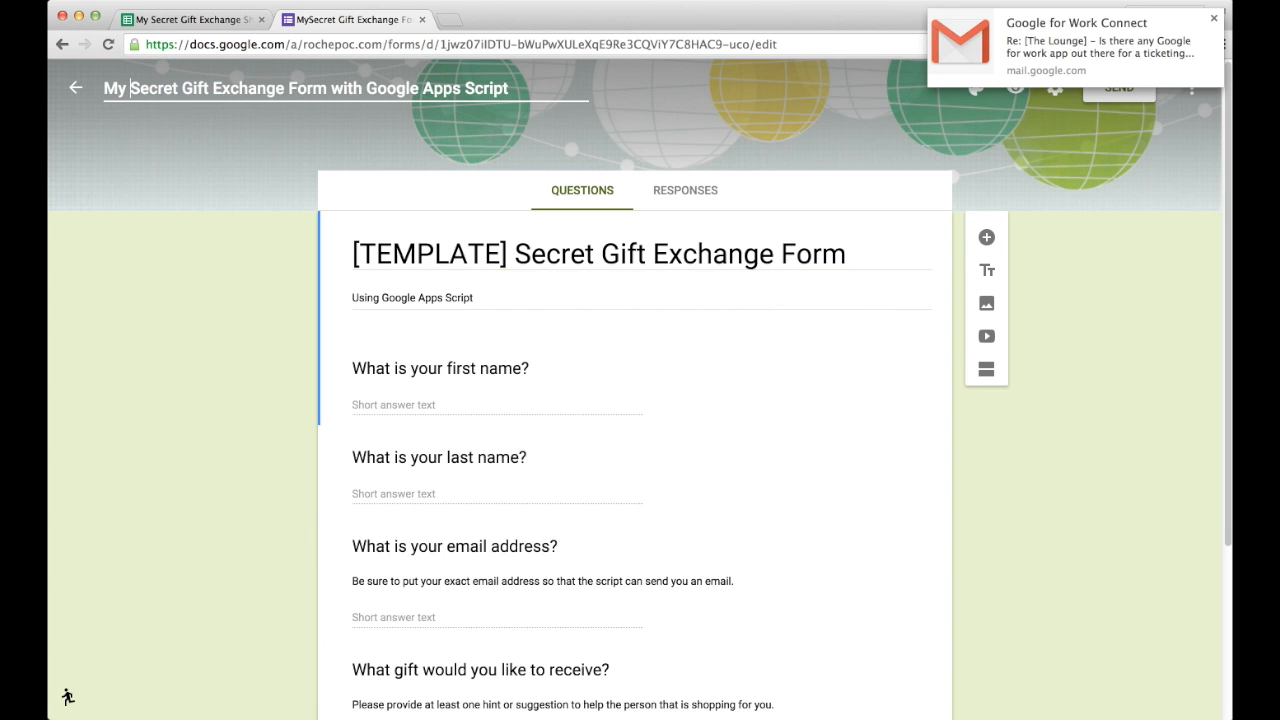
# Retitle the form 'My Secret Gift Exchange Form' and reword name and email questions to 'Please enter your…'.
pyautogui.doubleClick(429, 253)
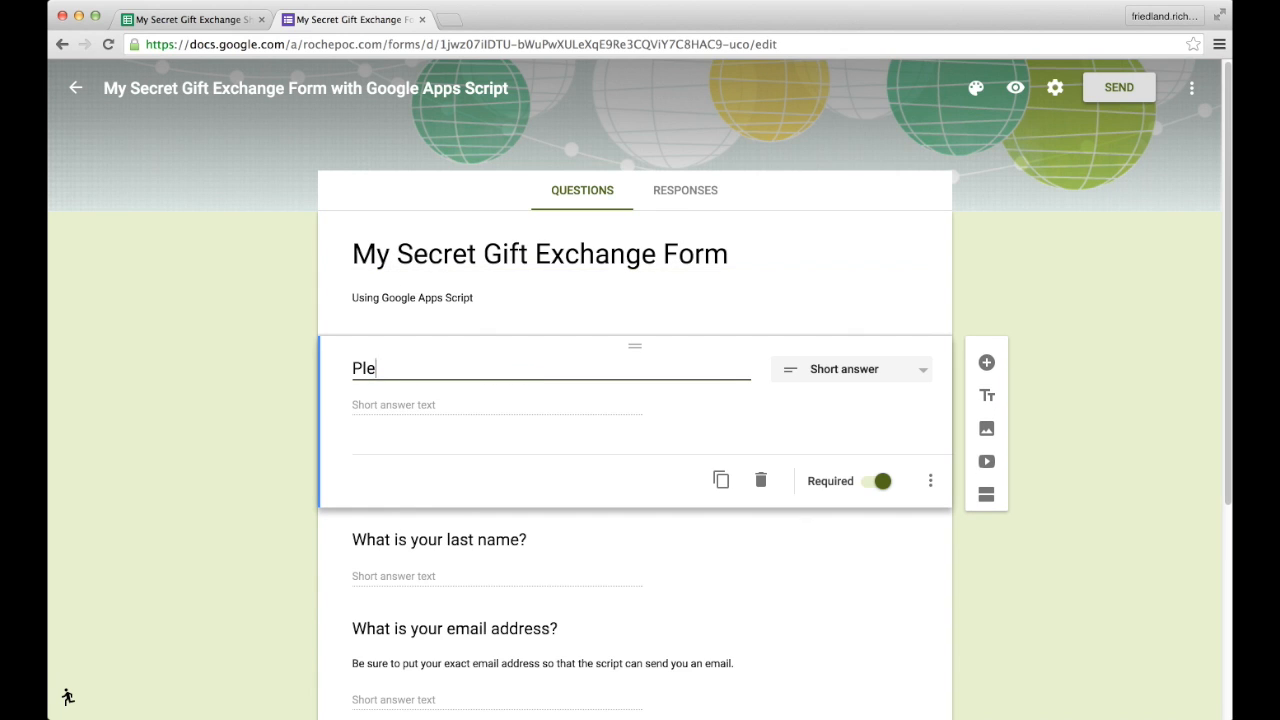
pyautogui.write('ase enter your first name')
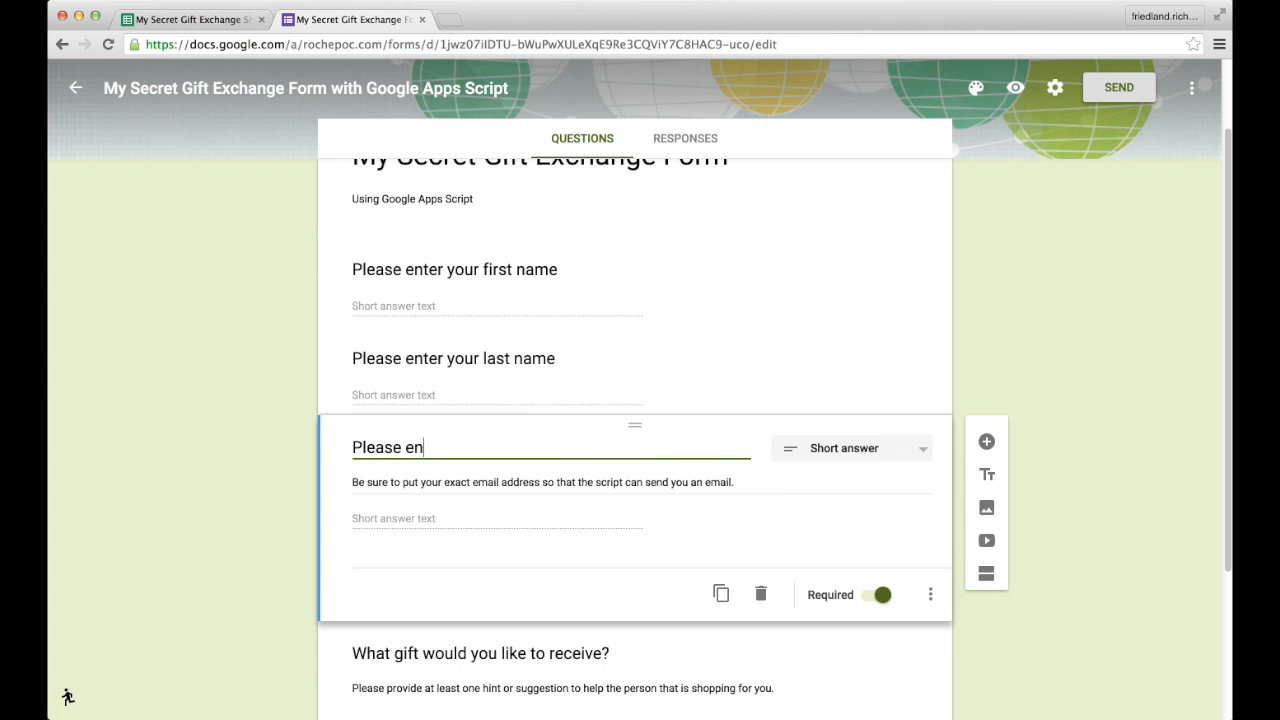
pyautogui.write('ter your email addre')
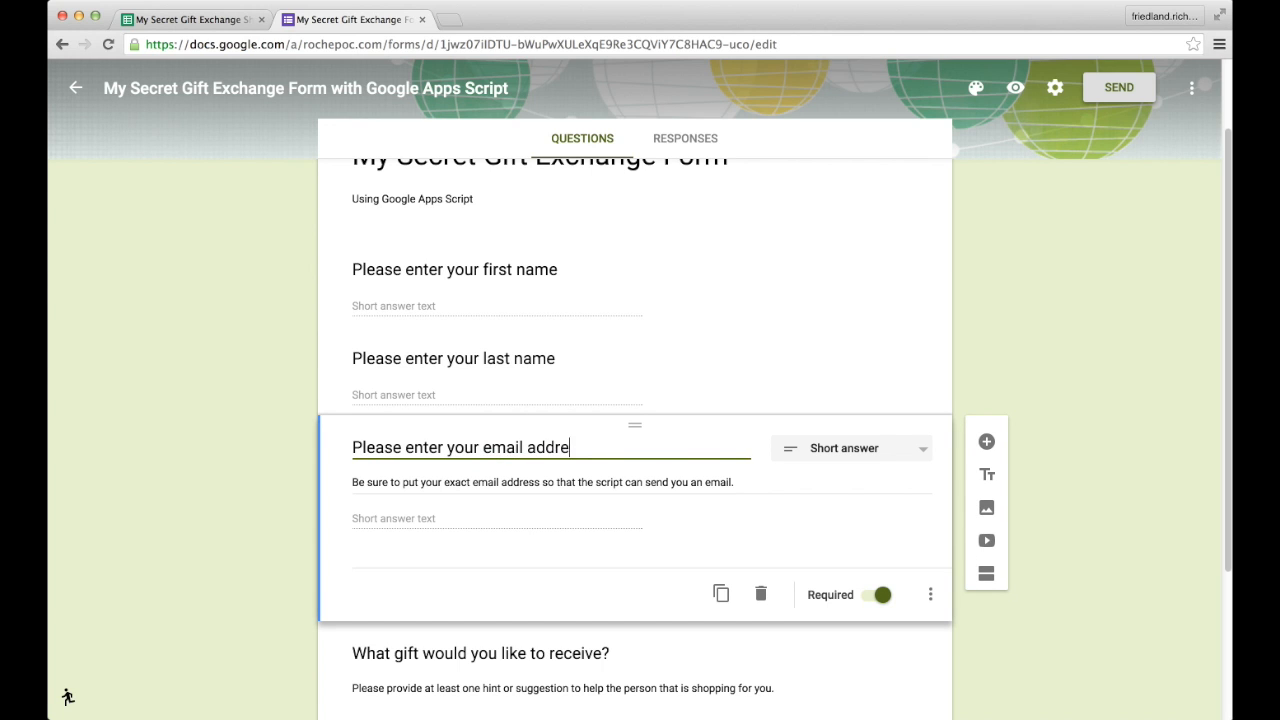
# Append 'Limit is $25' to the gift question's description.
pyautogui.scroll(-3)
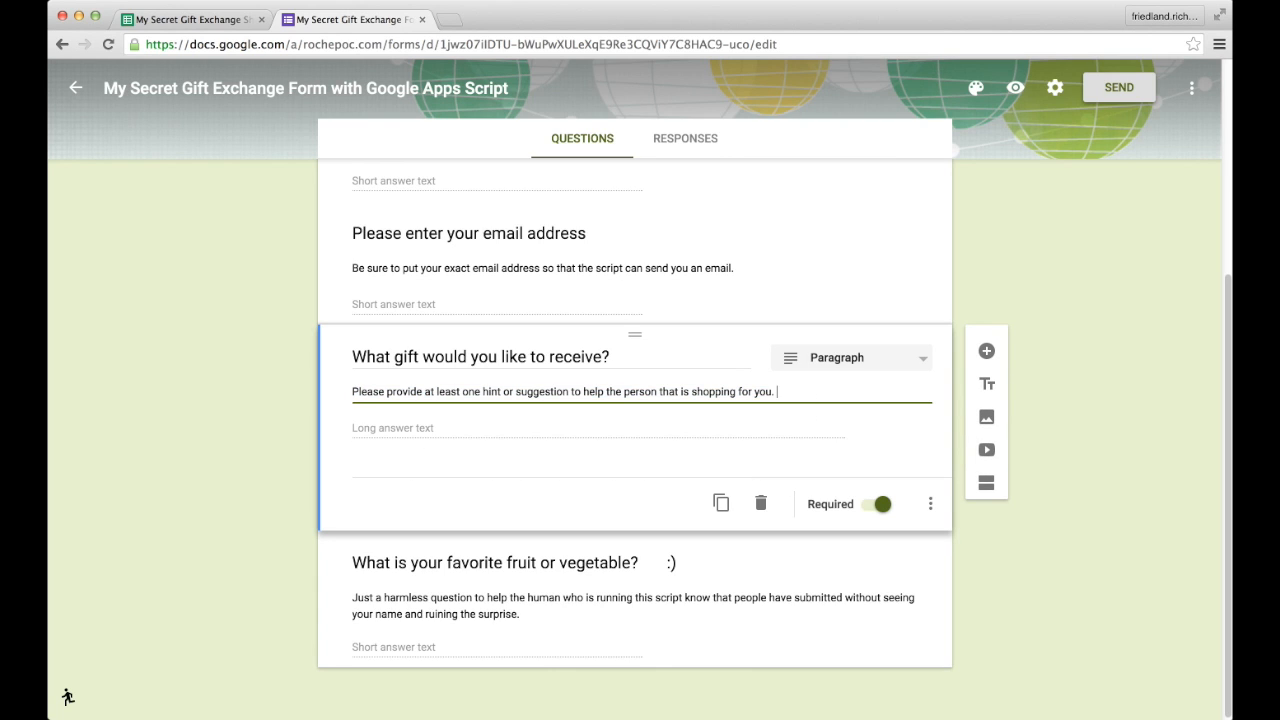
pyautogui.write('Limit is')
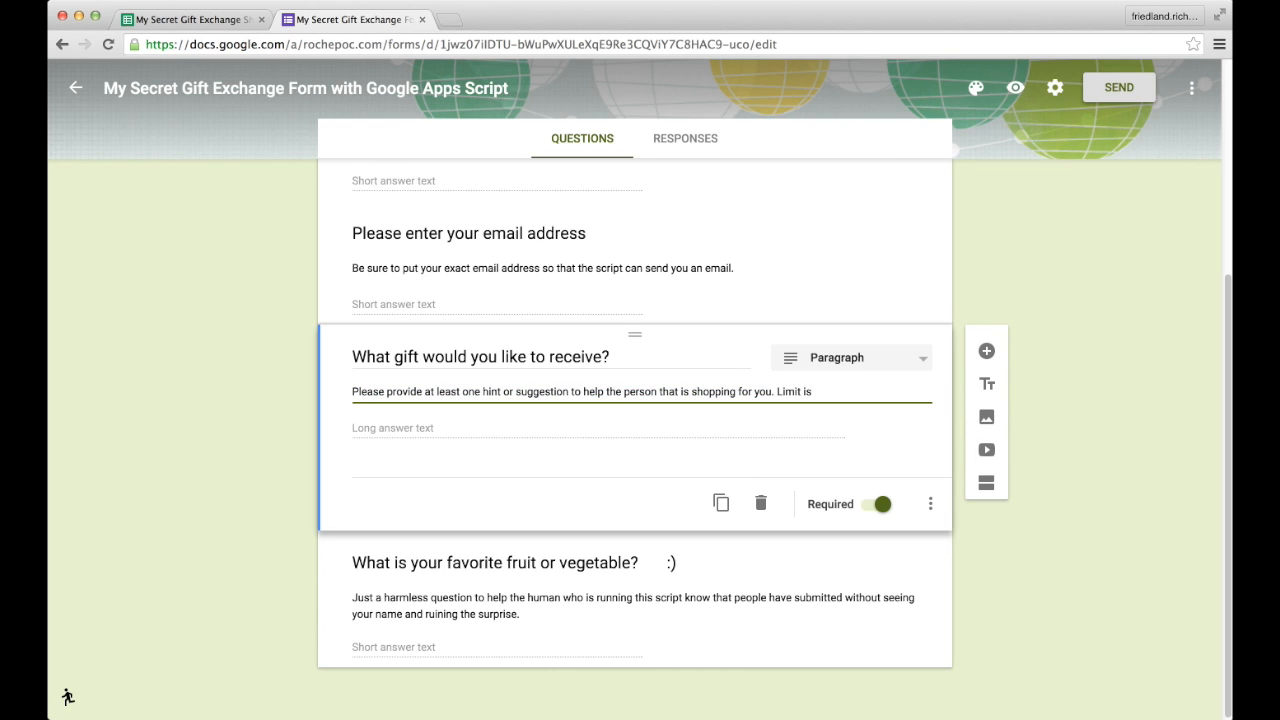
pyautogui.write('$25')
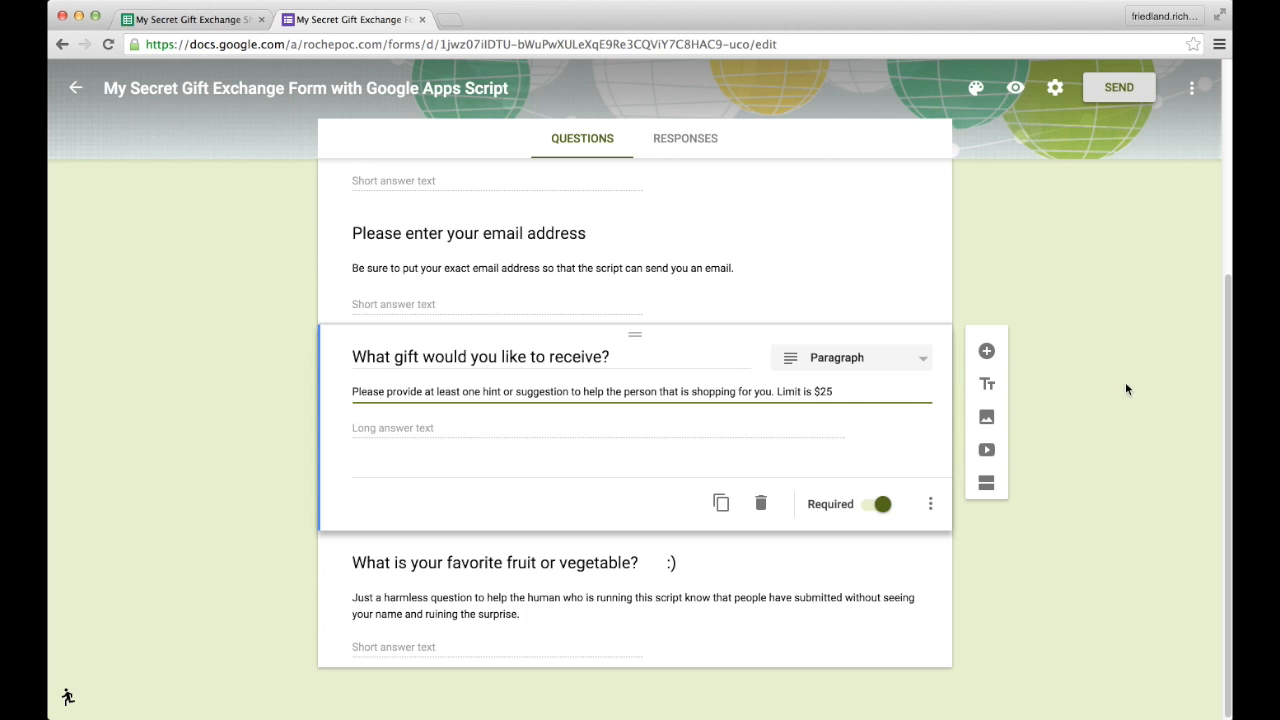
pyautogui.scroll(3)
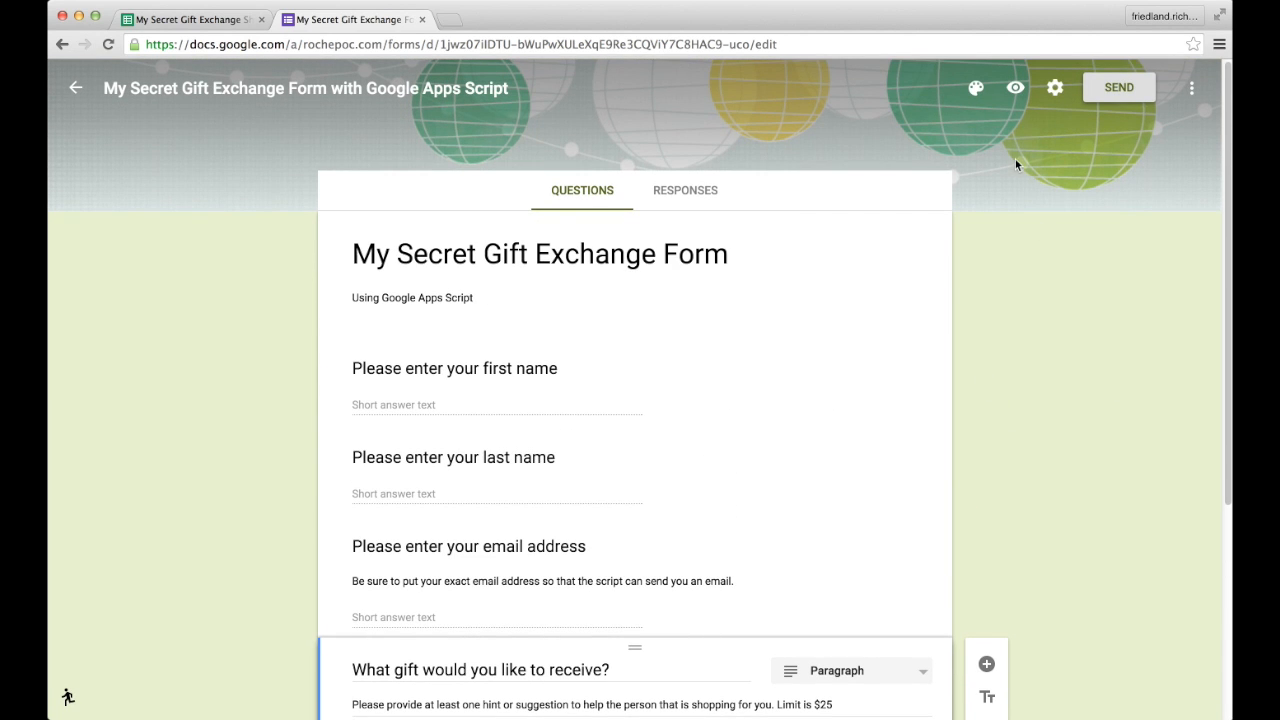
pyautogui.moveTo(975, 87)
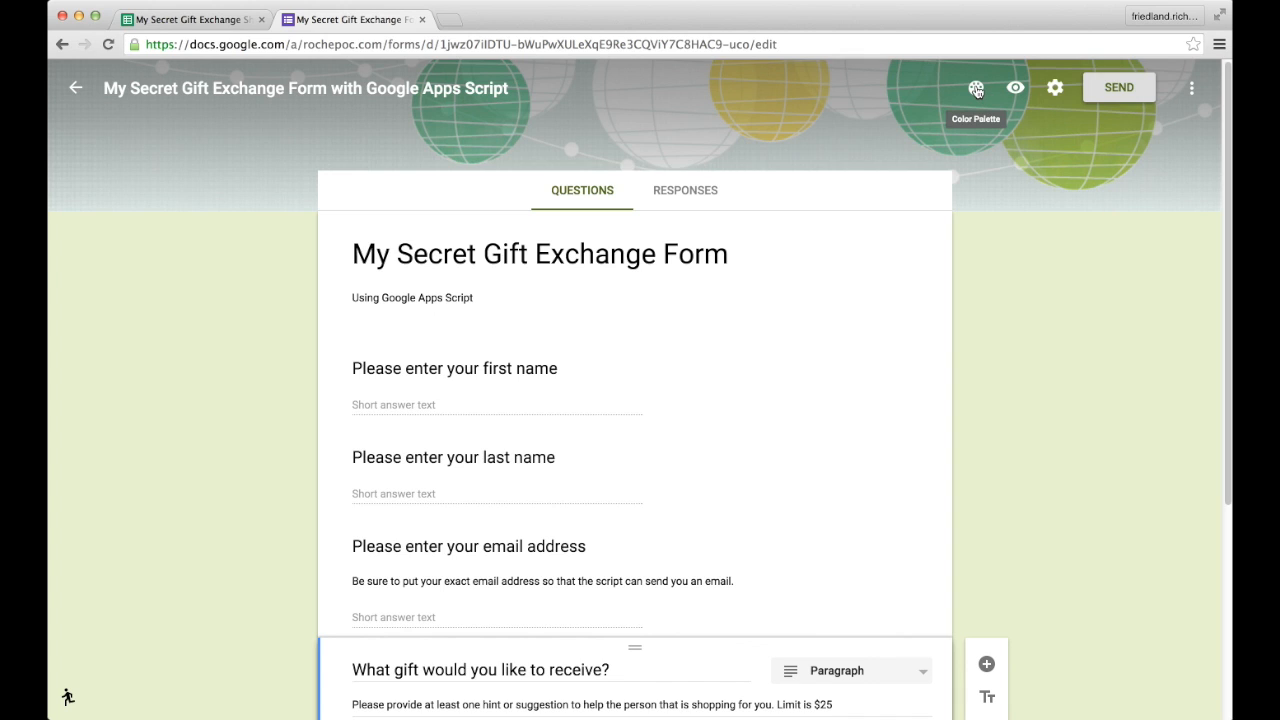
pyautogui.moveTo(1055, 87)
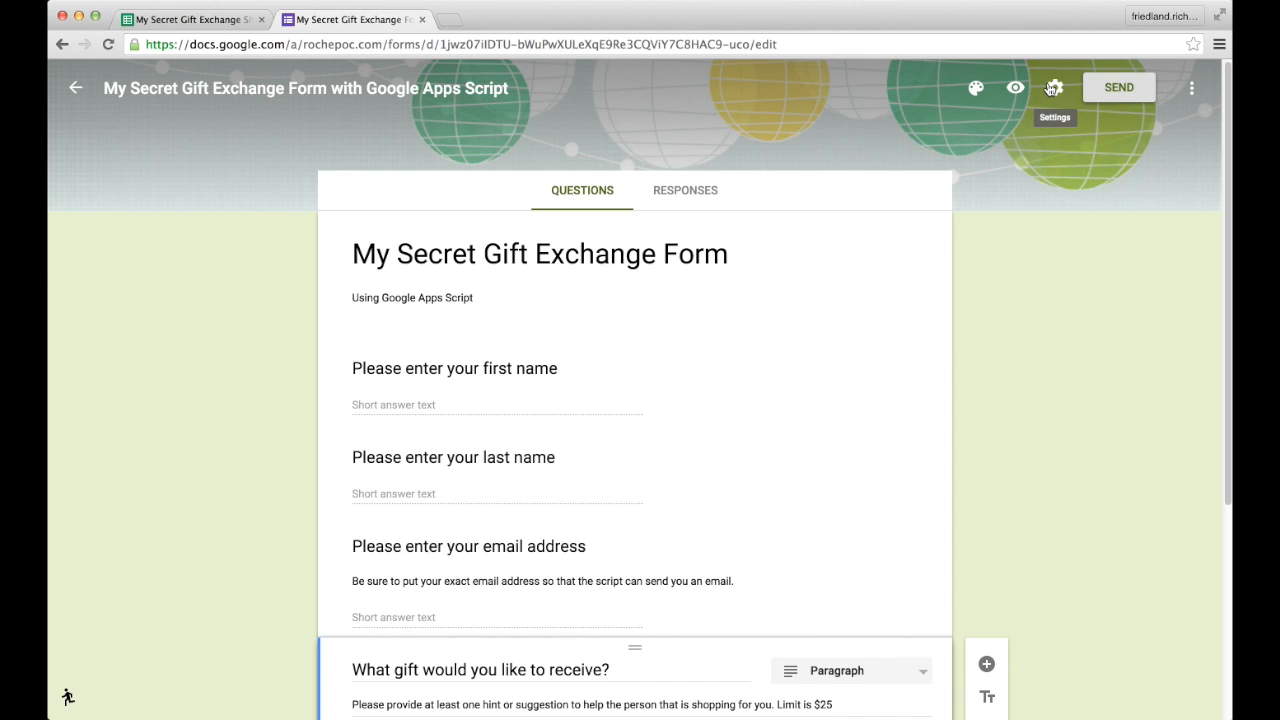
# Limit respondents to one response, allow editing their response, and save settings.
pyautogui.click(1054, 87)
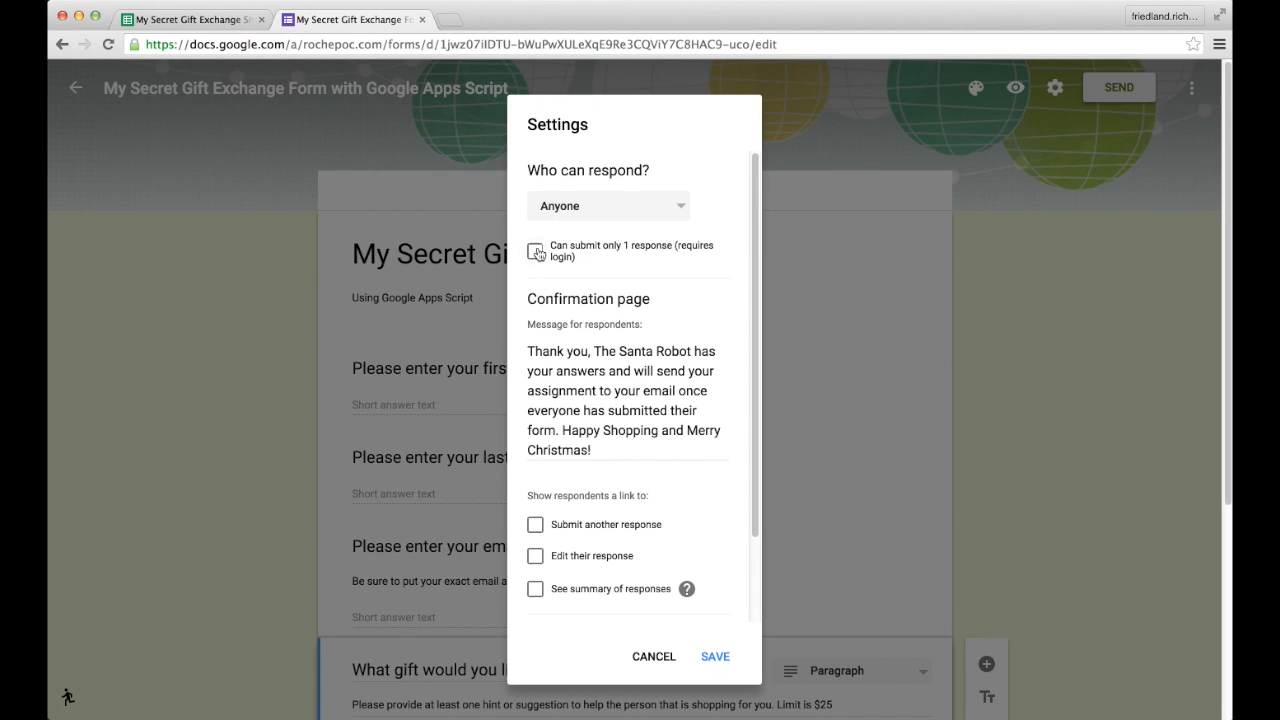
pyautogui.click(535, 251)
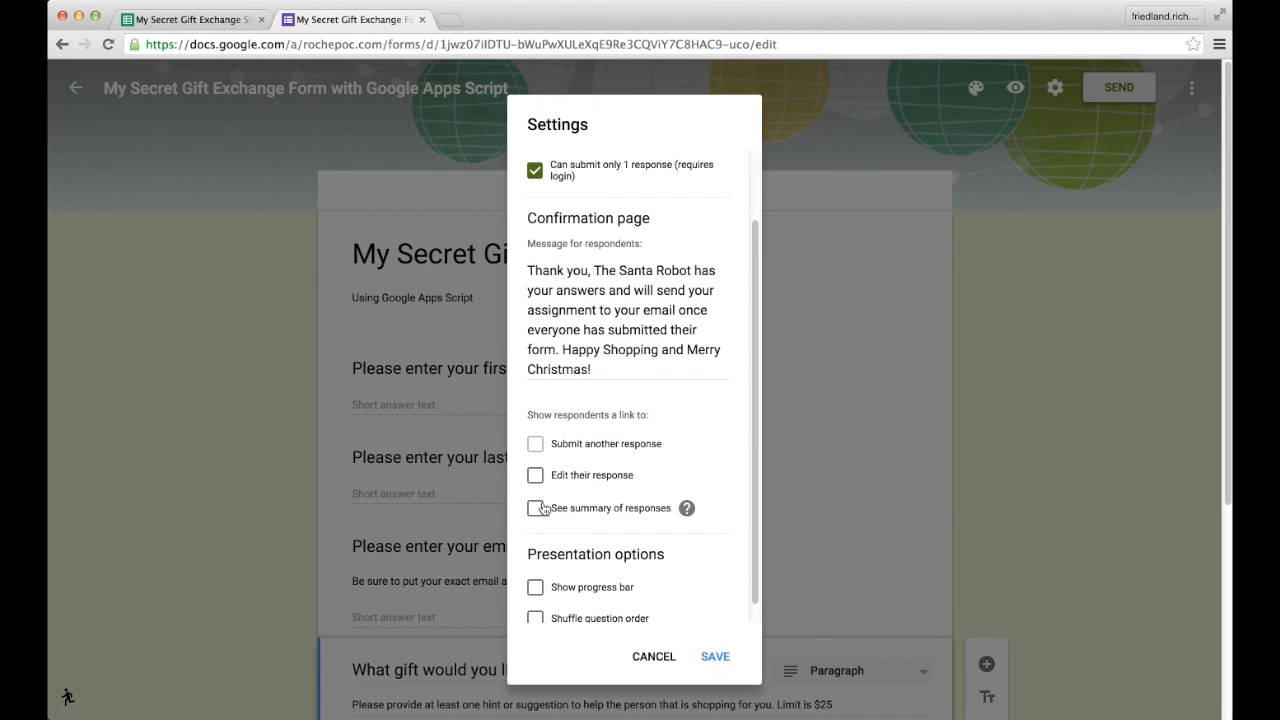
pyautogui.click(535, 474)
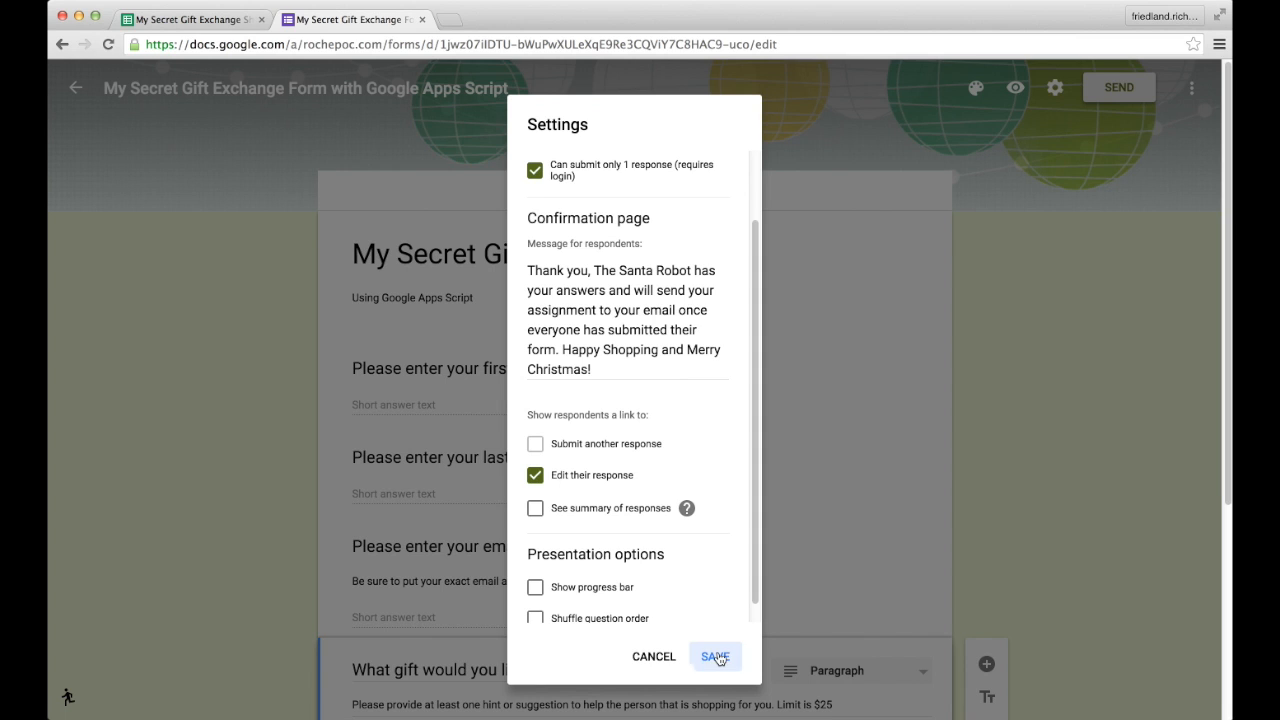
pyautogui.click(714, 657)
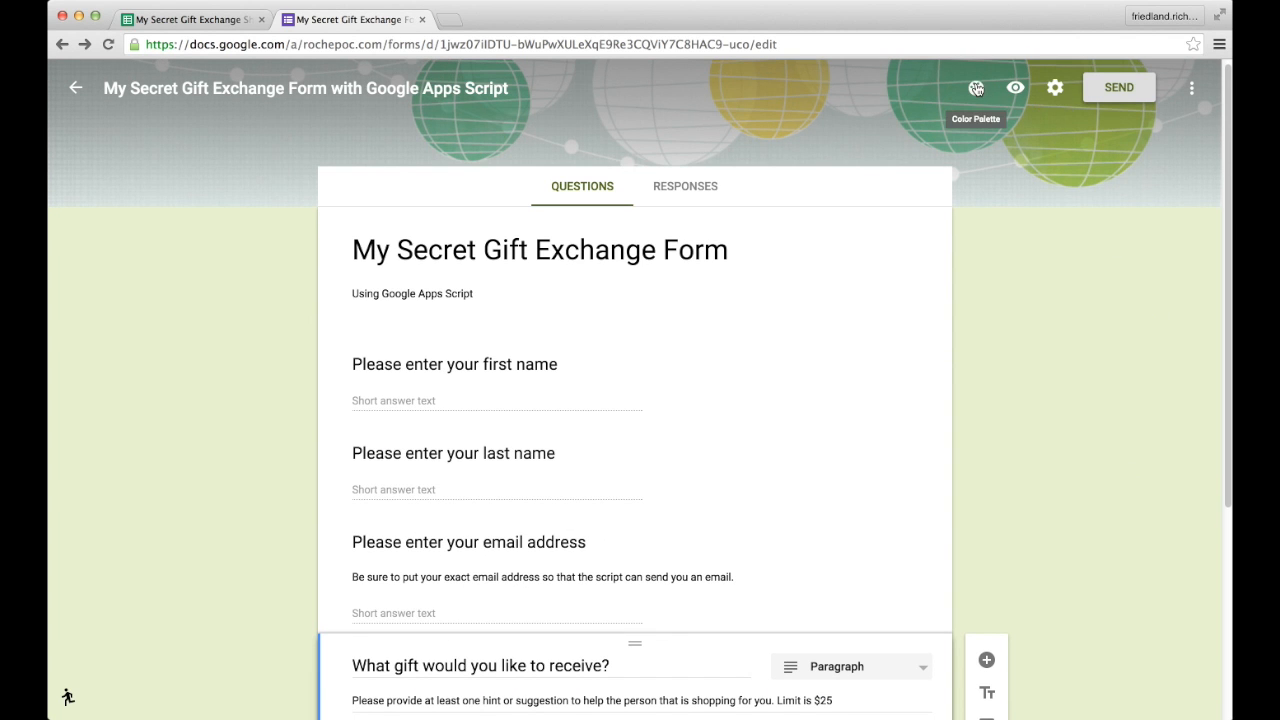
# Try red-orange, then teal, as the form's colour theme.
pyautogui.click(976, 87)
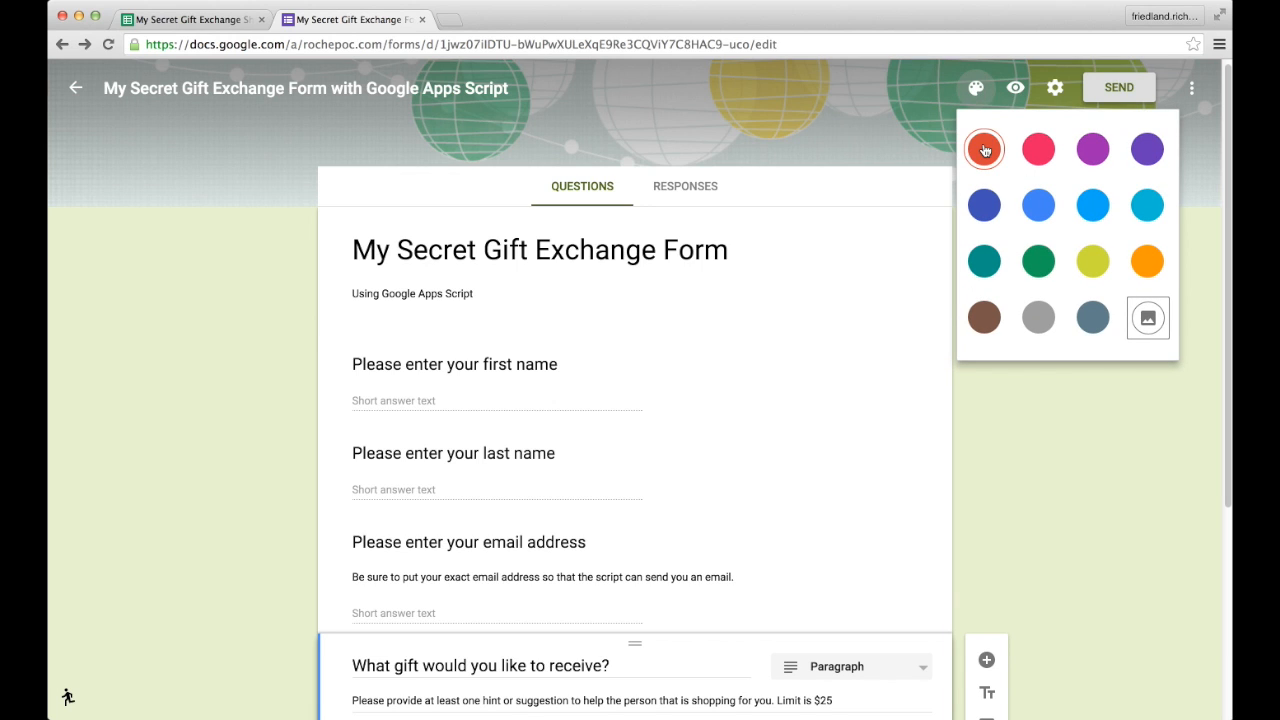
pyautogui.click(984, 149)
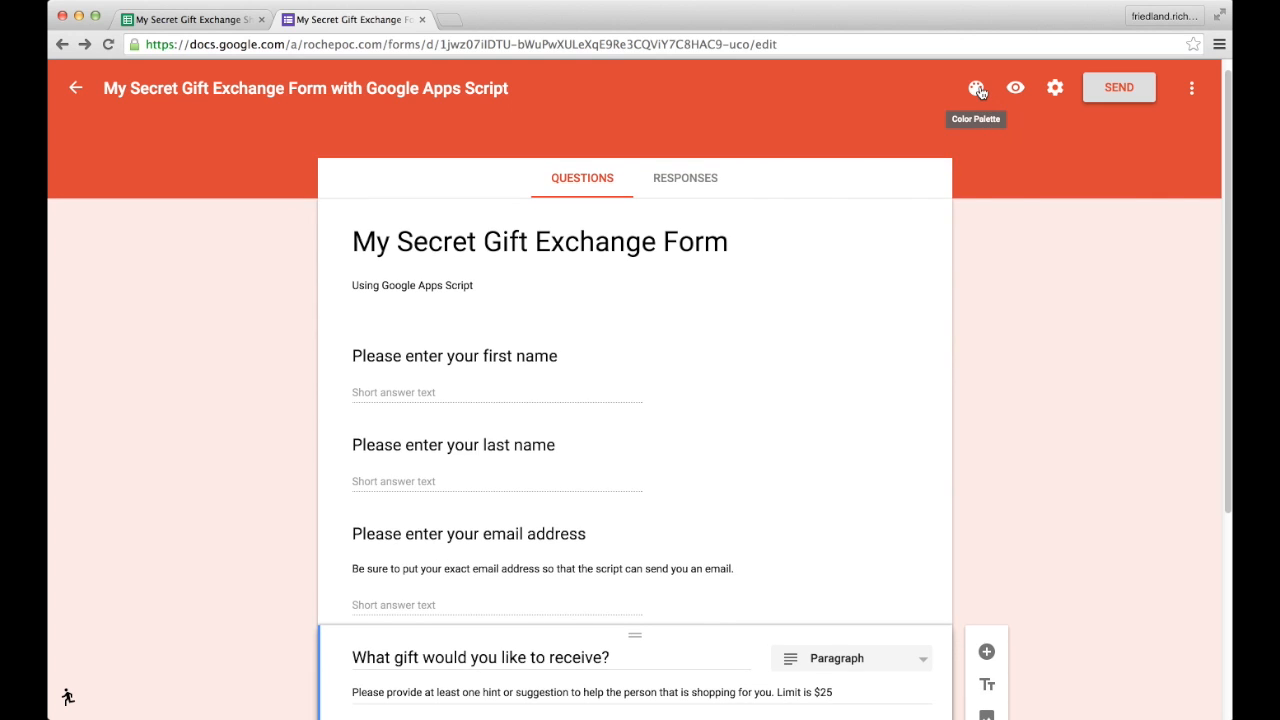
pyautogui.click(975, 87)
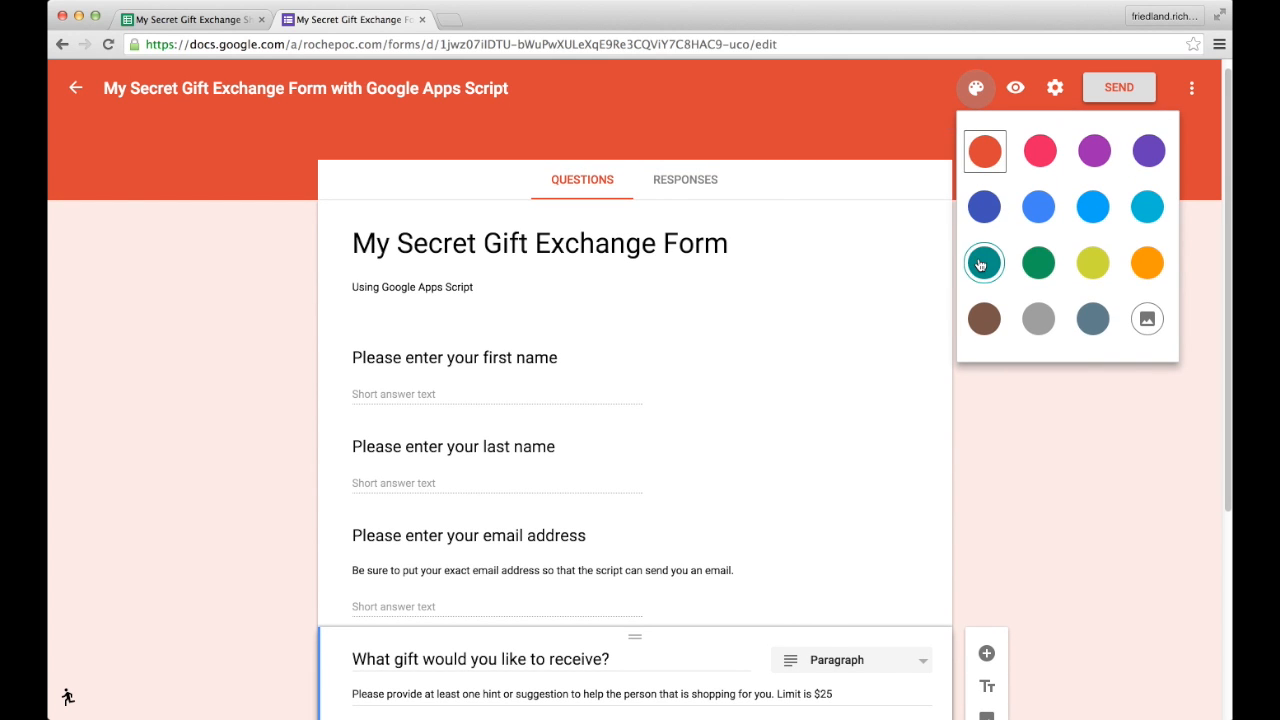
pyautogui.click(984, 263)
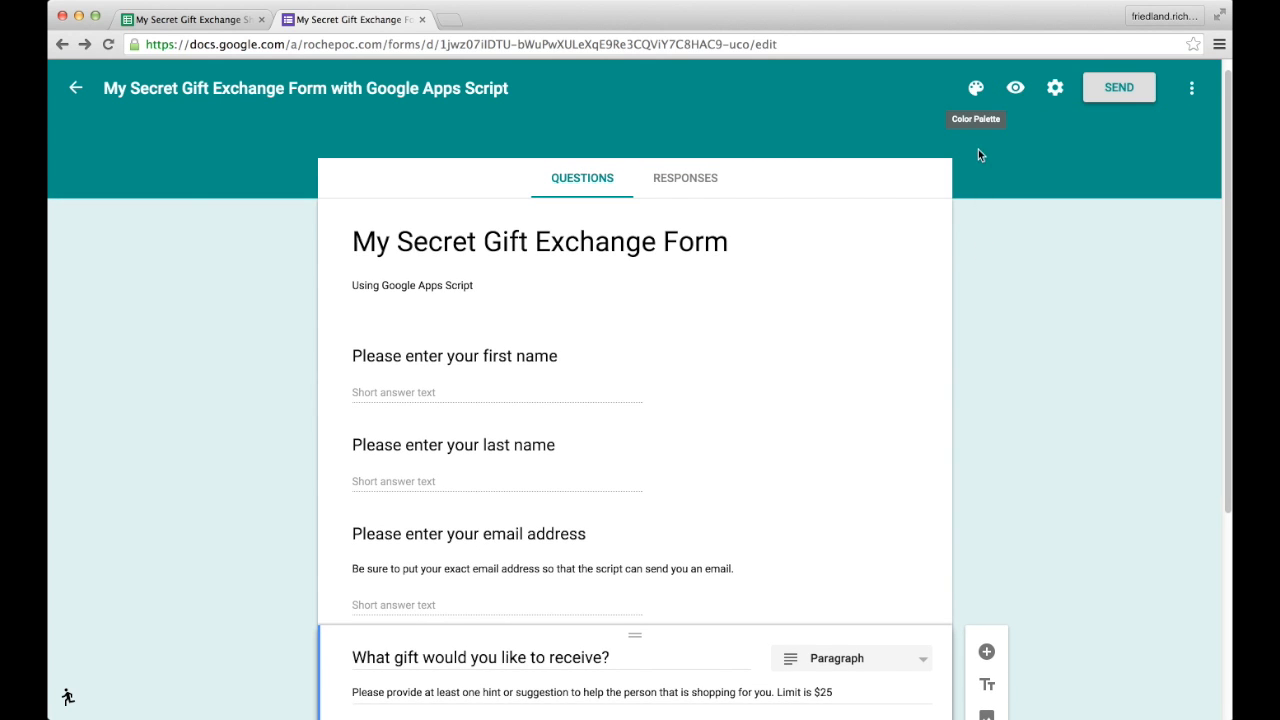
# Apply the green crocodile-with-present illustration as the form's header theme.
pyautogui.click(975, 87)
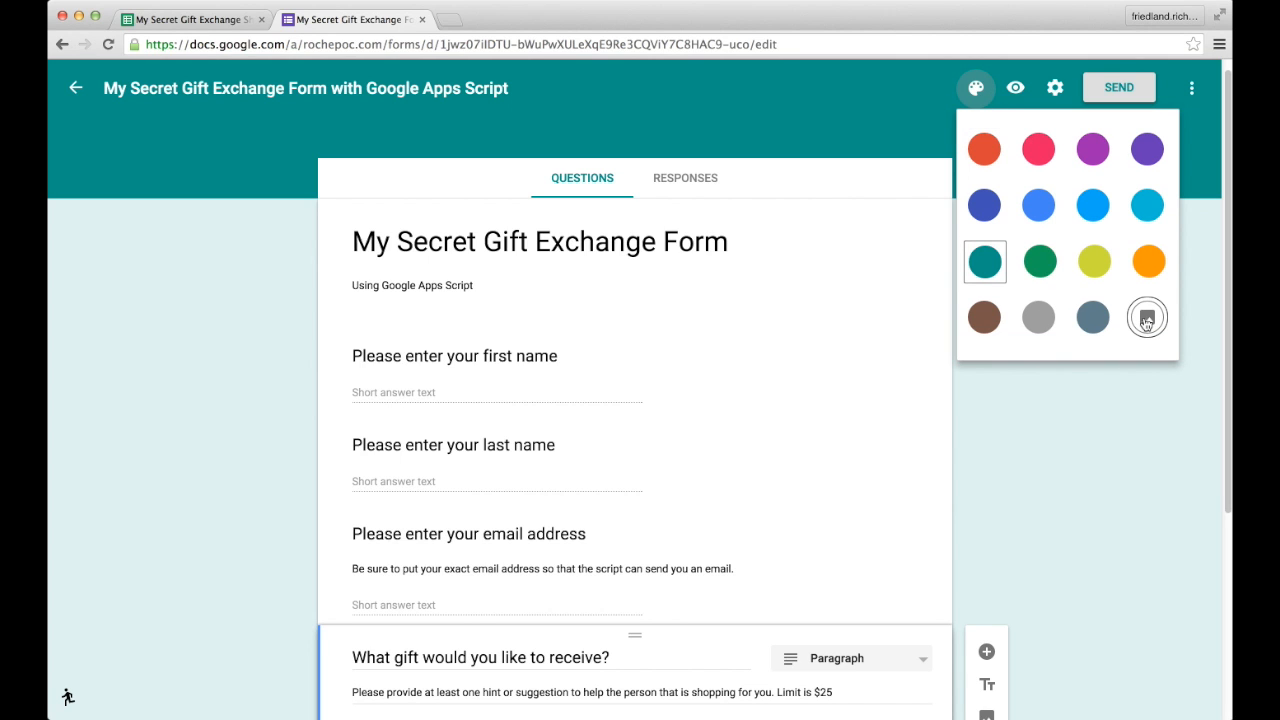
pyautogui.click(1147, 317)
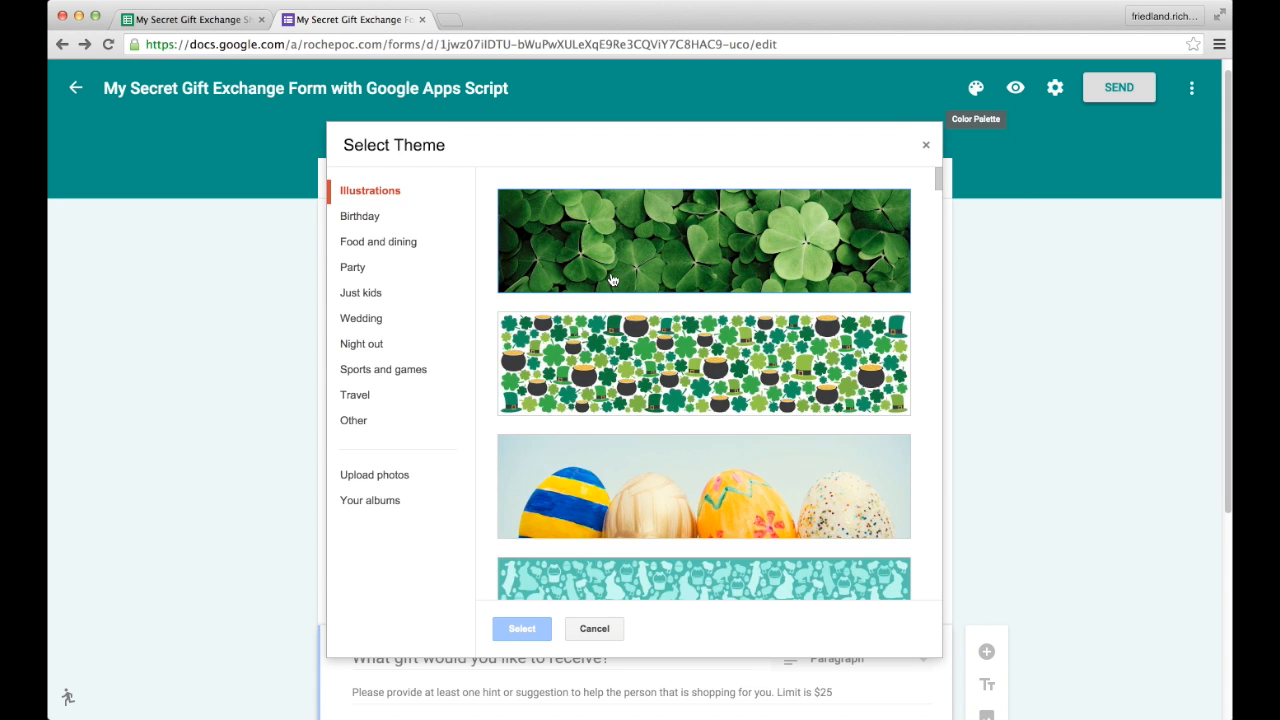
pyautogui.scroll(-3)
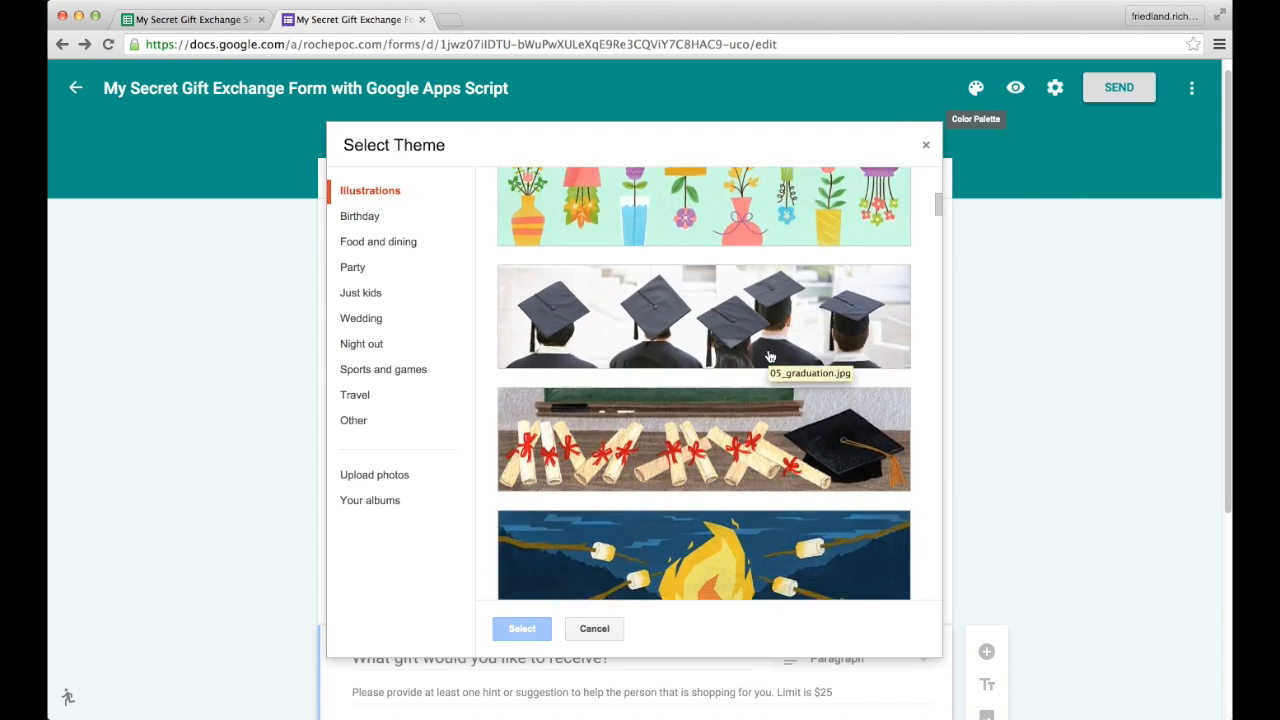
pyautogui.scroll(-3)
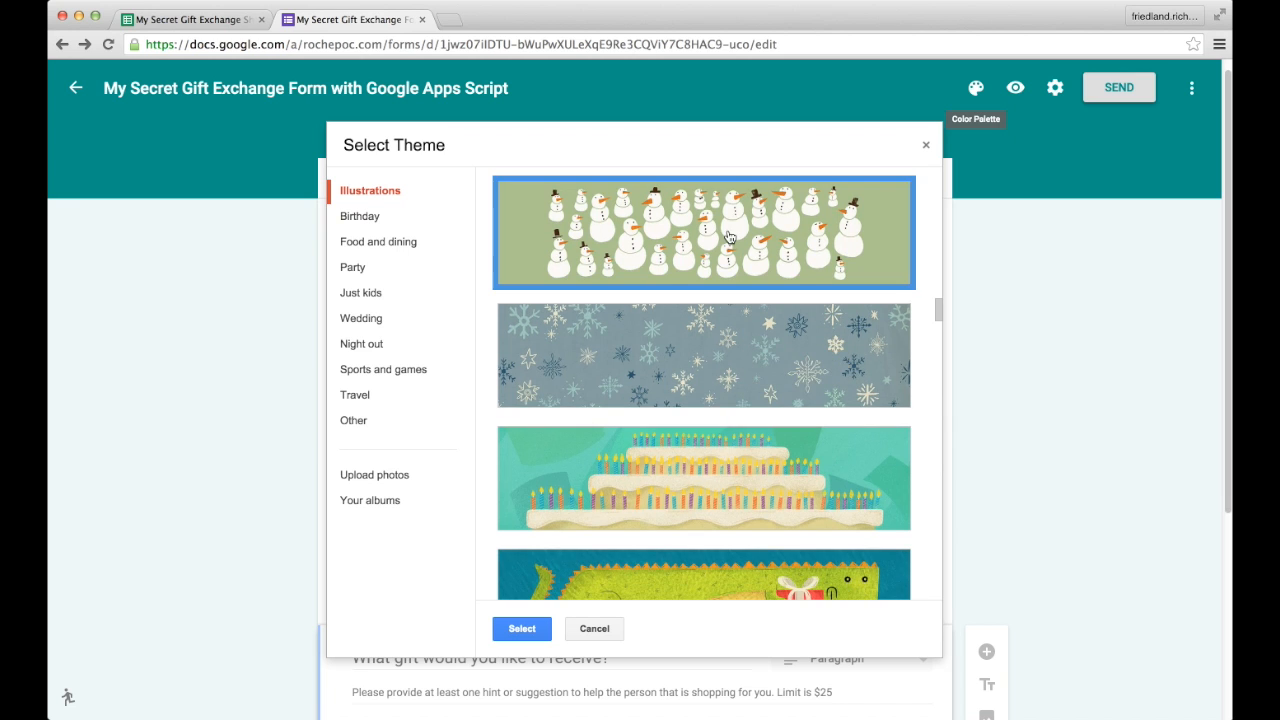
pyautogui.click(521, 628)
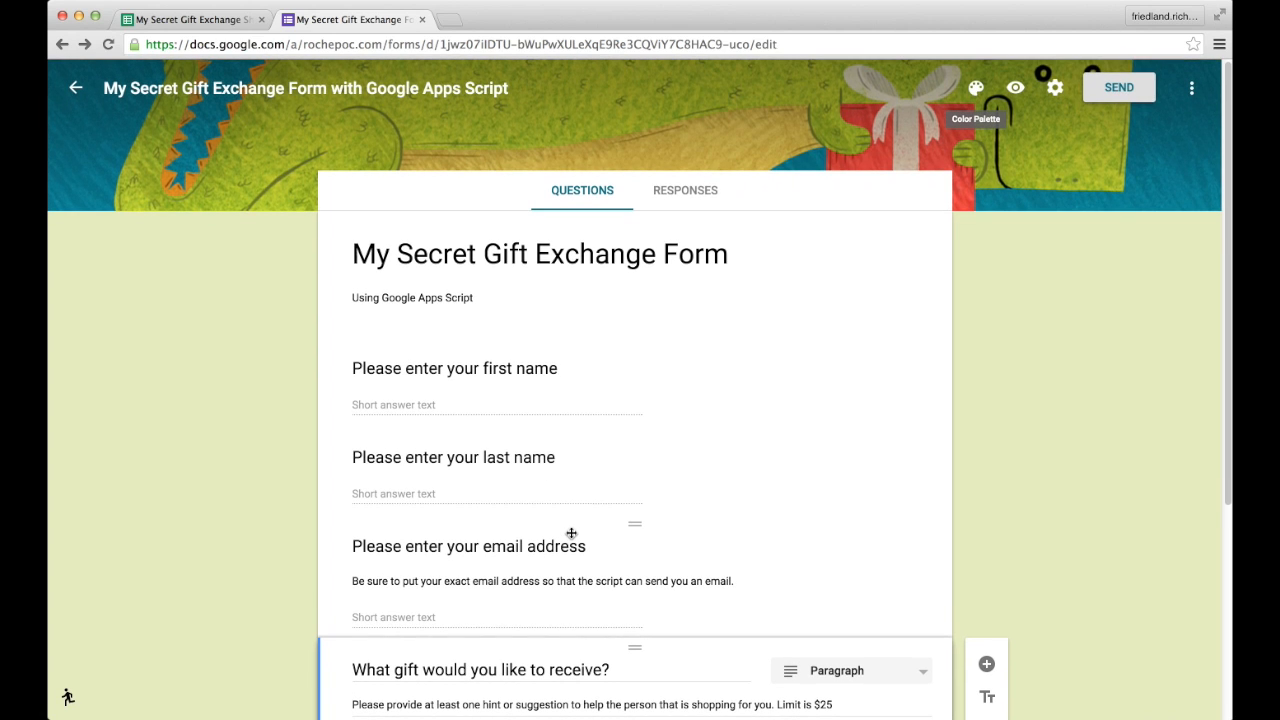
pyautogui.moveTo(1035, 263)
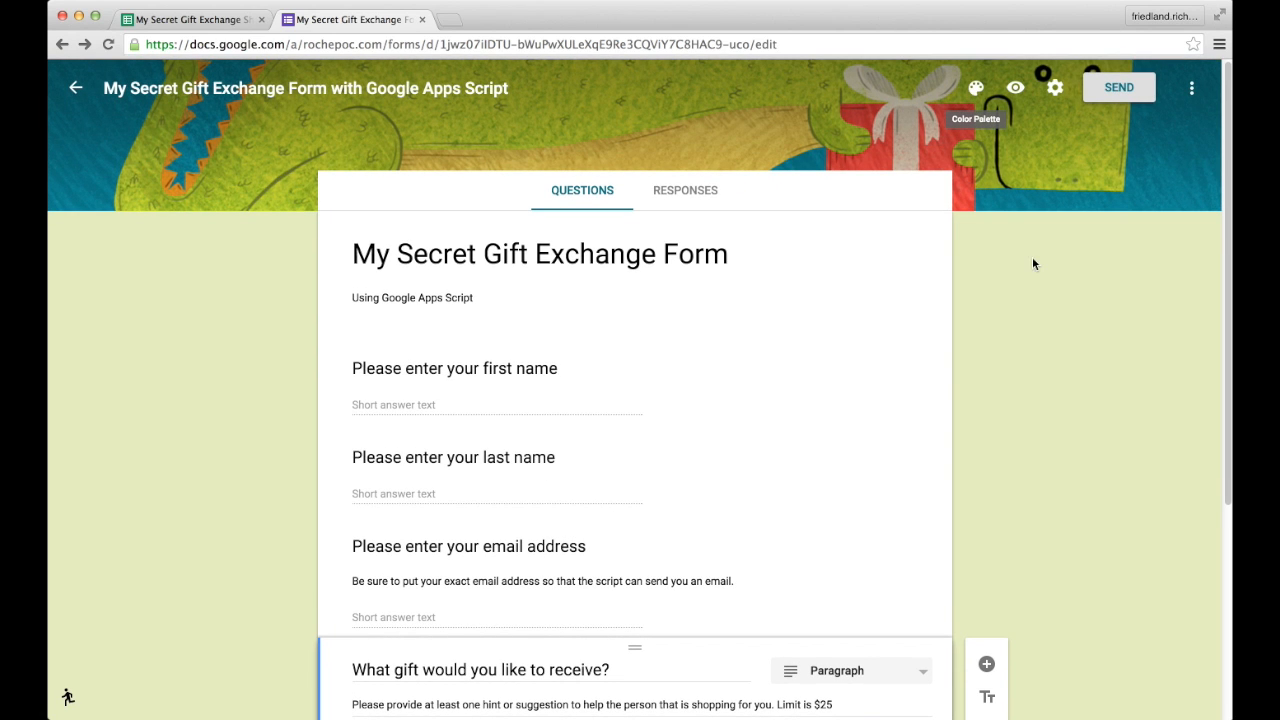
pyautogui.moveTo(1138, 97)
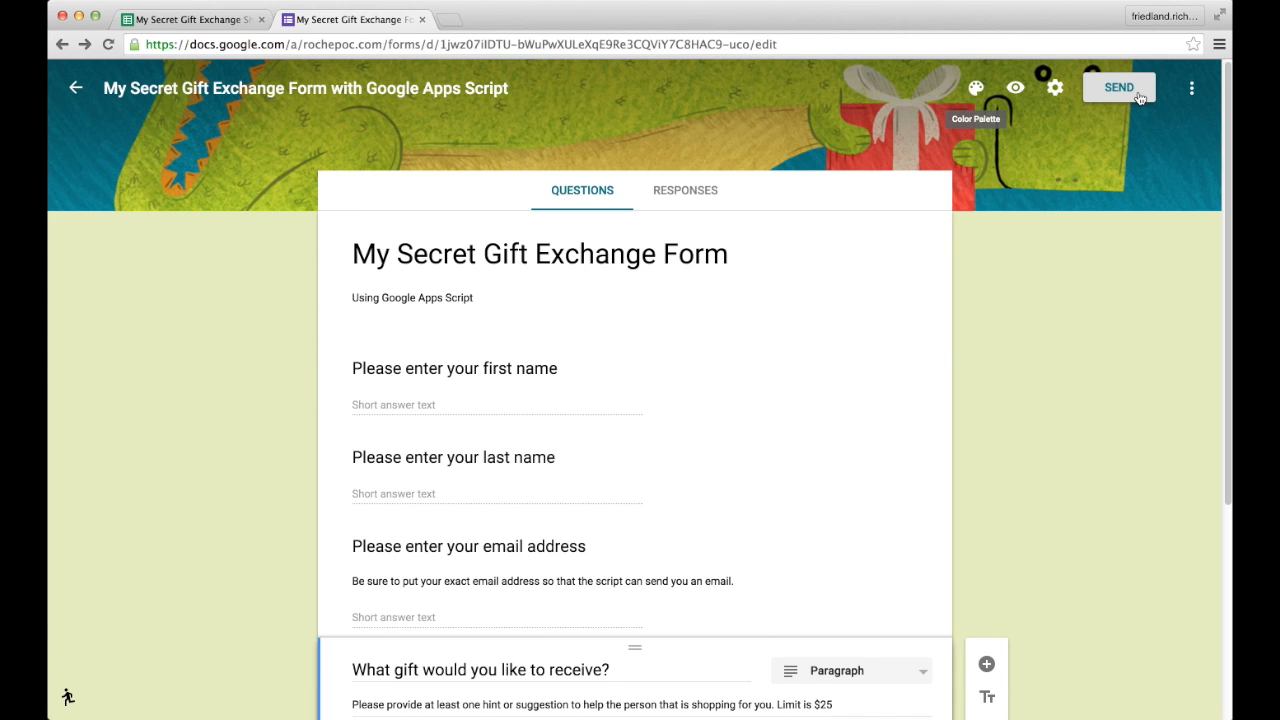
# Give the form invitation the subject 'Please sign up for the secret gift exchange'.
pyautogui.click(1119, 88)
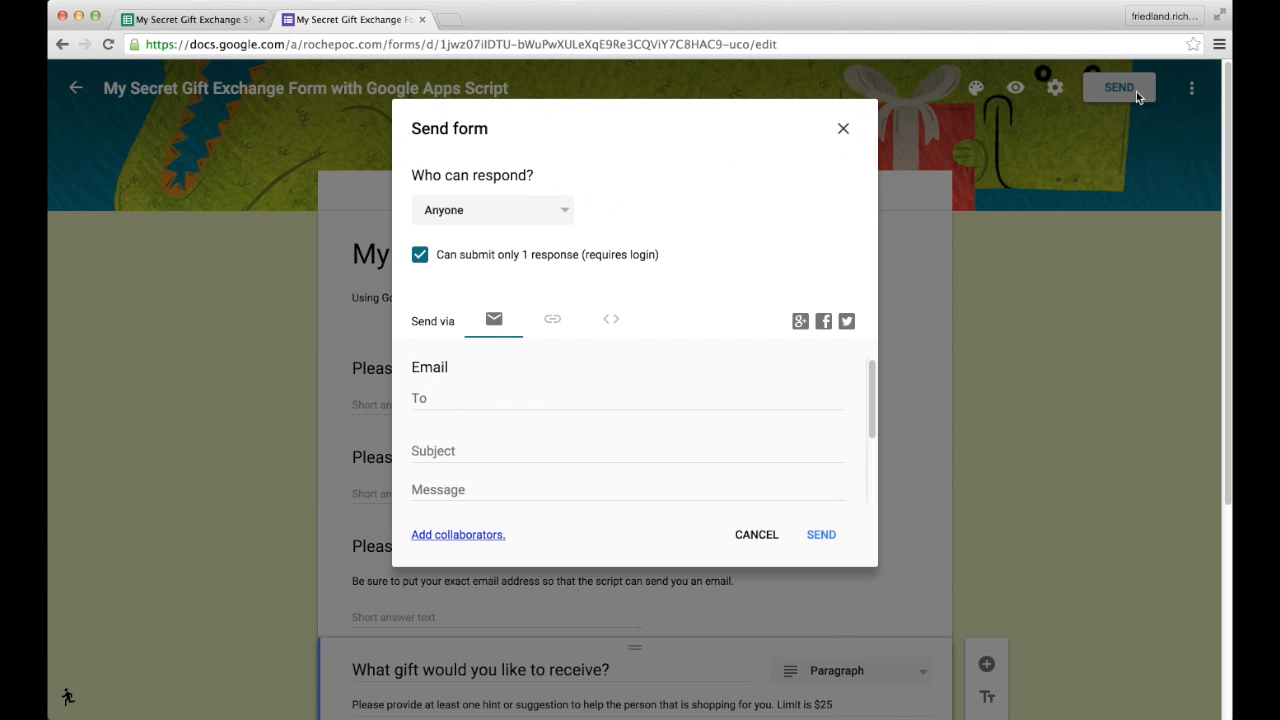
pyautogui.moveTo(575, 273)
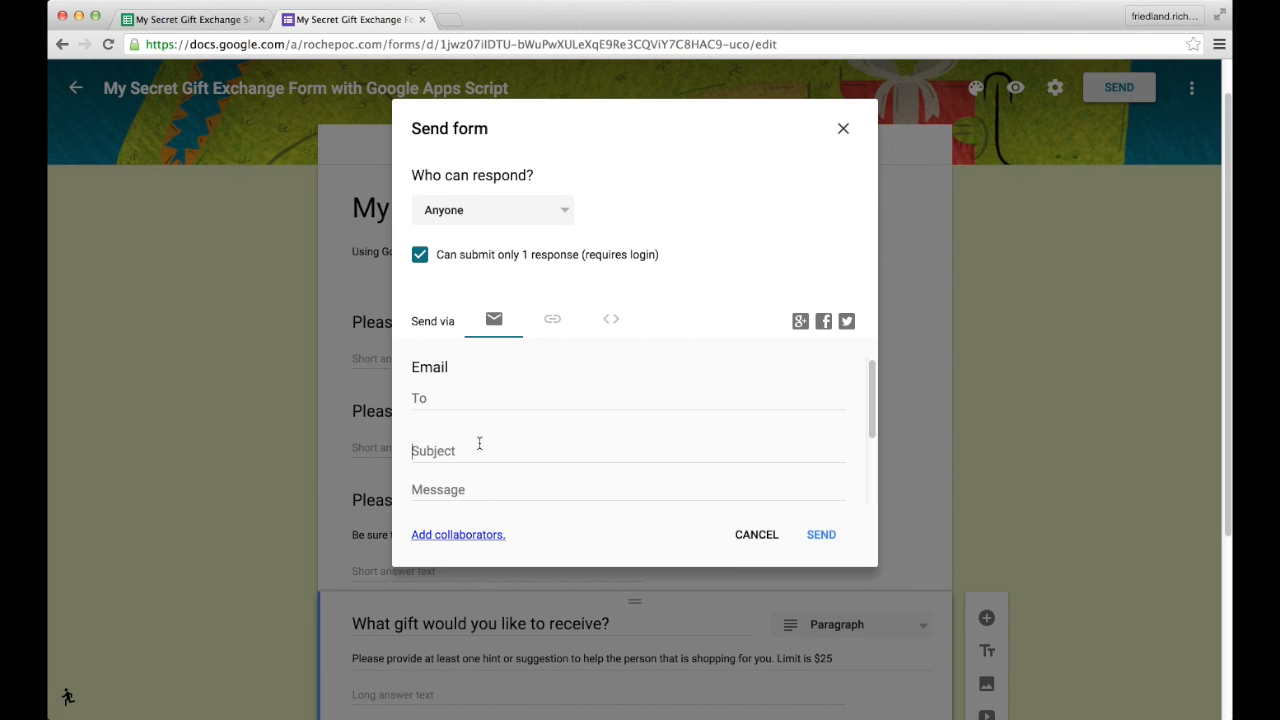
pyautogui.click(627, 450)
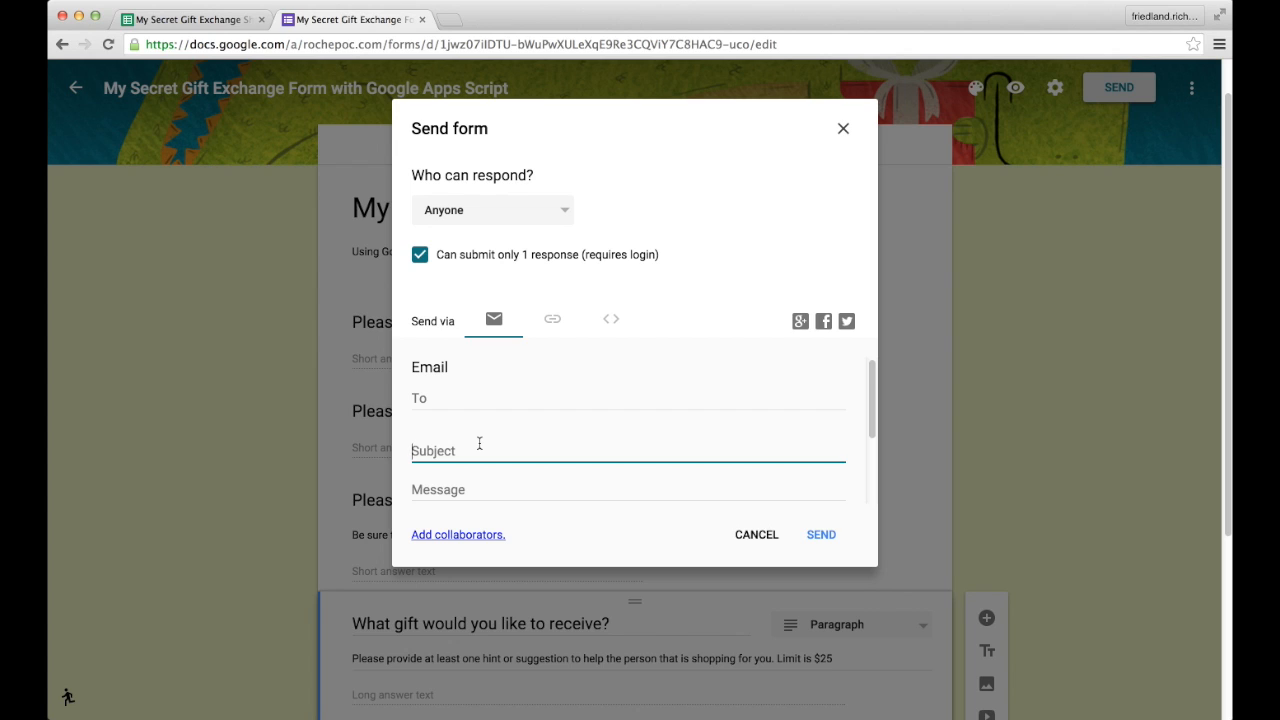
pyautogui.write('Please')
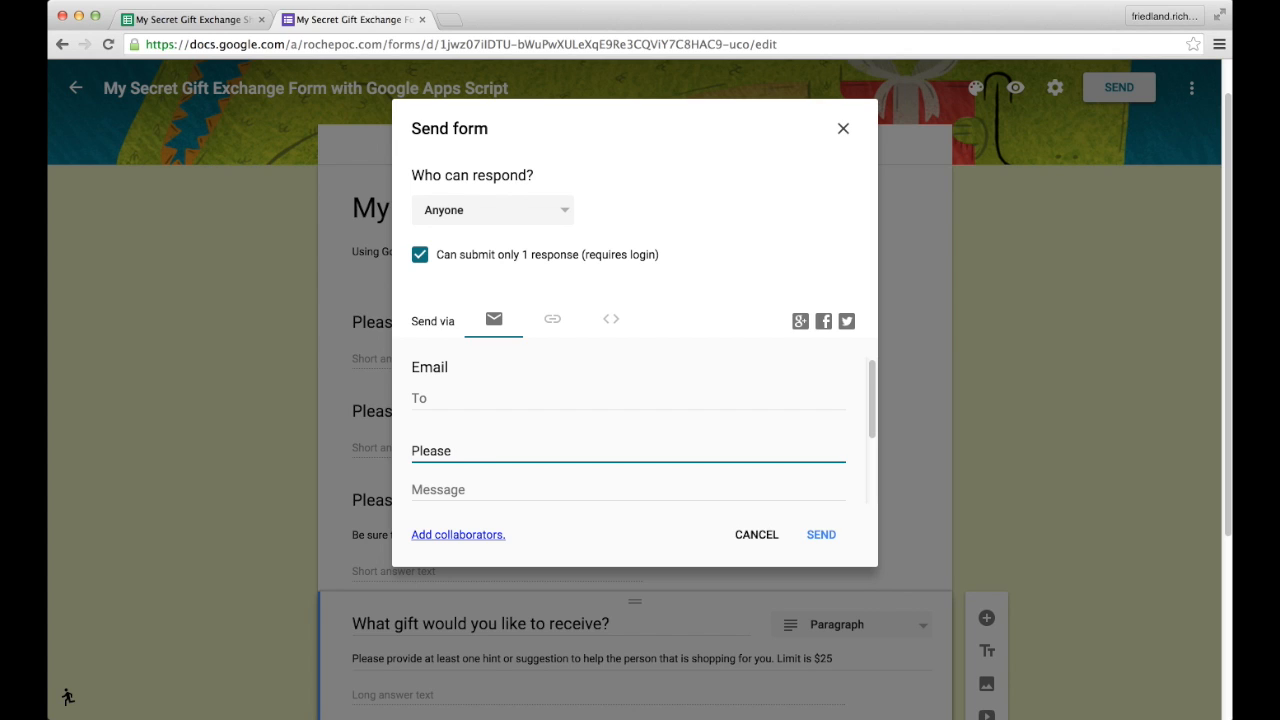
pyautogui.write('sign up for the')
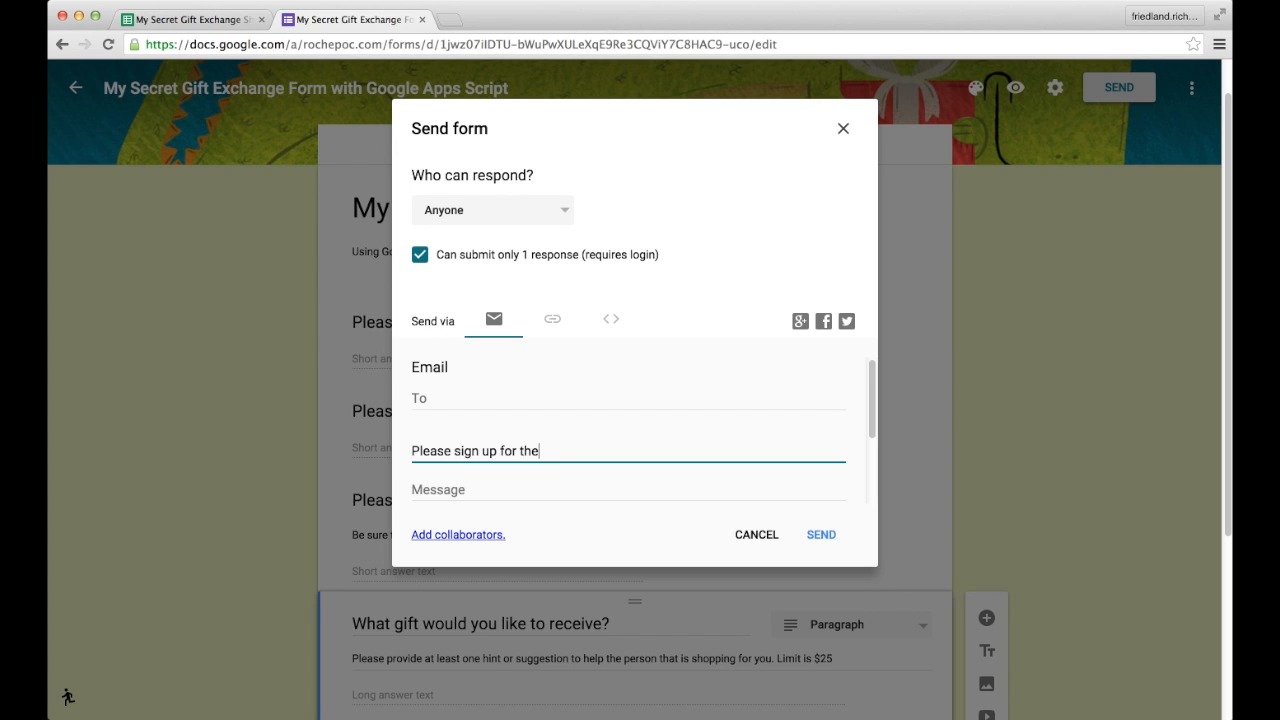
pyautogui.write('secret')
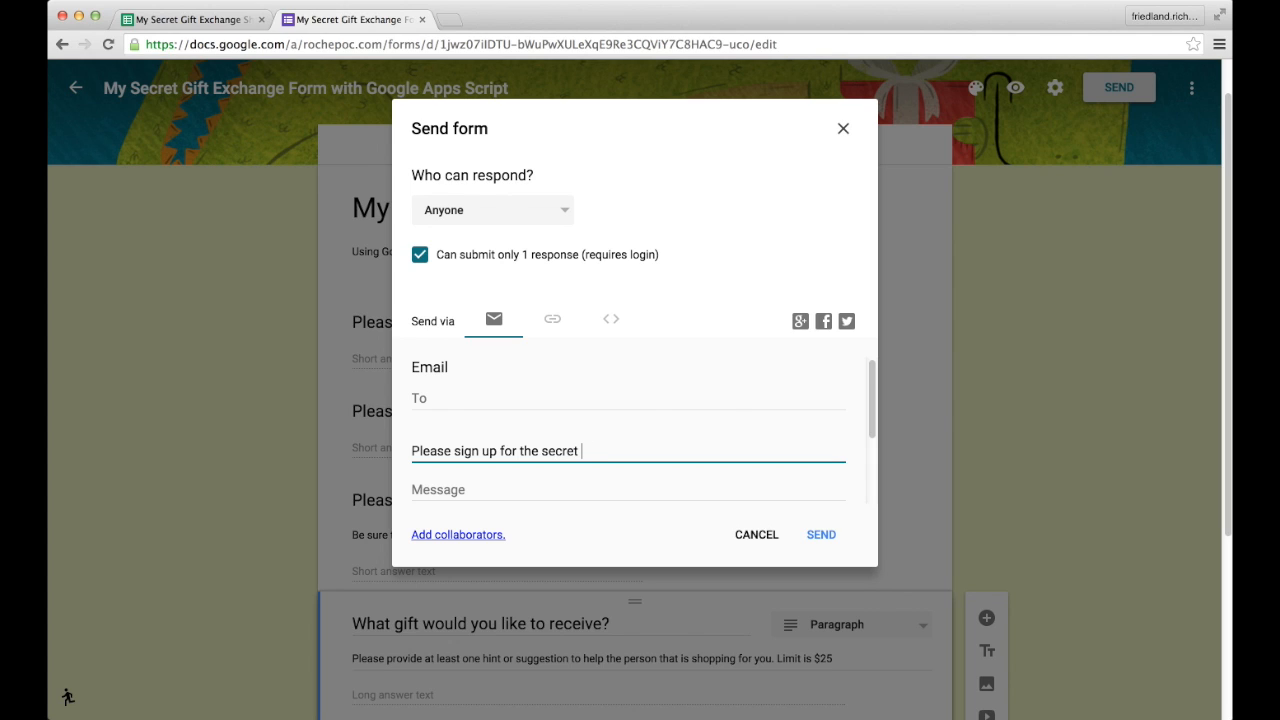
pyautogui.write('gift exc')
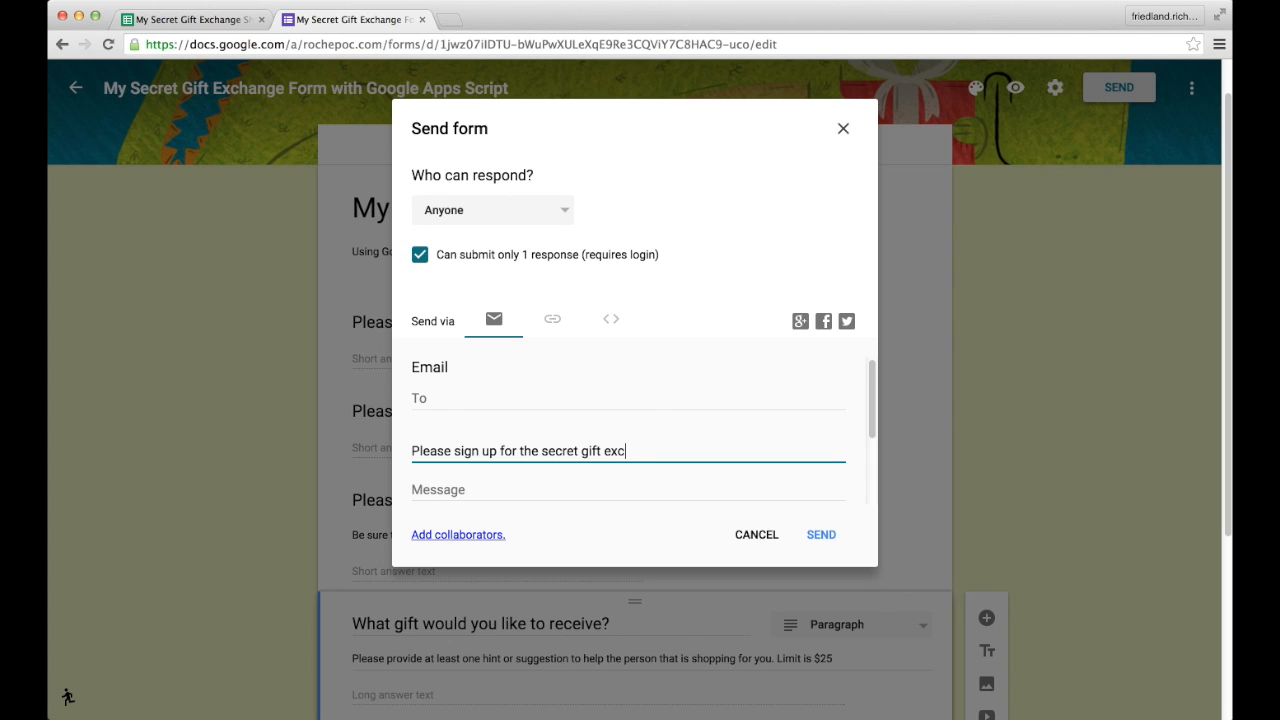
pyautogui.write('hange')
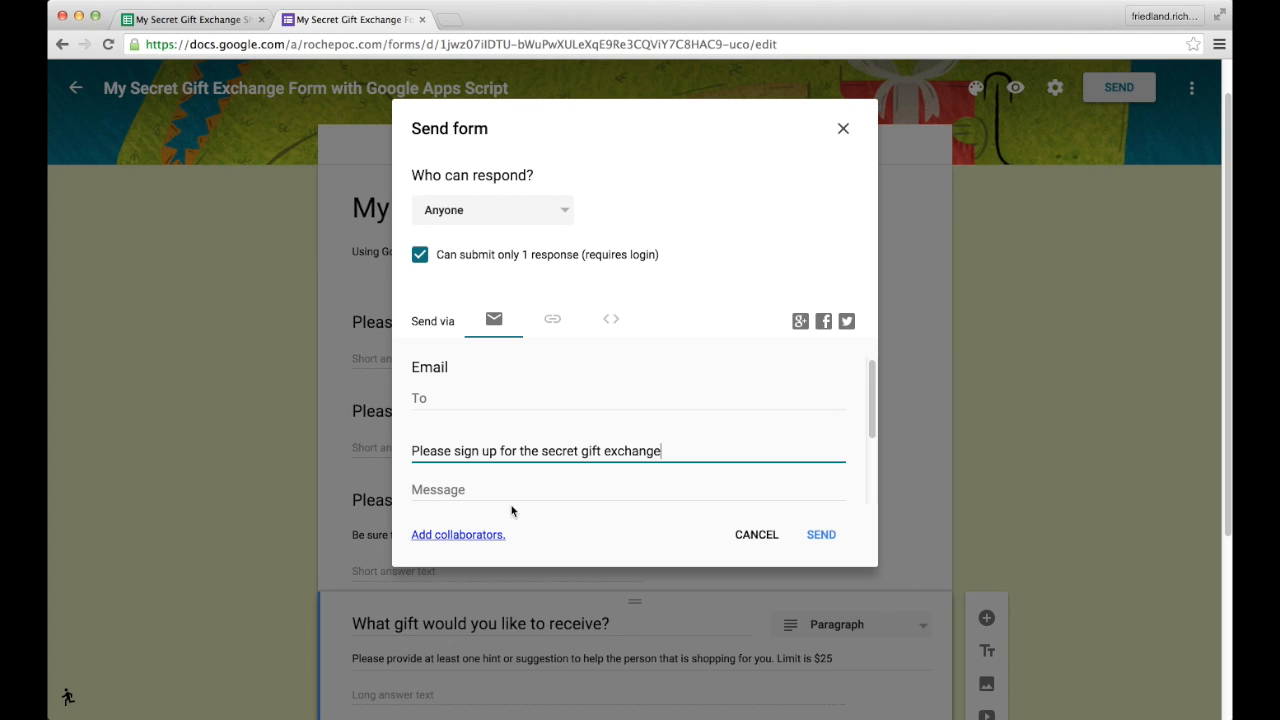
# Write the message 'By filling out this form you are signing up for our secret gift exchange'.
pyautogui.write('By s')
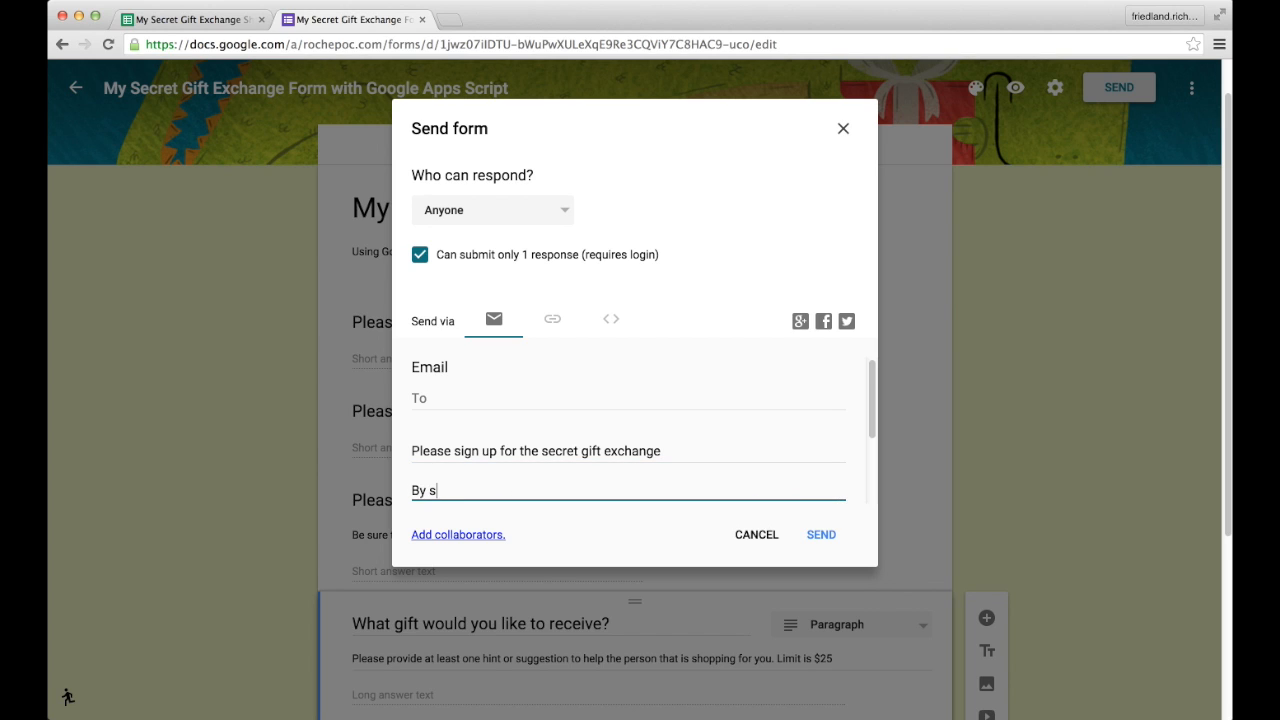
pyautogui.write('illing u')
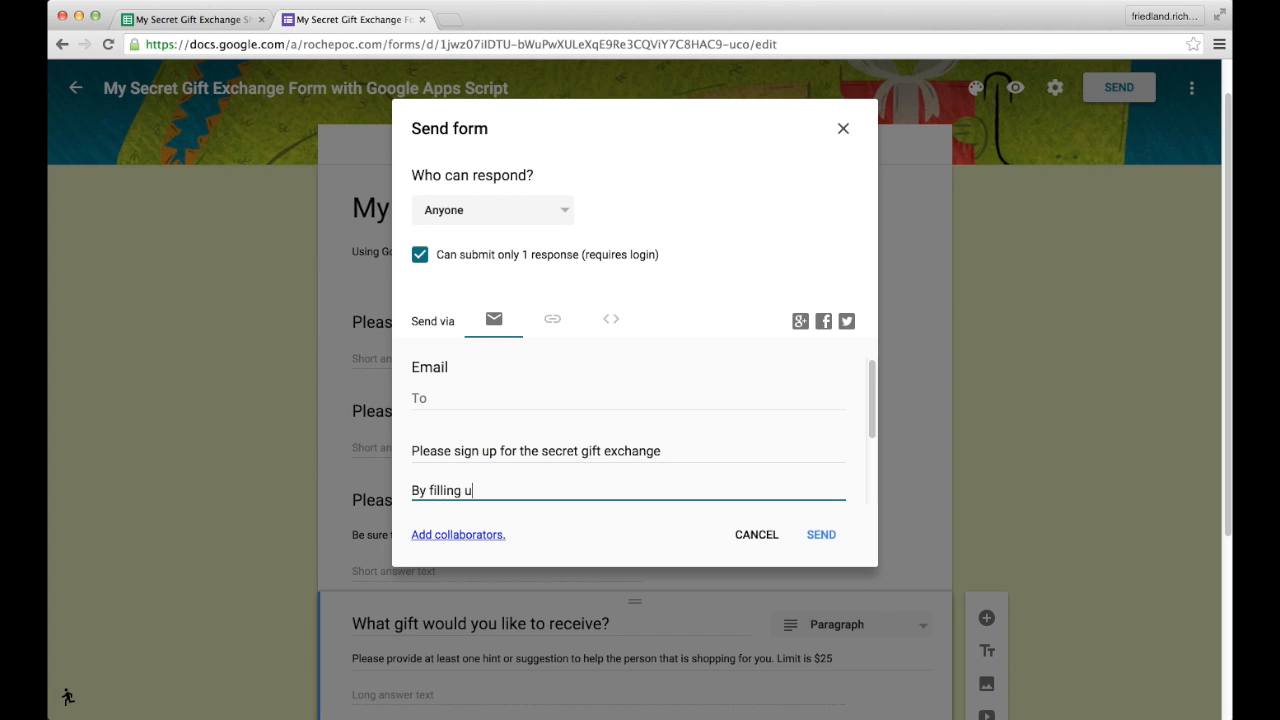
pyautogui.write('out this form')
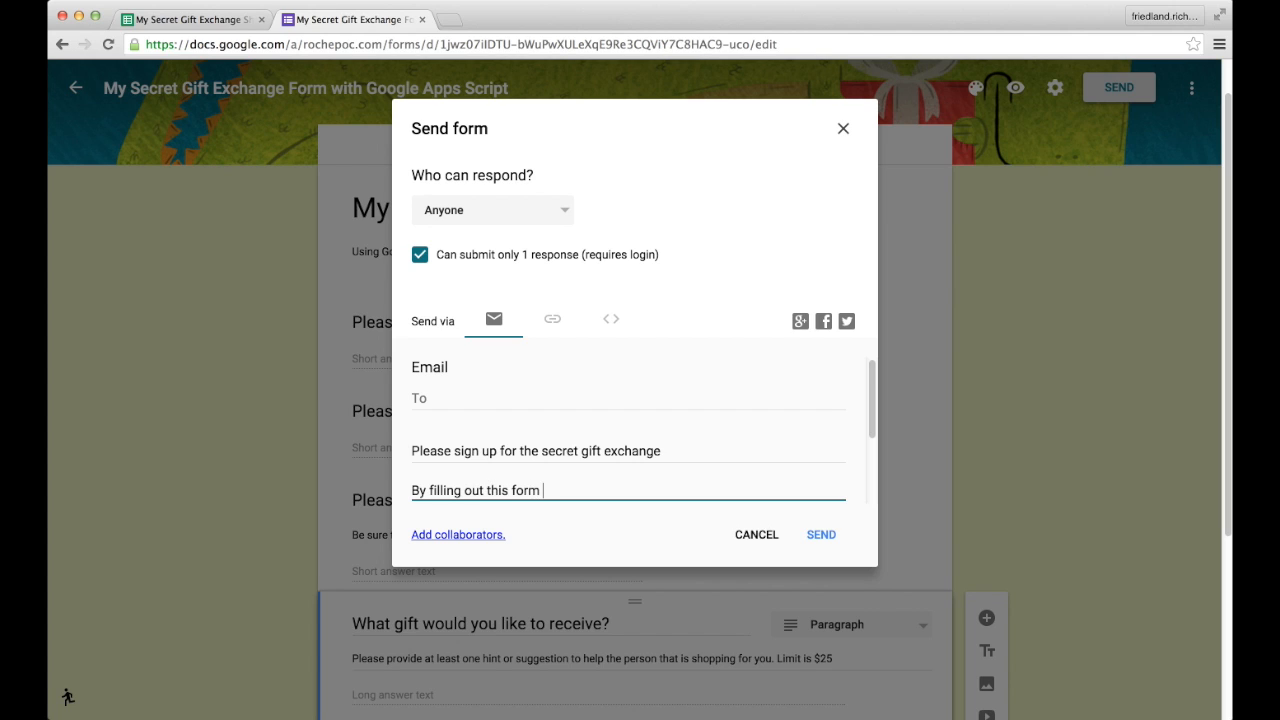
pyautogui.write('you are sign')
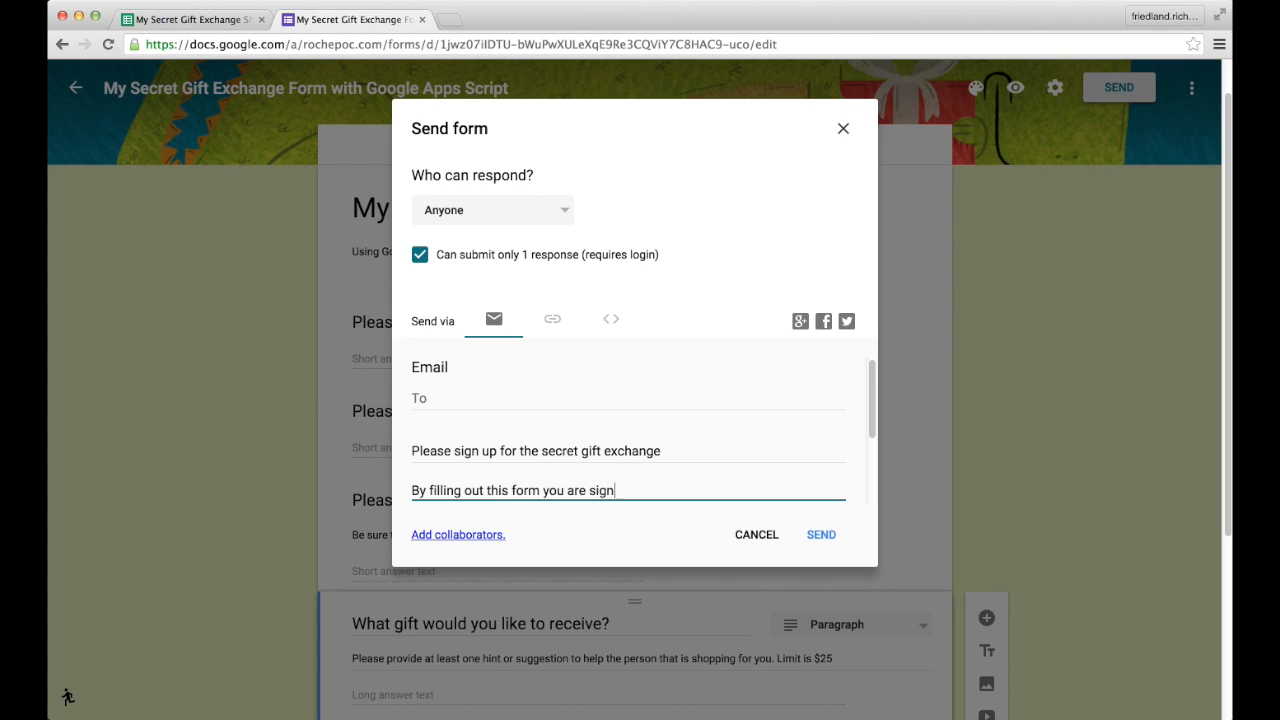
pyautogui.write('ing up for our s')
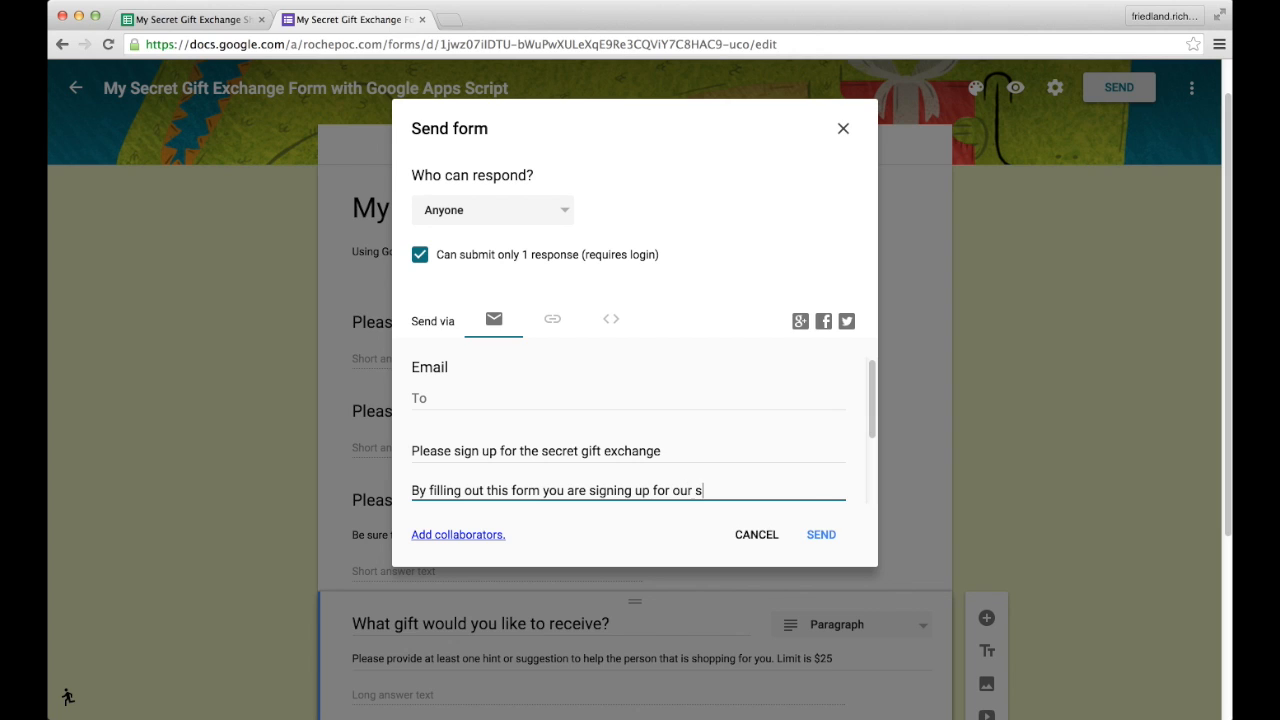
pyautogui.write('ecret gift')
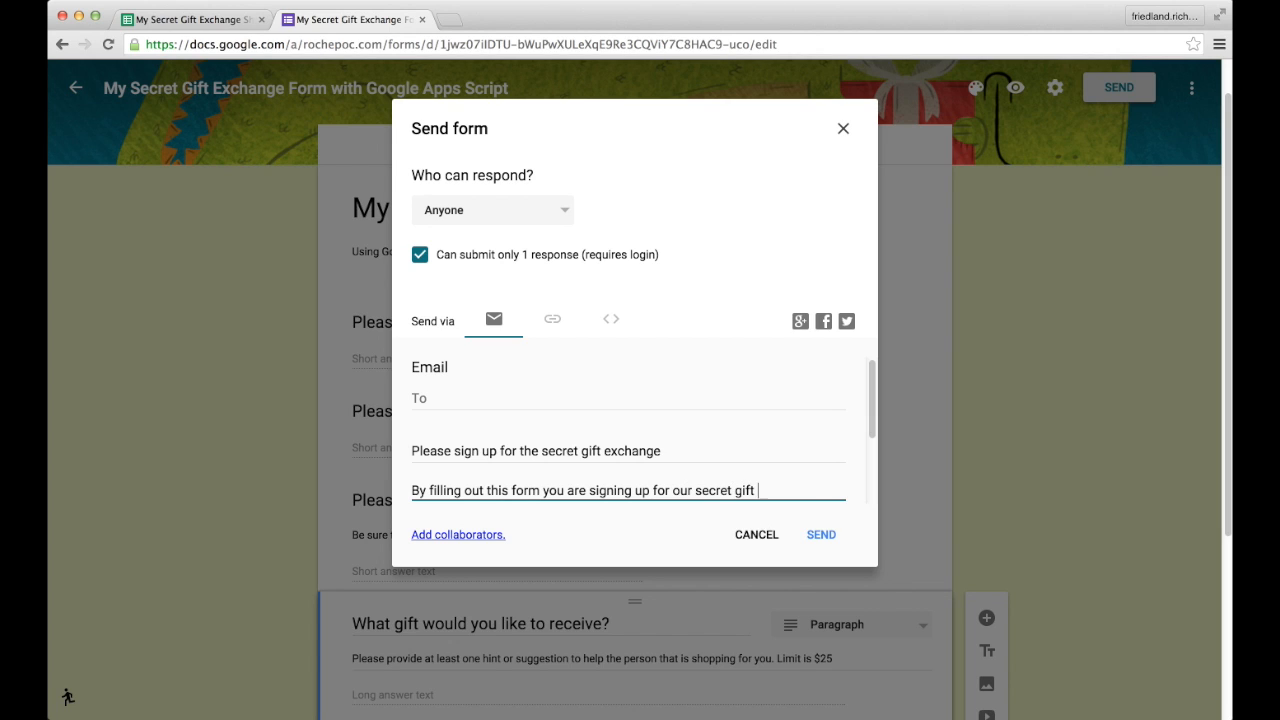
pyautogui.write('exchange.')
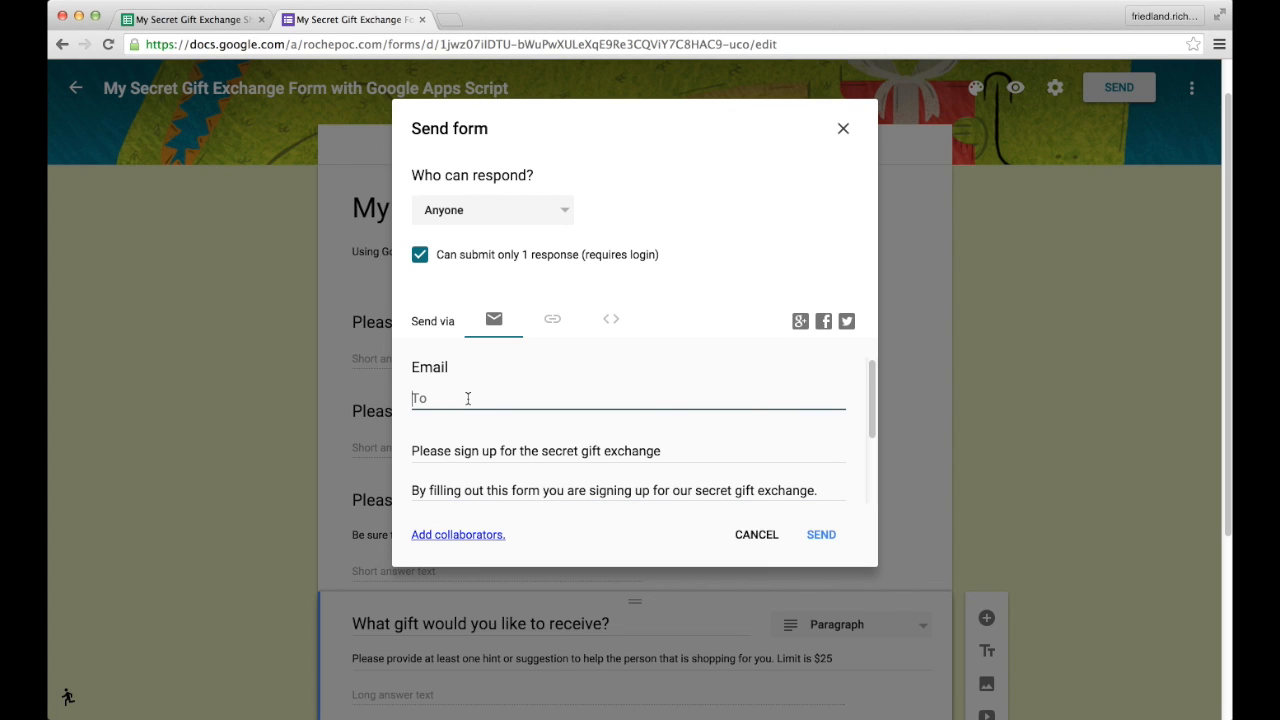
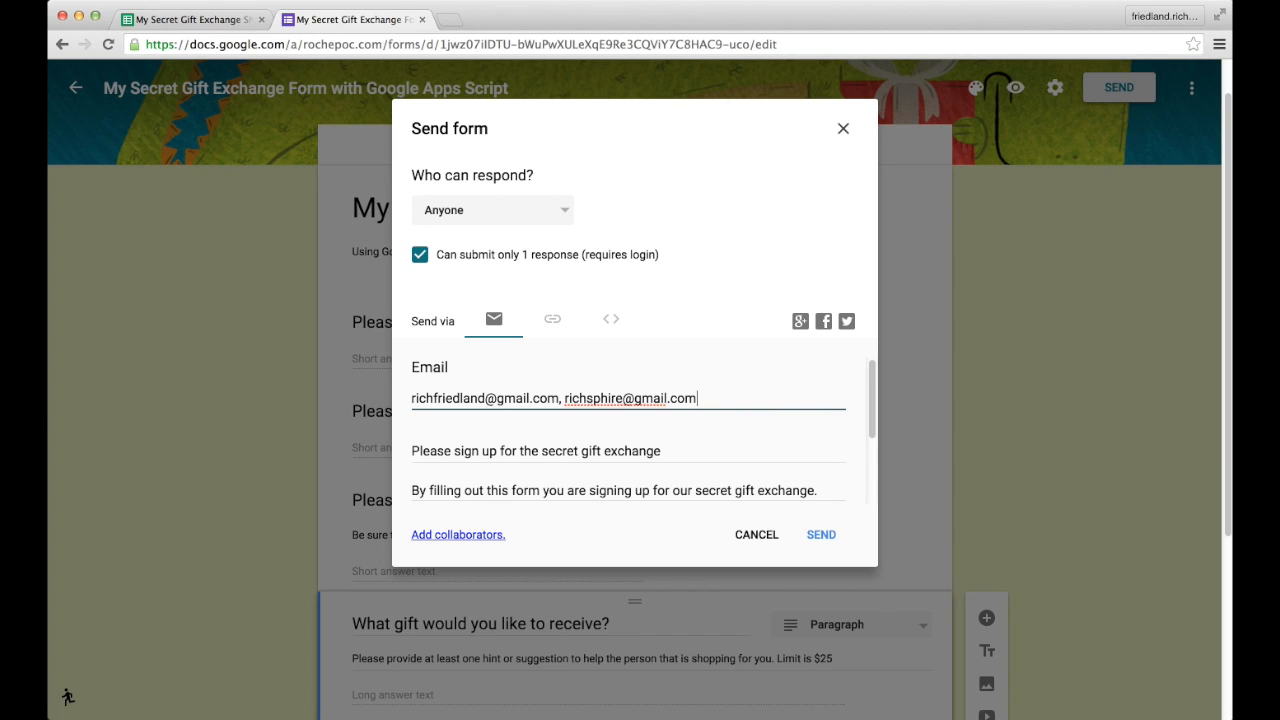
# Enter the two recipient email addresses for the invitation.
pyautogui.write(',')
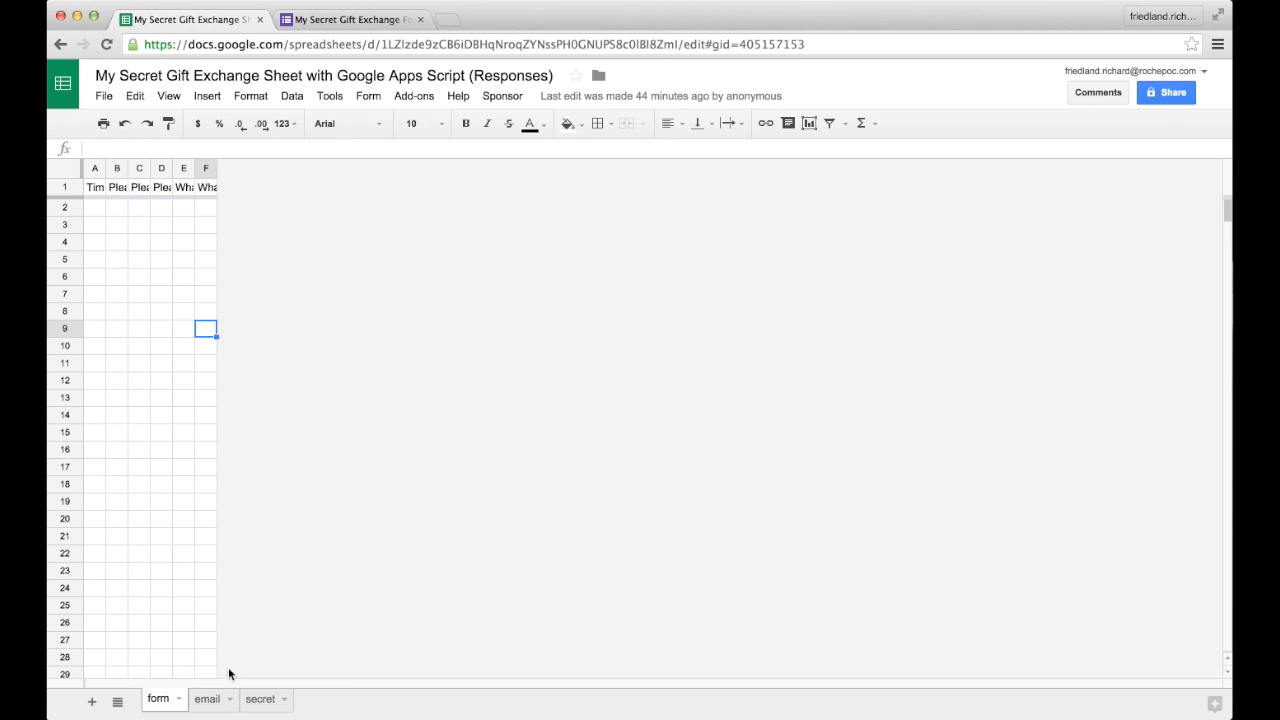
# On the email sheet, change the B1 subject to 'You Secret Gift Exchange Assignment'.
pyautogui.click(207, 698)
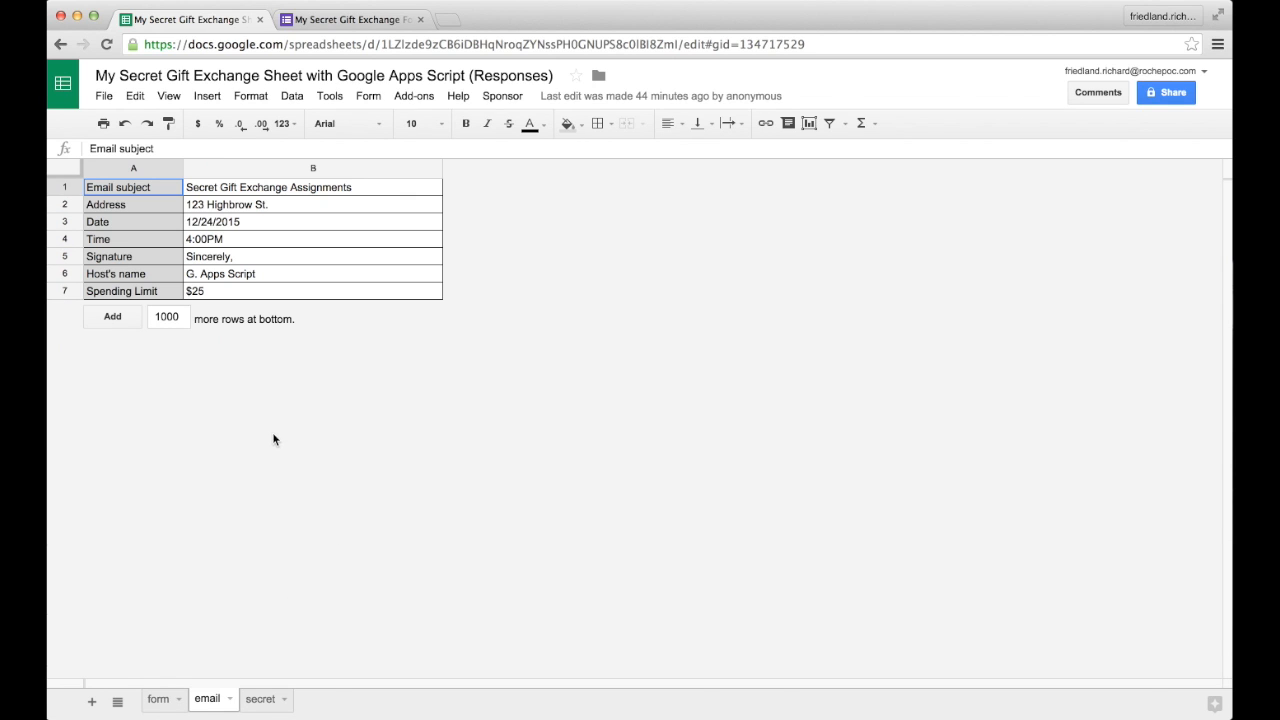
pyautogui.moveTo(317, 194)
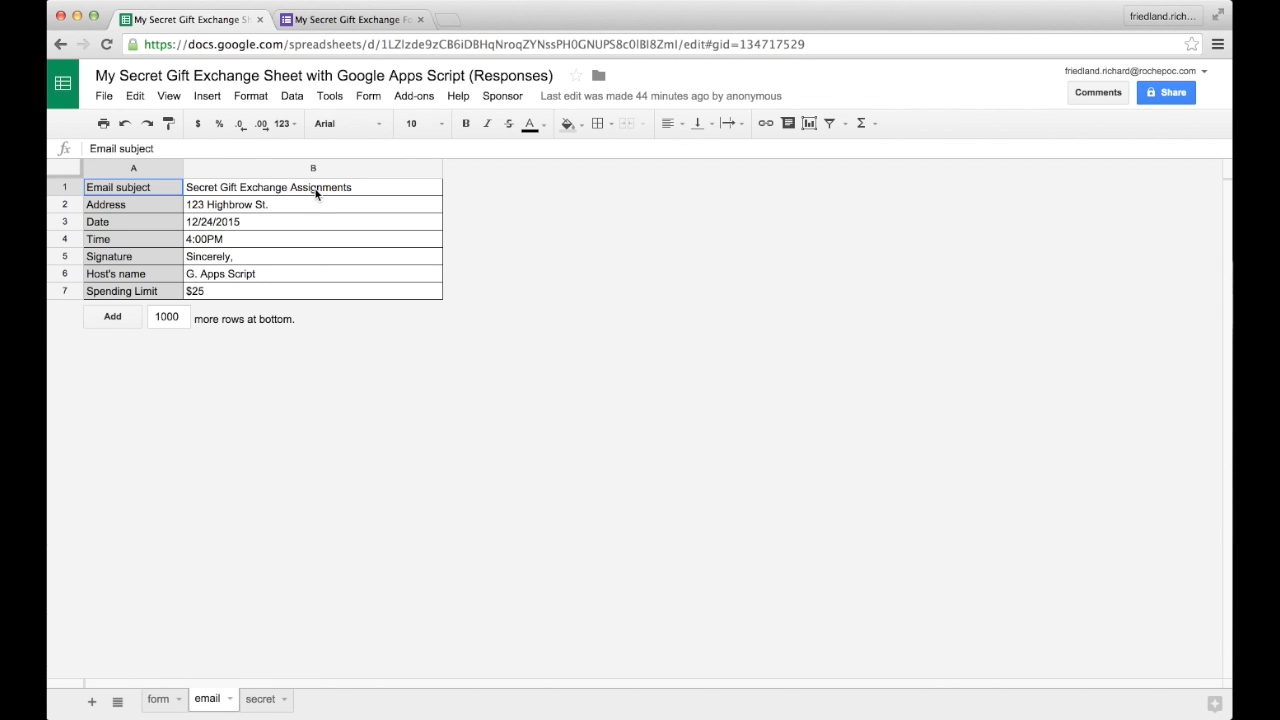
pyautogui.moveTo(237, 189)
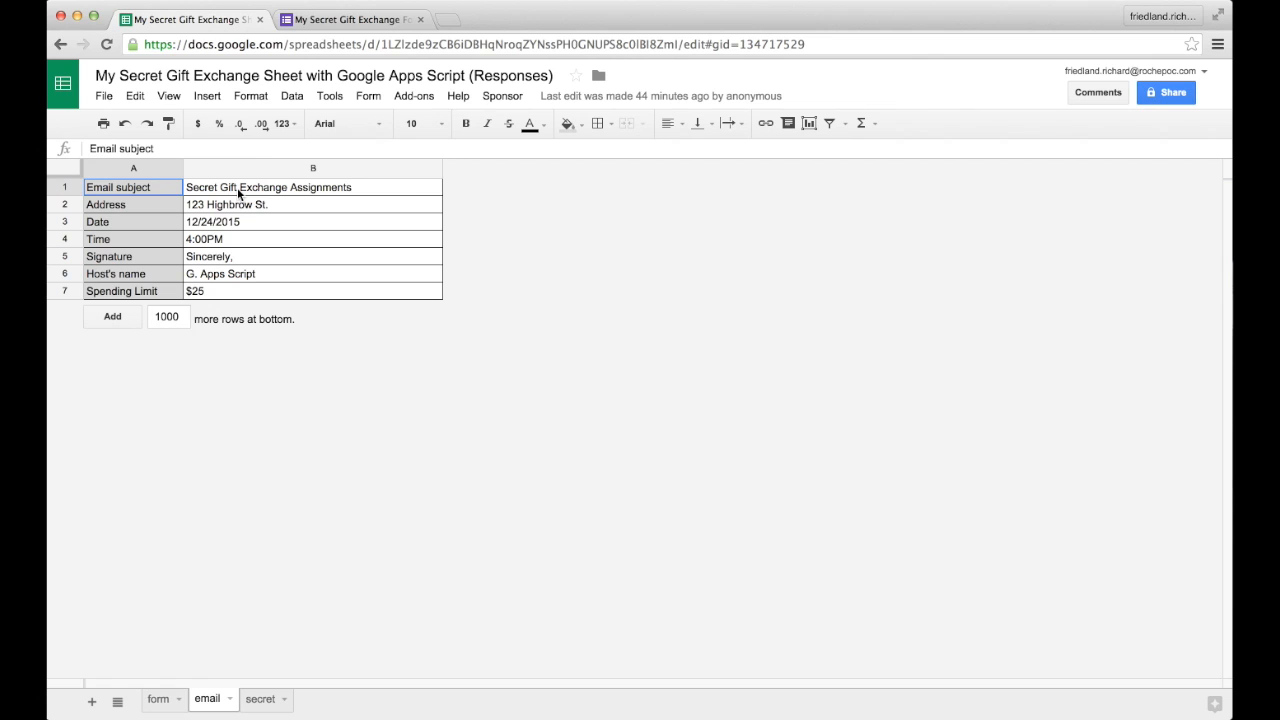
pyautogui.click(313, 186)
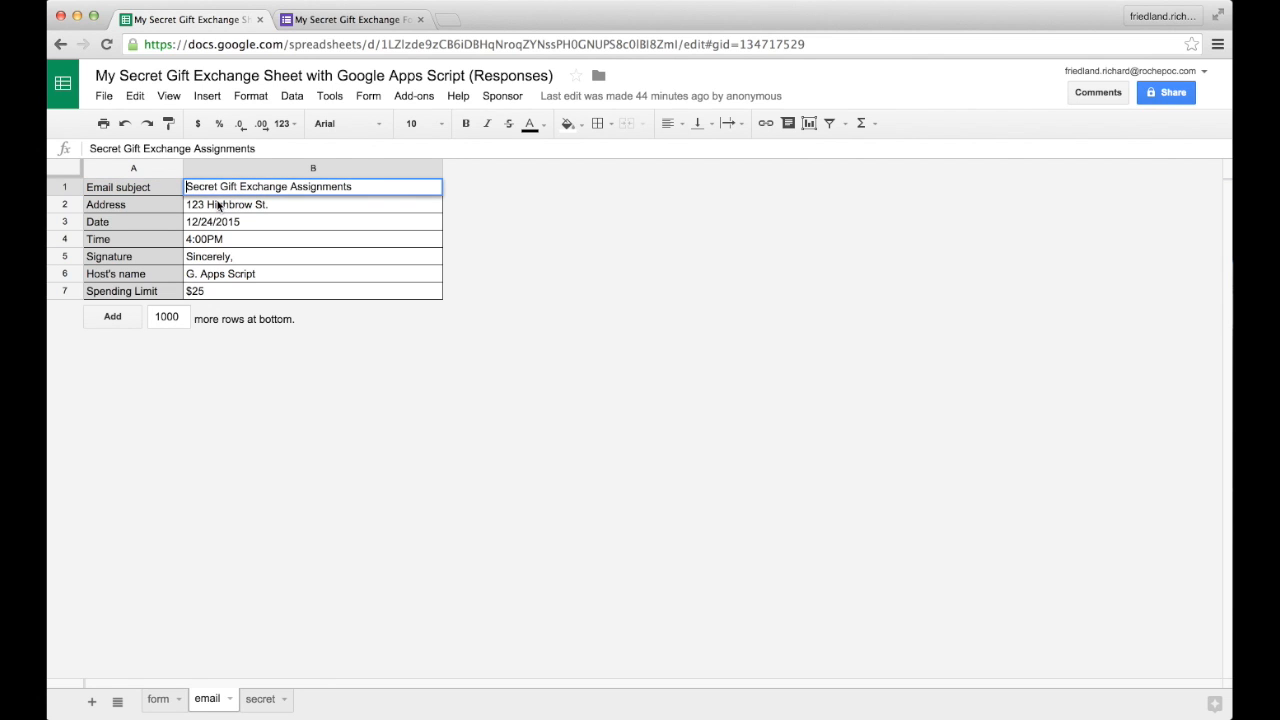
pyautogui.write('You')
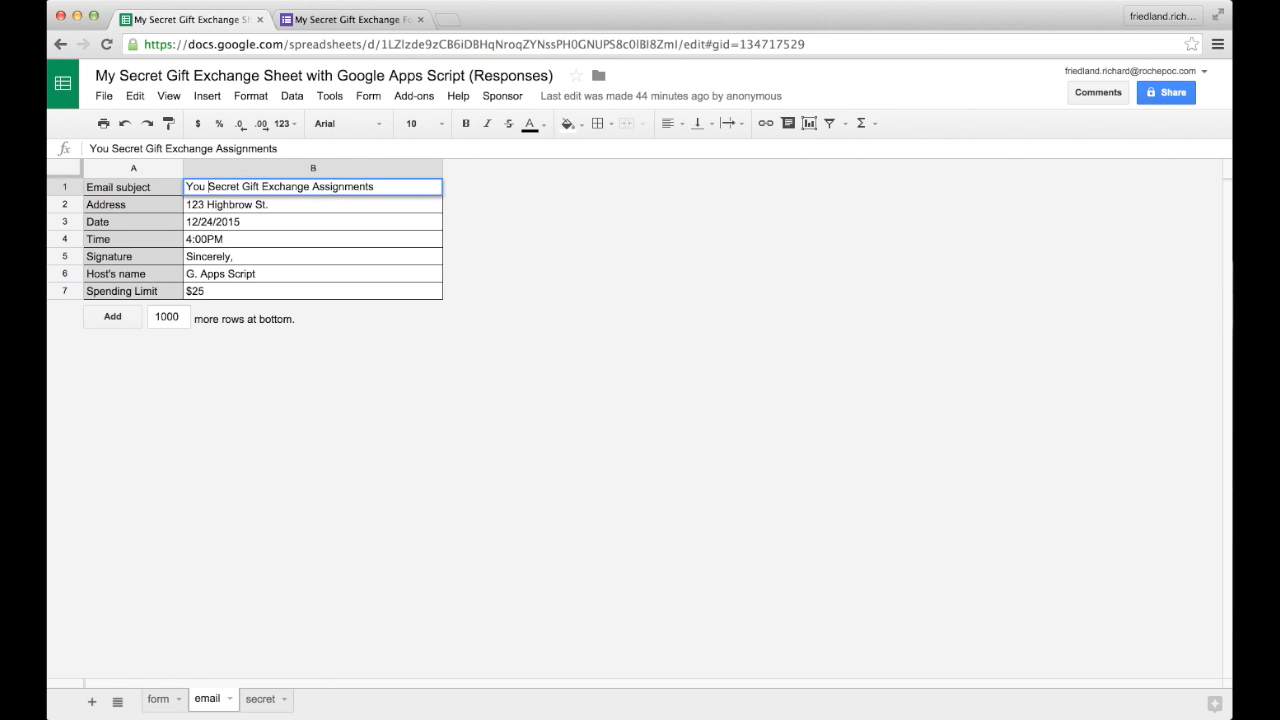
pyautogui.press('BackSpace')
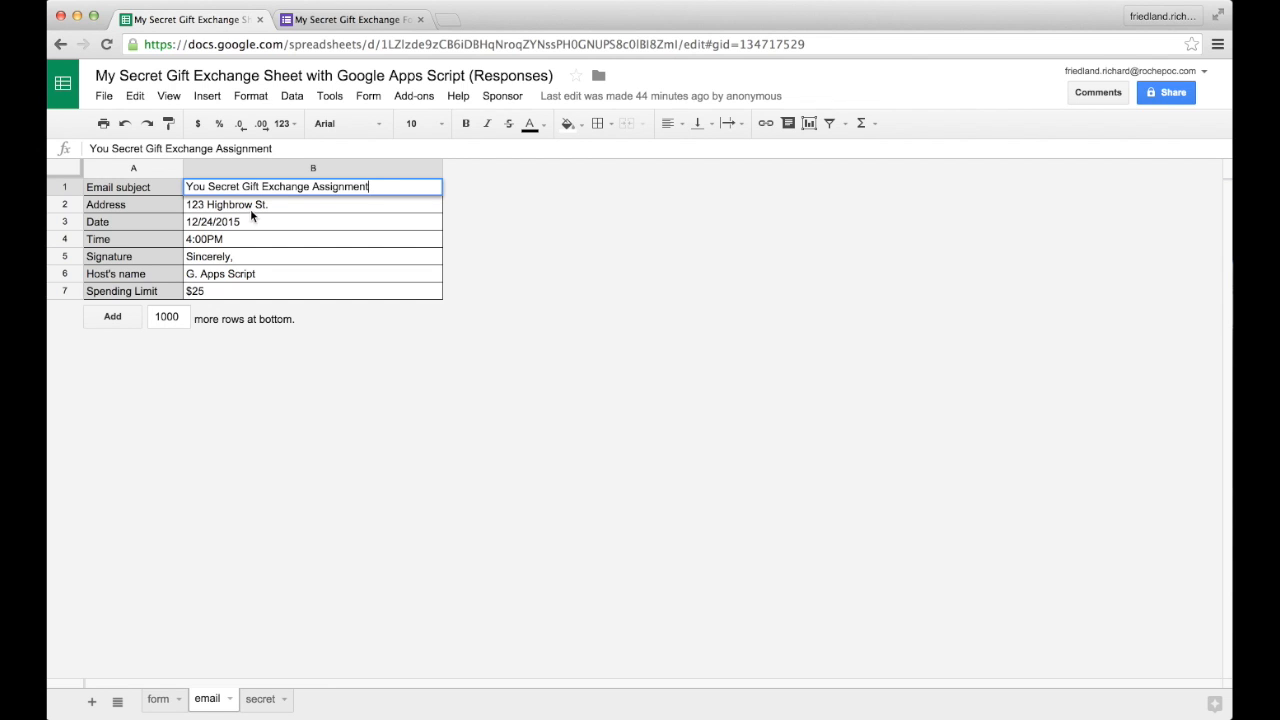
pyautogui.click(312, 221)
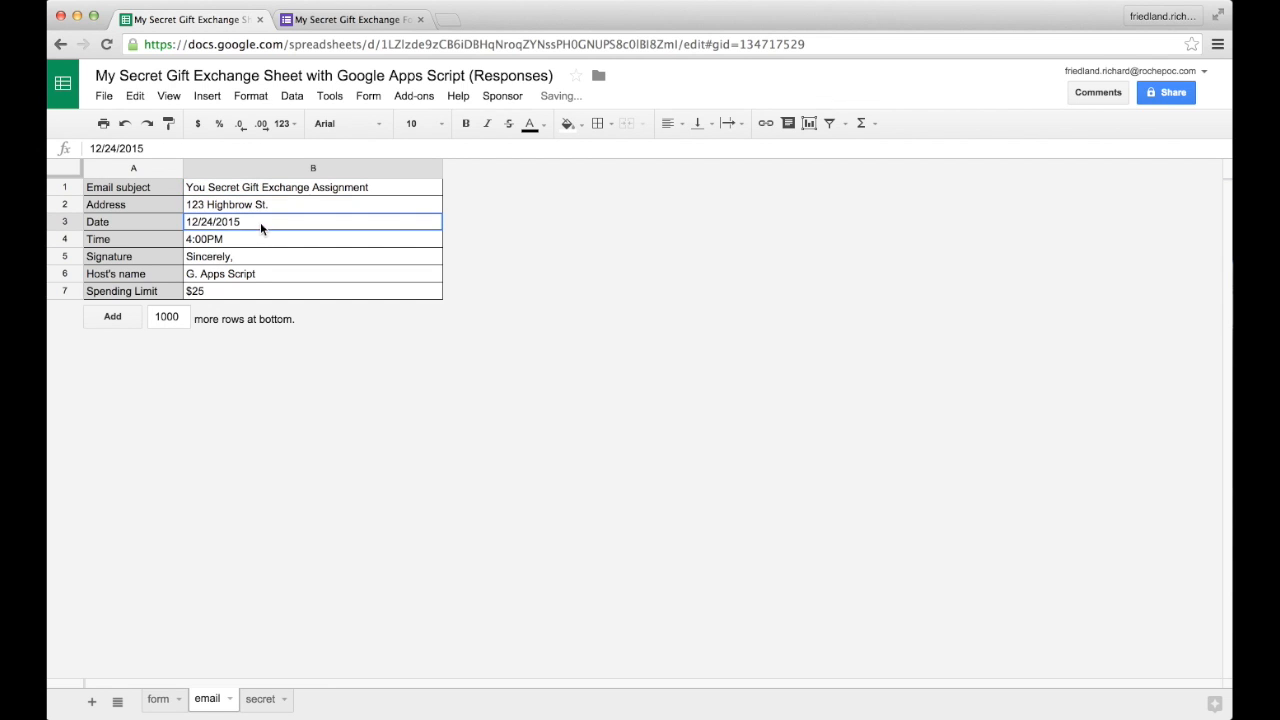
# Set the host's name to Rich and the spending limit to $25.
pyautogui.click(313, 239)
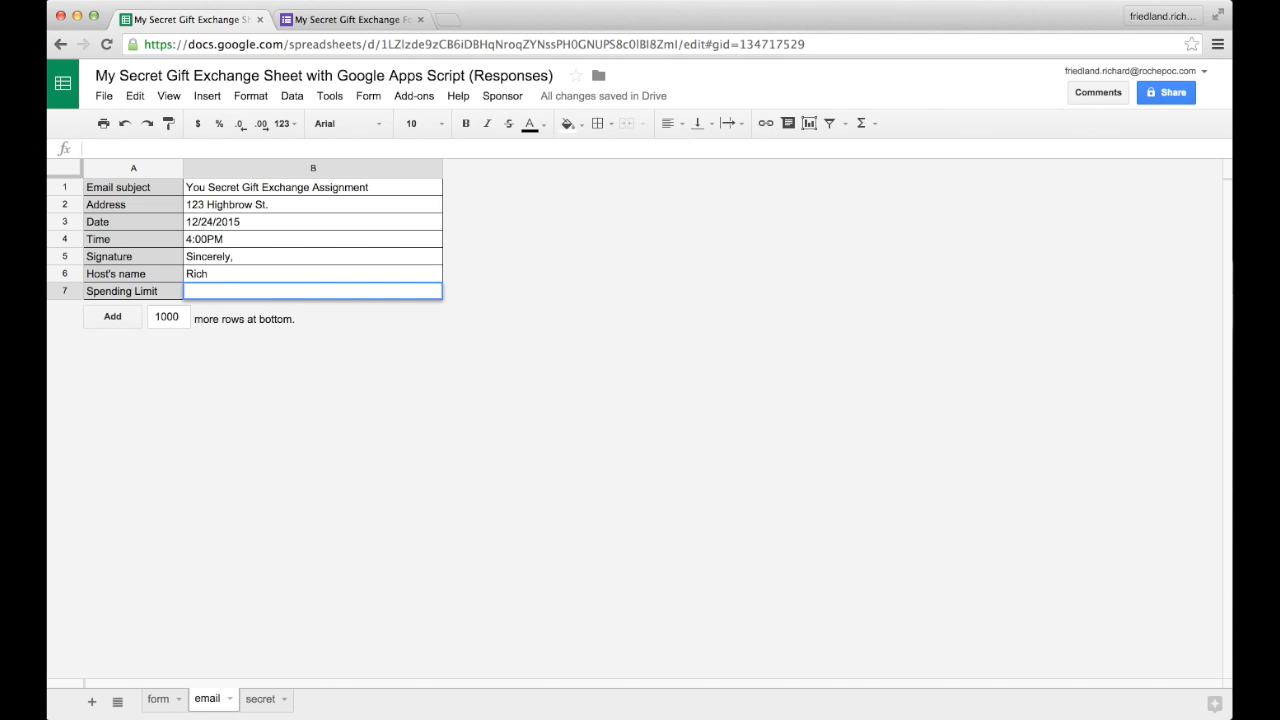
pyautogui.write('1')
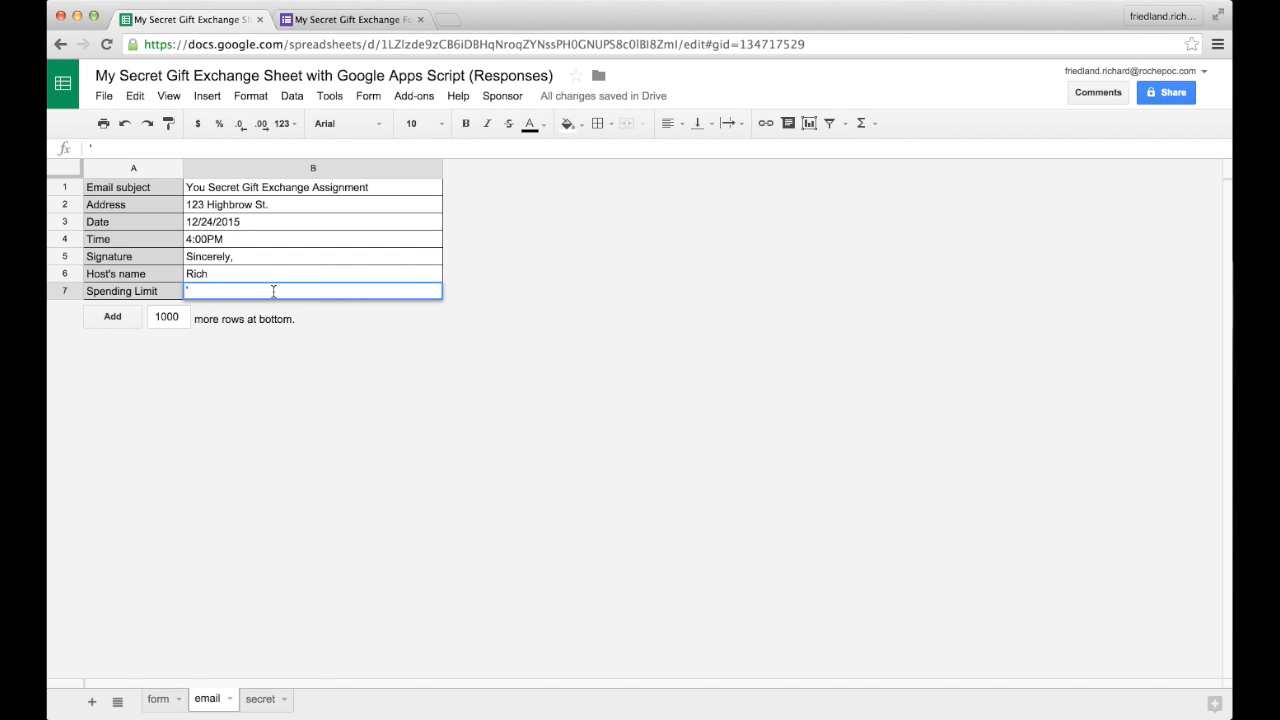
pyautogui.write('$25')
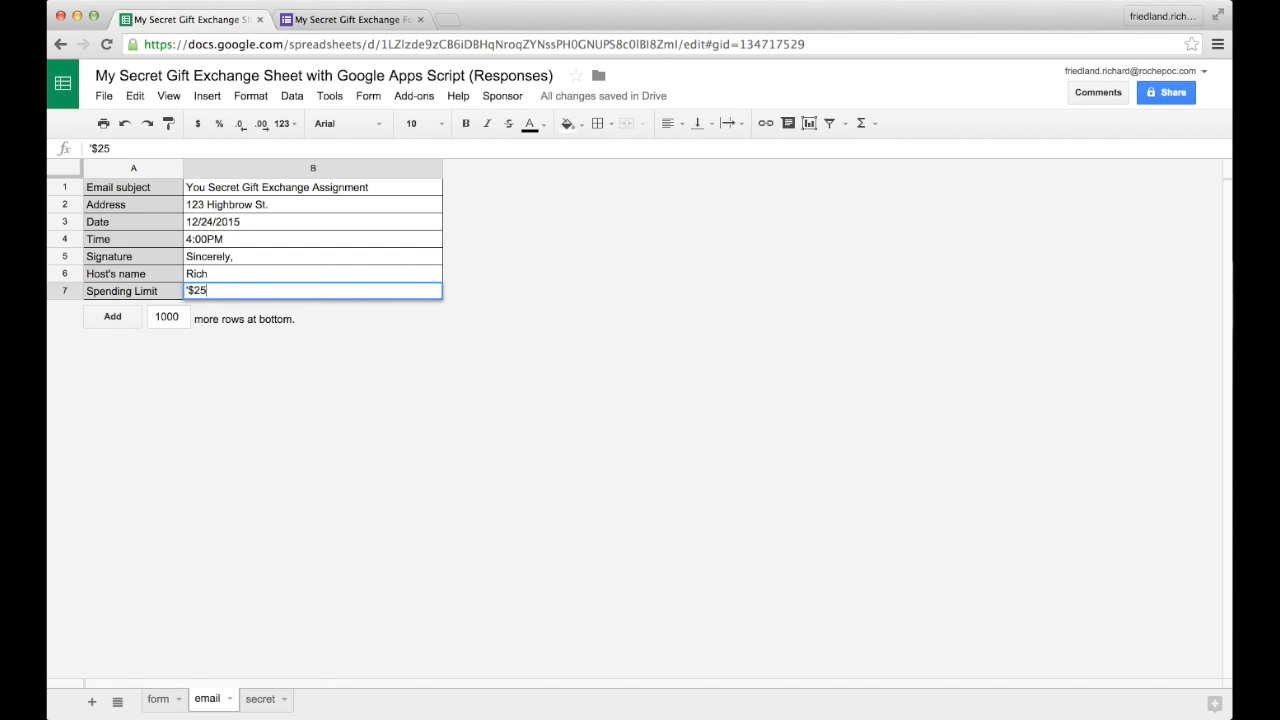
pyautogui.moveTo(326, 382)
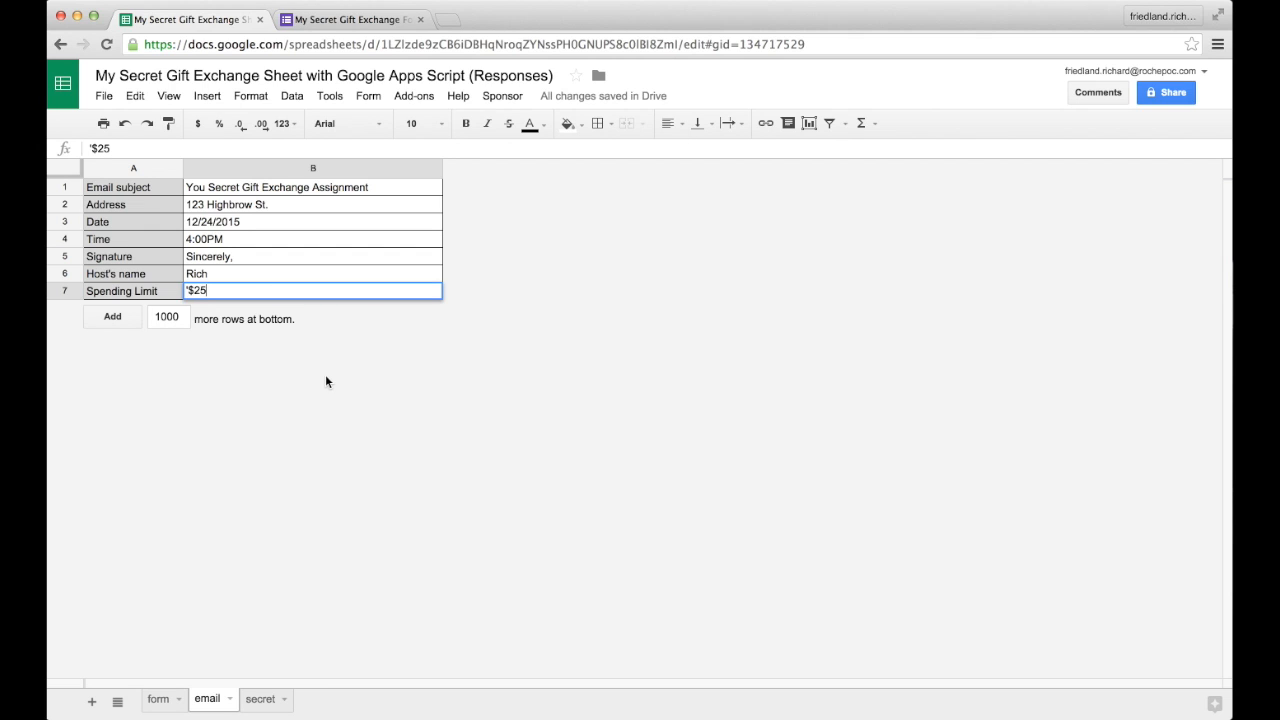
pyautogui.press('Enter')
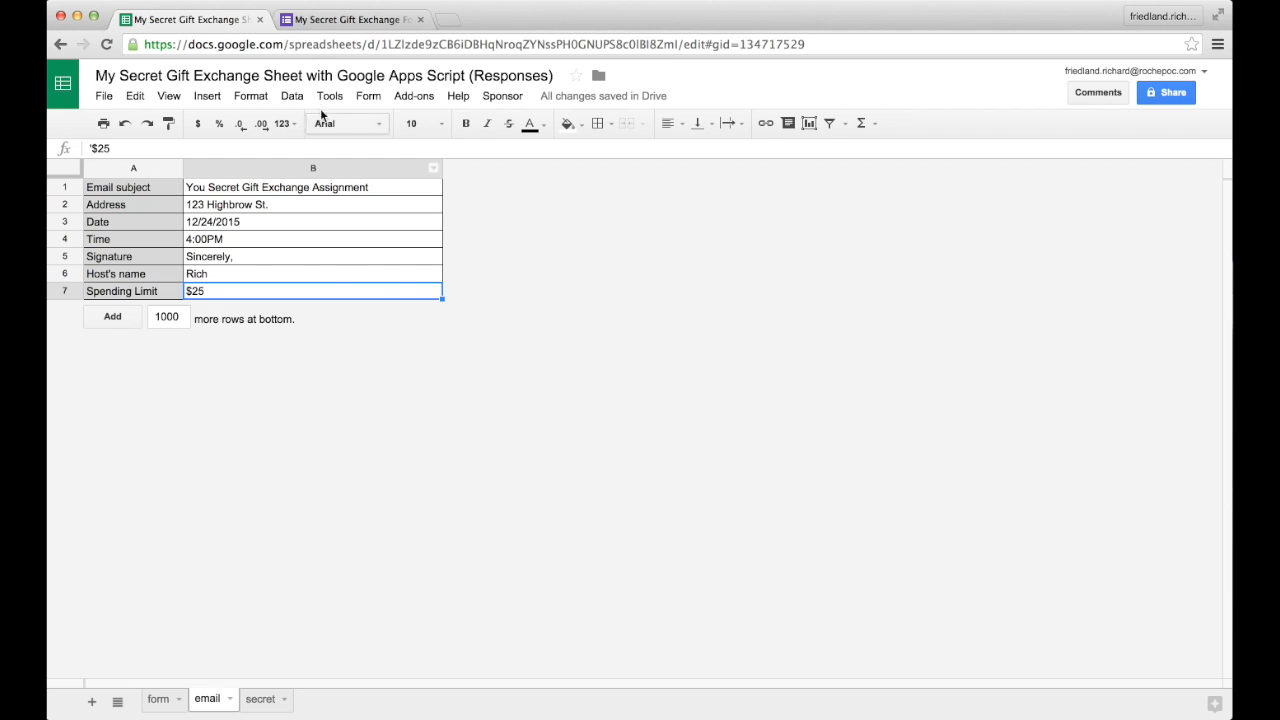
pyautogui.click(329, 96)
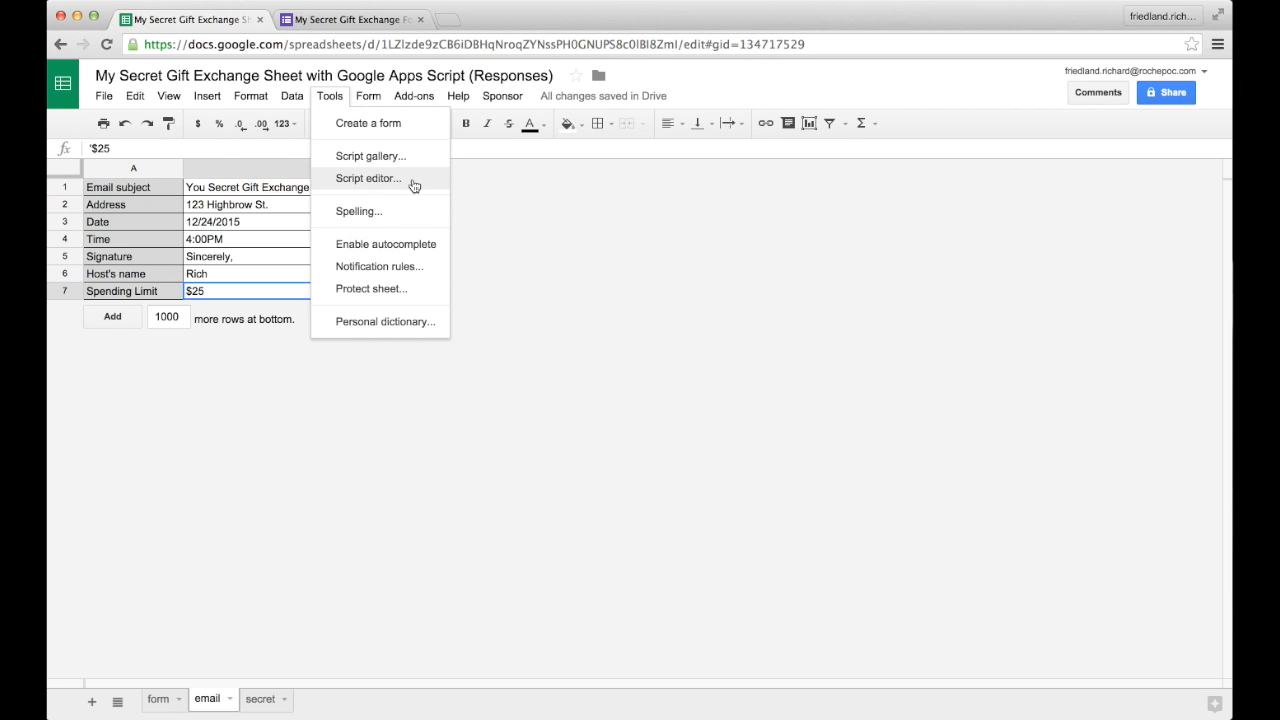
# Open the attached Apps Script Code.gs and review testEmail, getEmailBody, scramble and sendInvites.
pyautogui.click(368, 178)
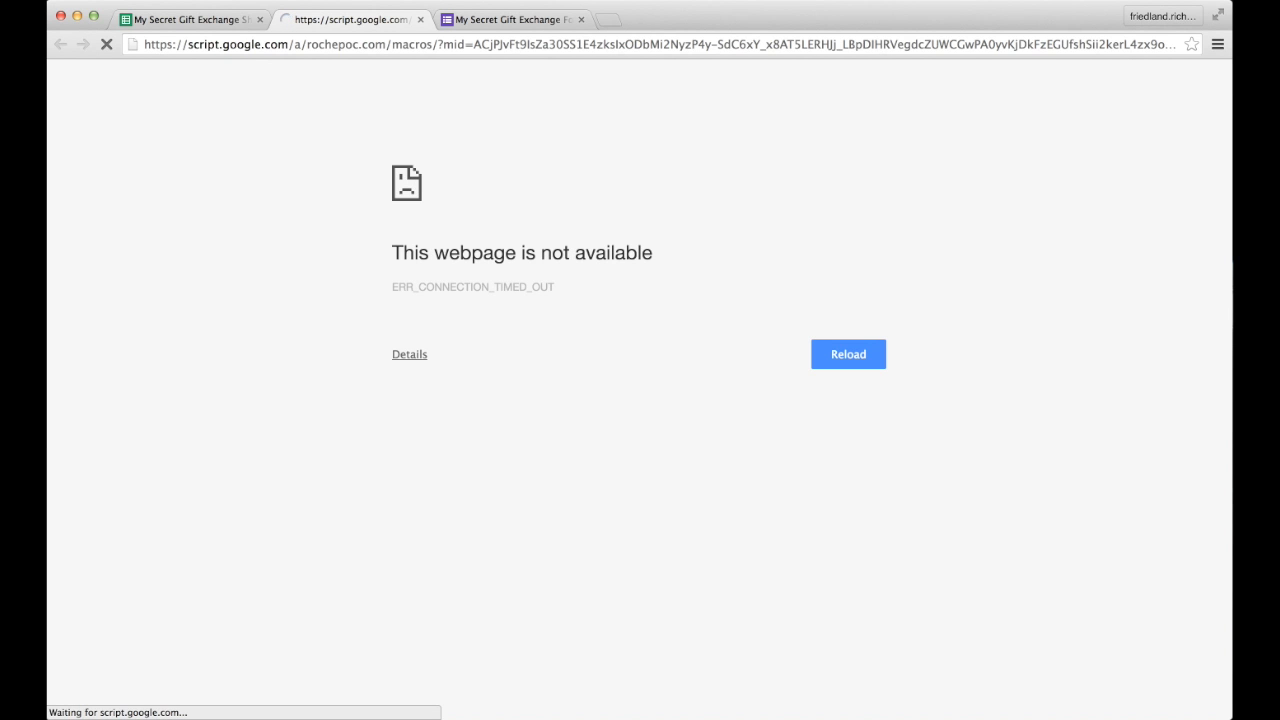
pyautogui.click(847, 354)
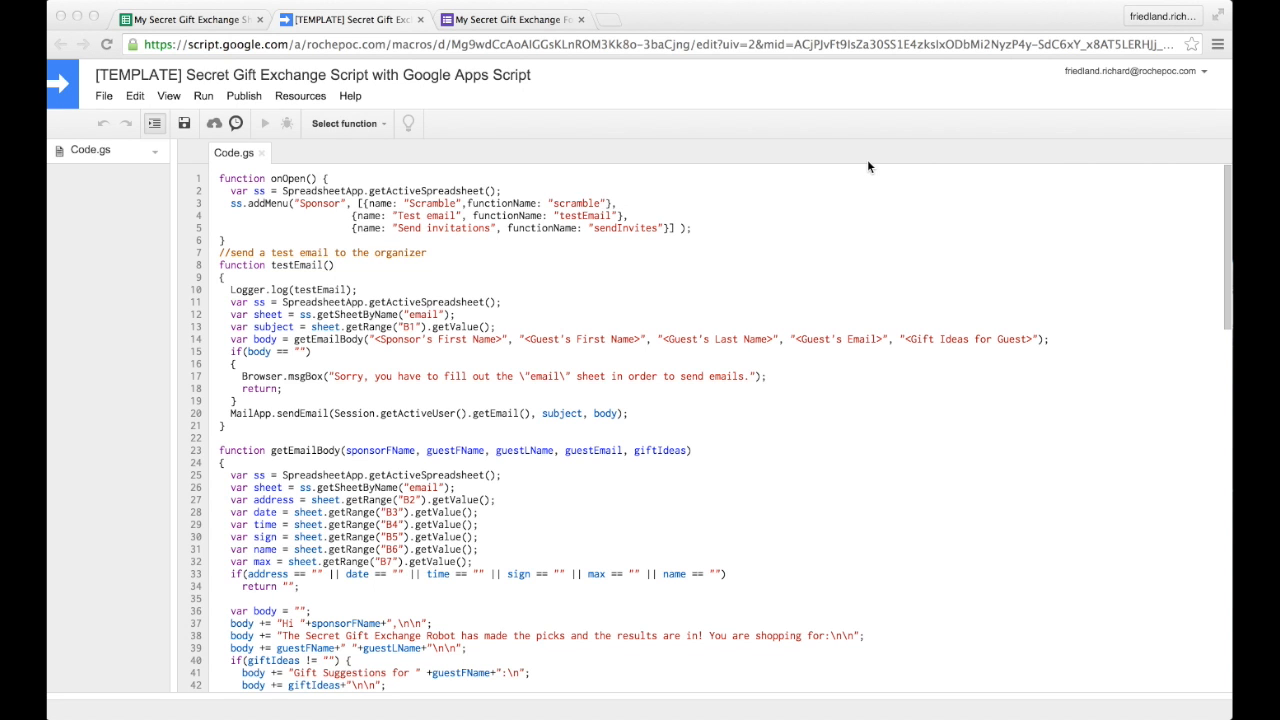
pyautogui.scroll(-3)
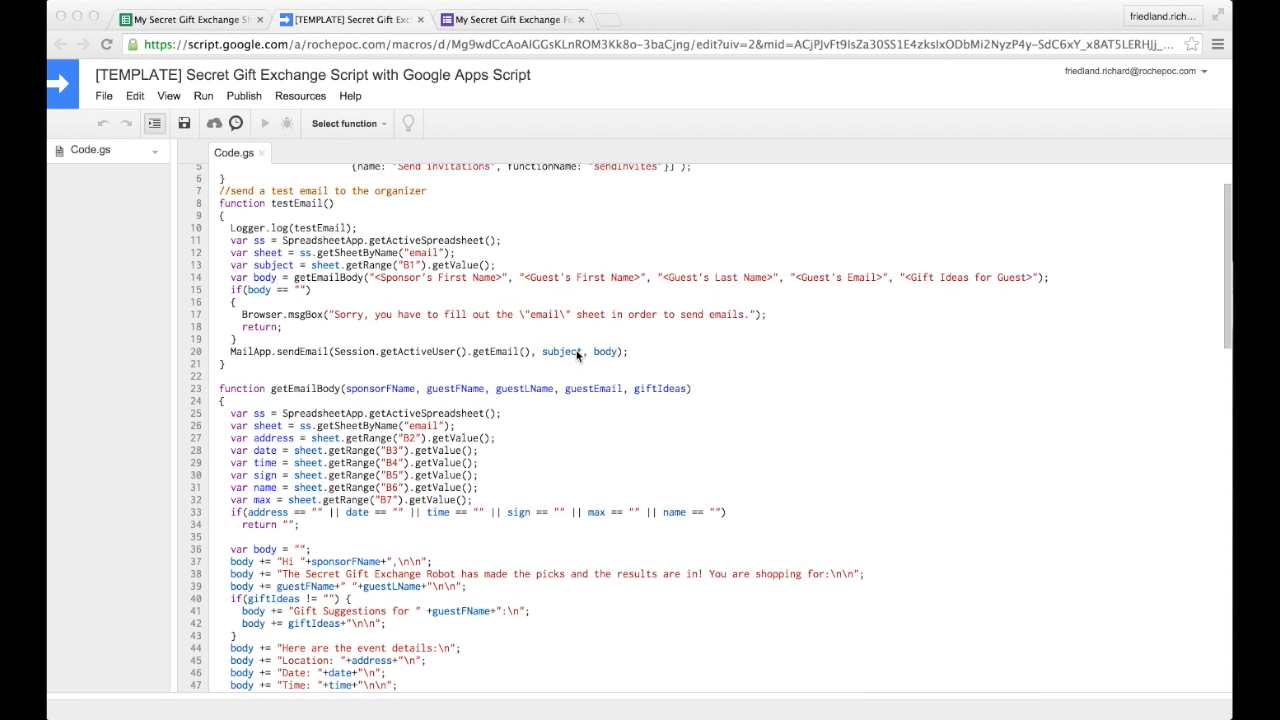
pyautogui.scroll(-3)
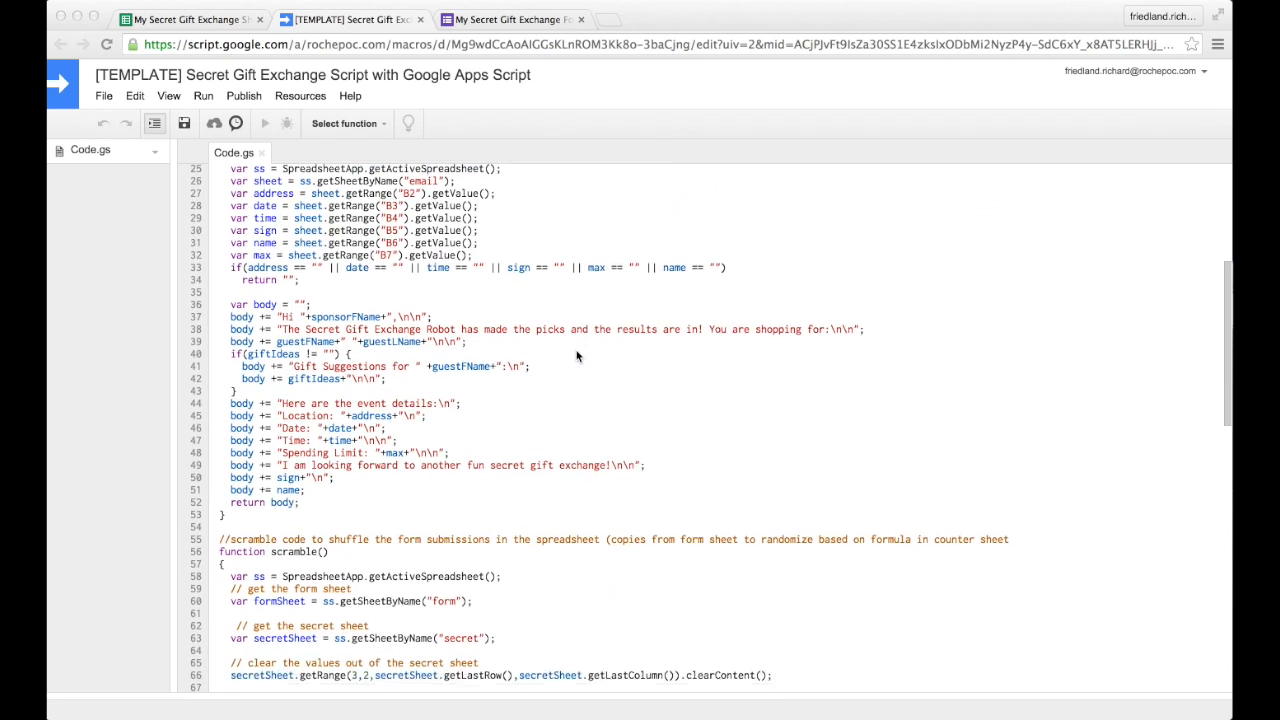
pyautogui.scroll(-3)
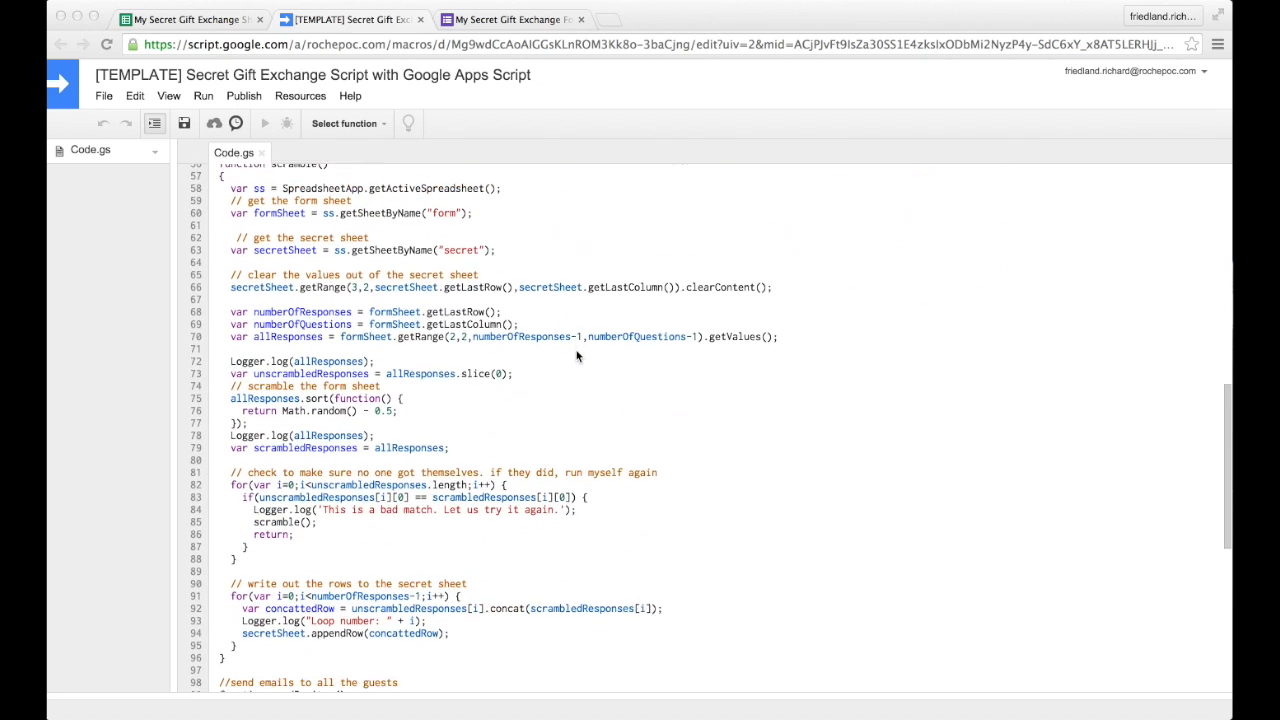
pyautogui.scroll(-3)
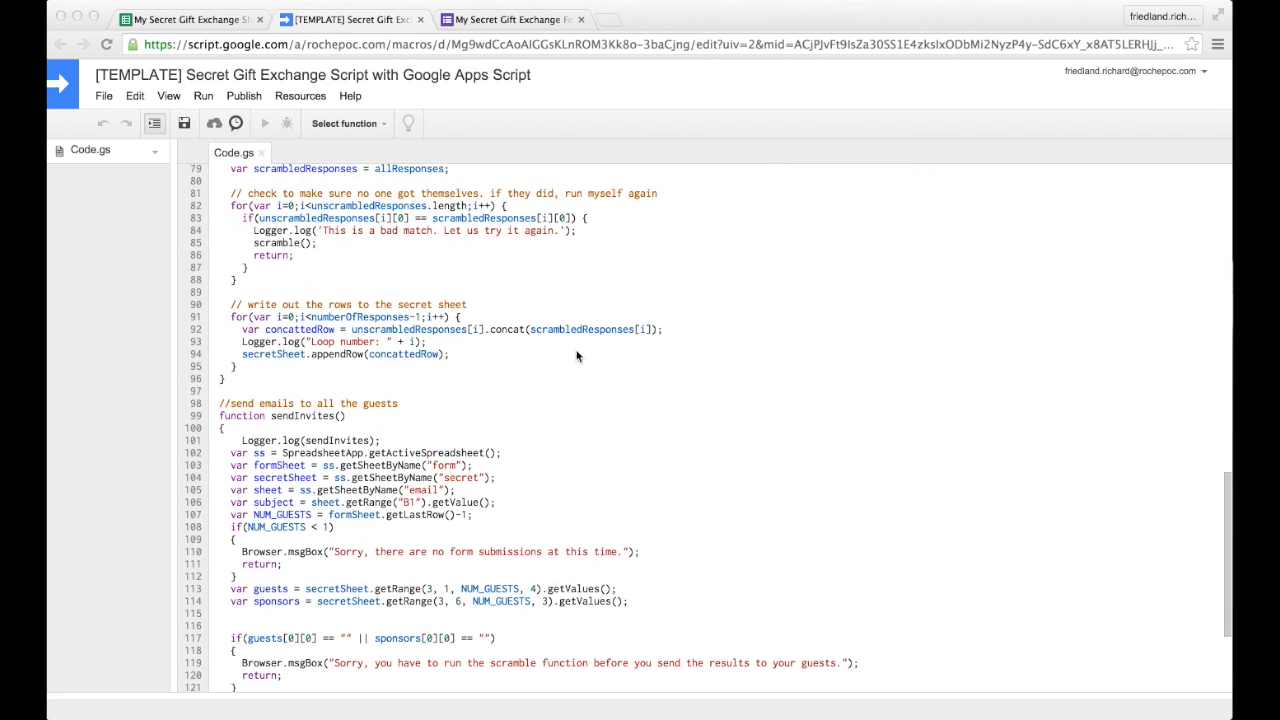
pyautogui.scroll(-3)
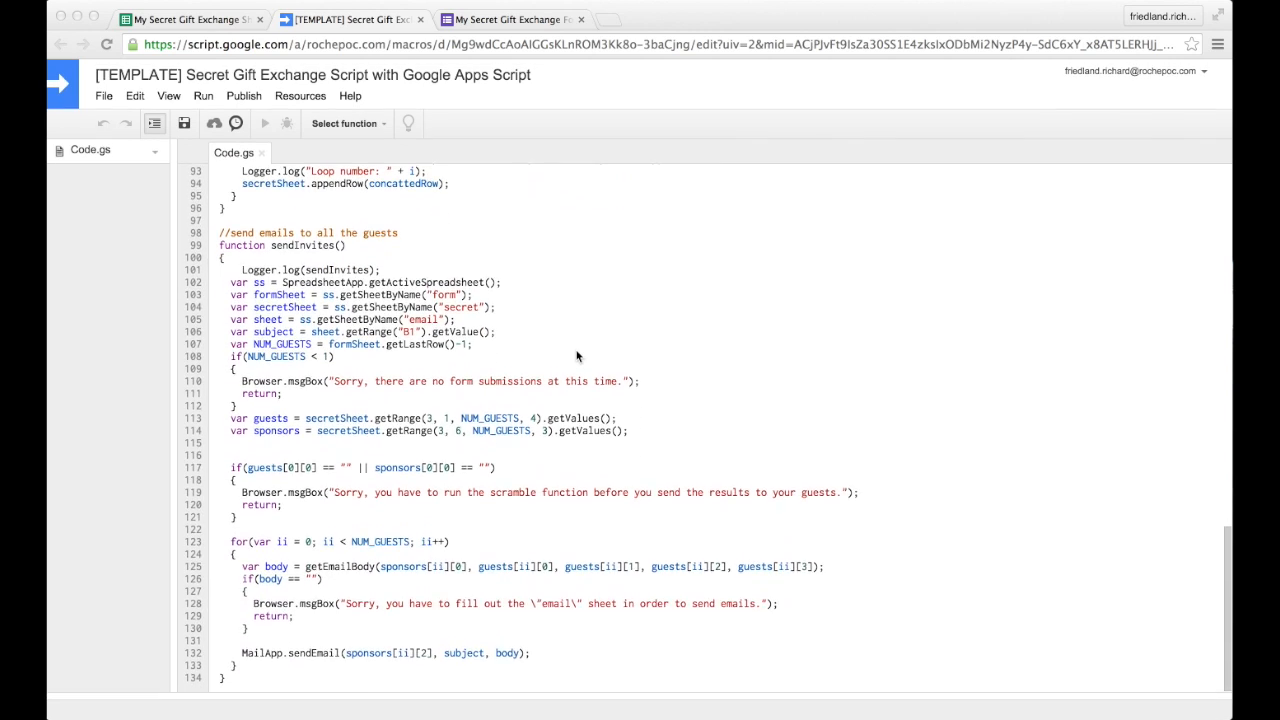
pyautogui.scroll(3)
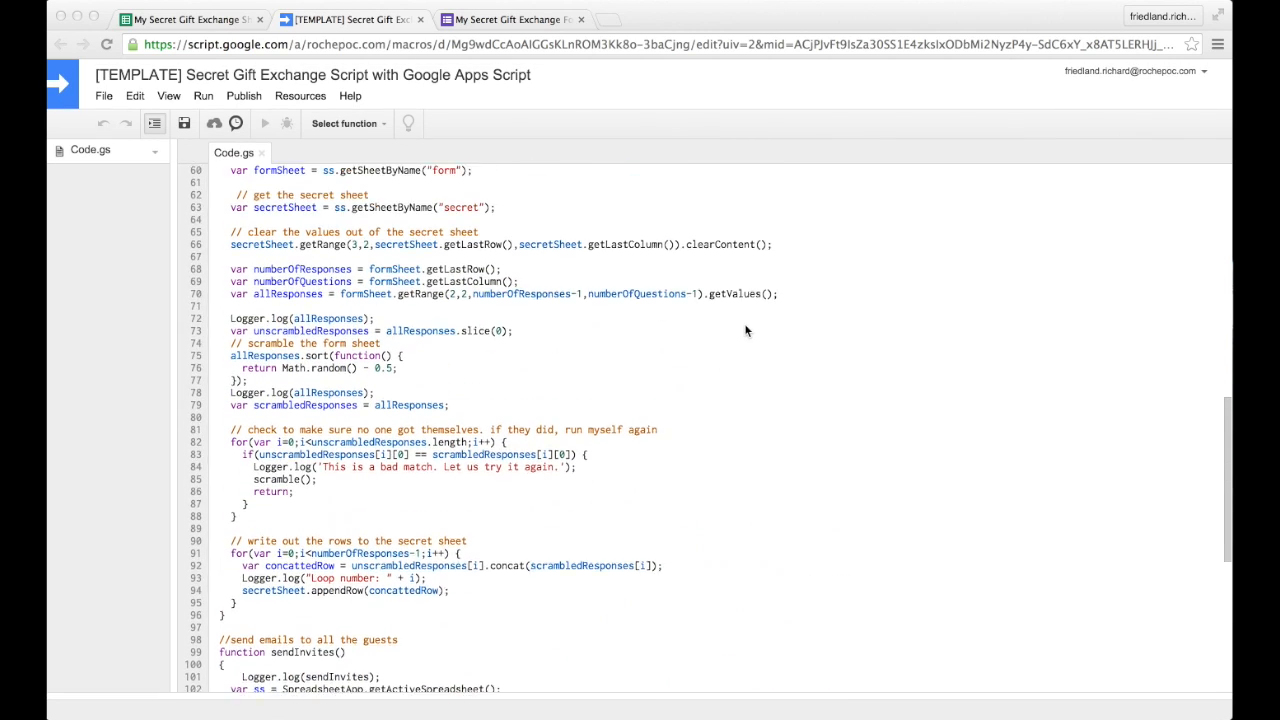
pyautogui.scroll(3)
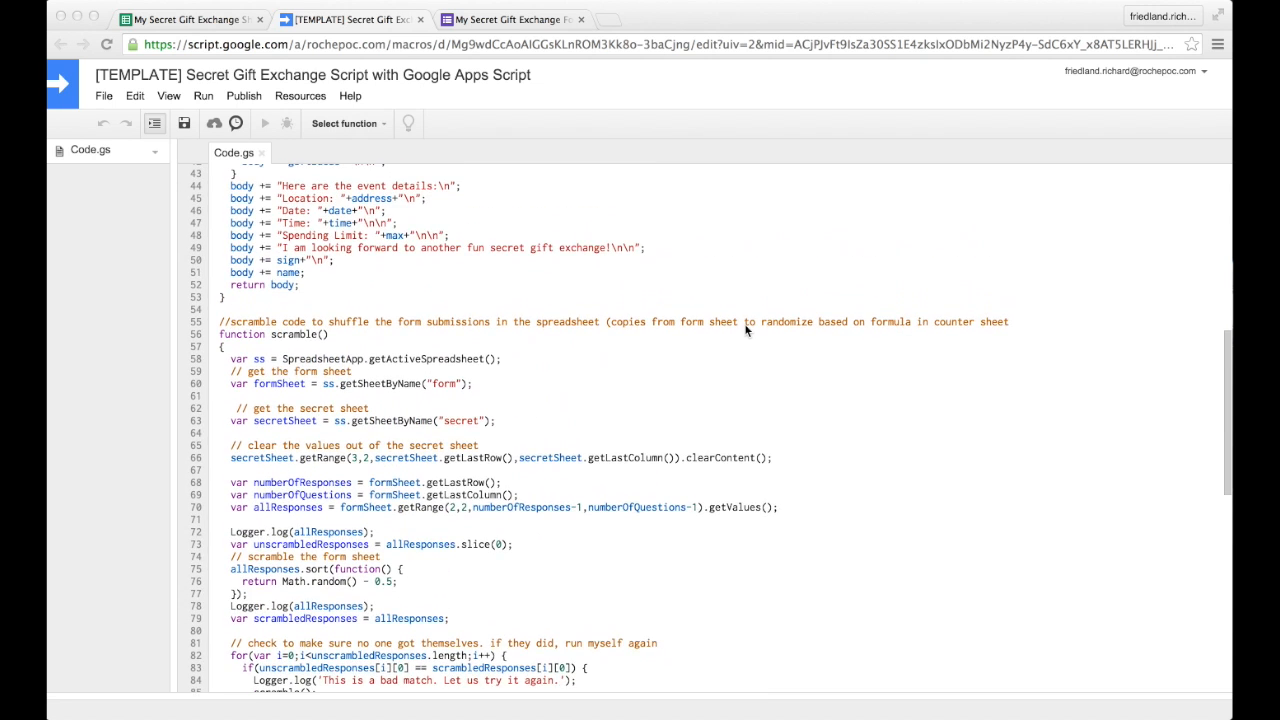
pyautogui.scroll(3)
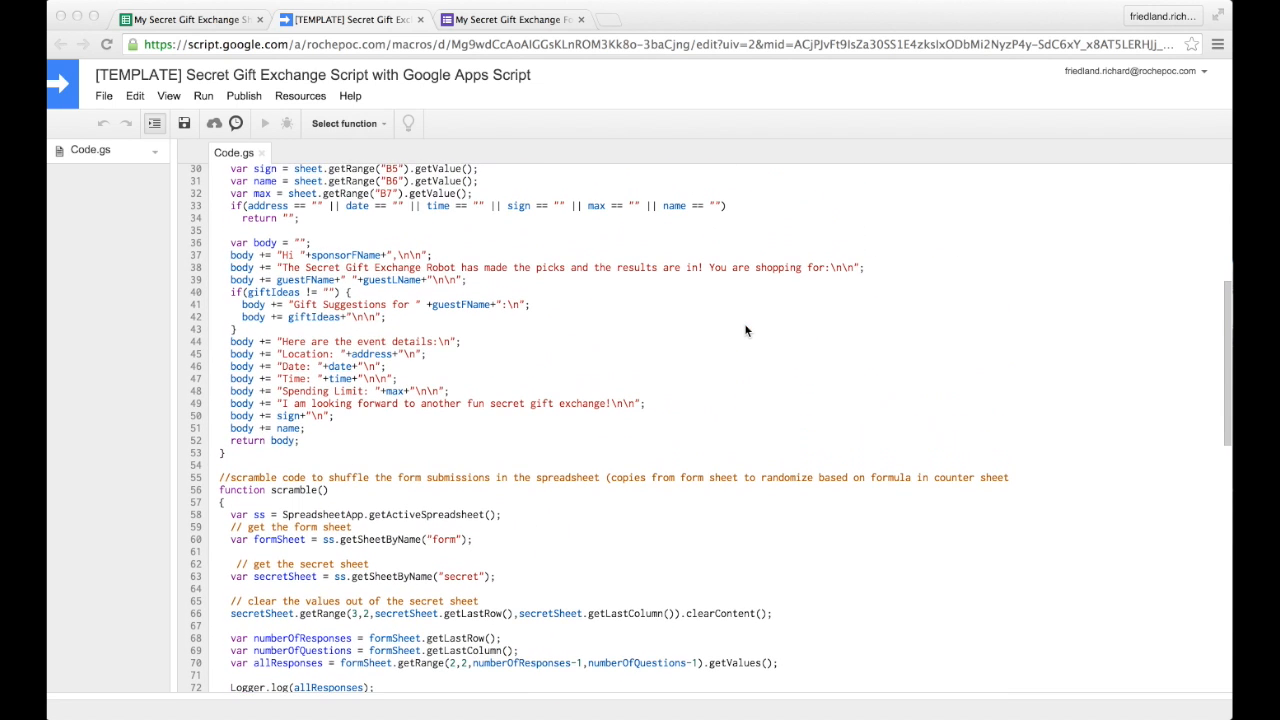
pyautogui.moveTo(456, 274)
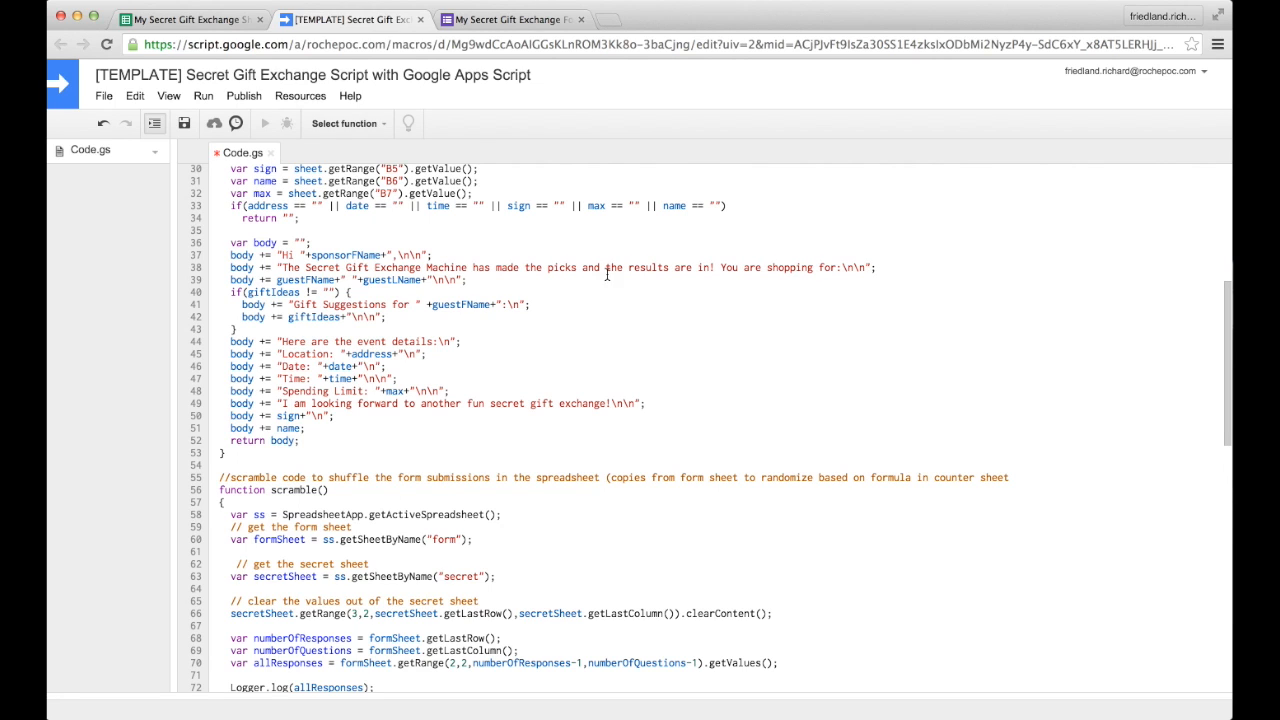
# Change the email line to 'You are getting a $25 gift for:' and save the script.
pyautogui.doubleClick(790, 267)
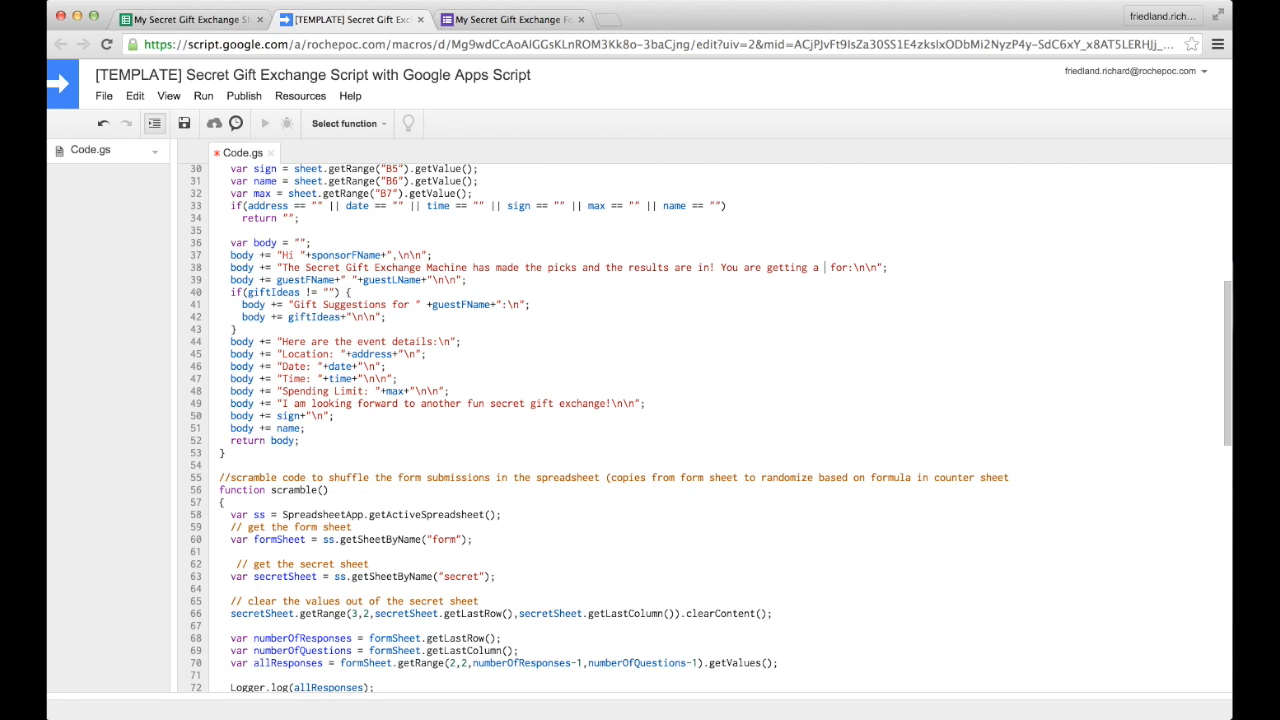
pyautogui.write('$2')
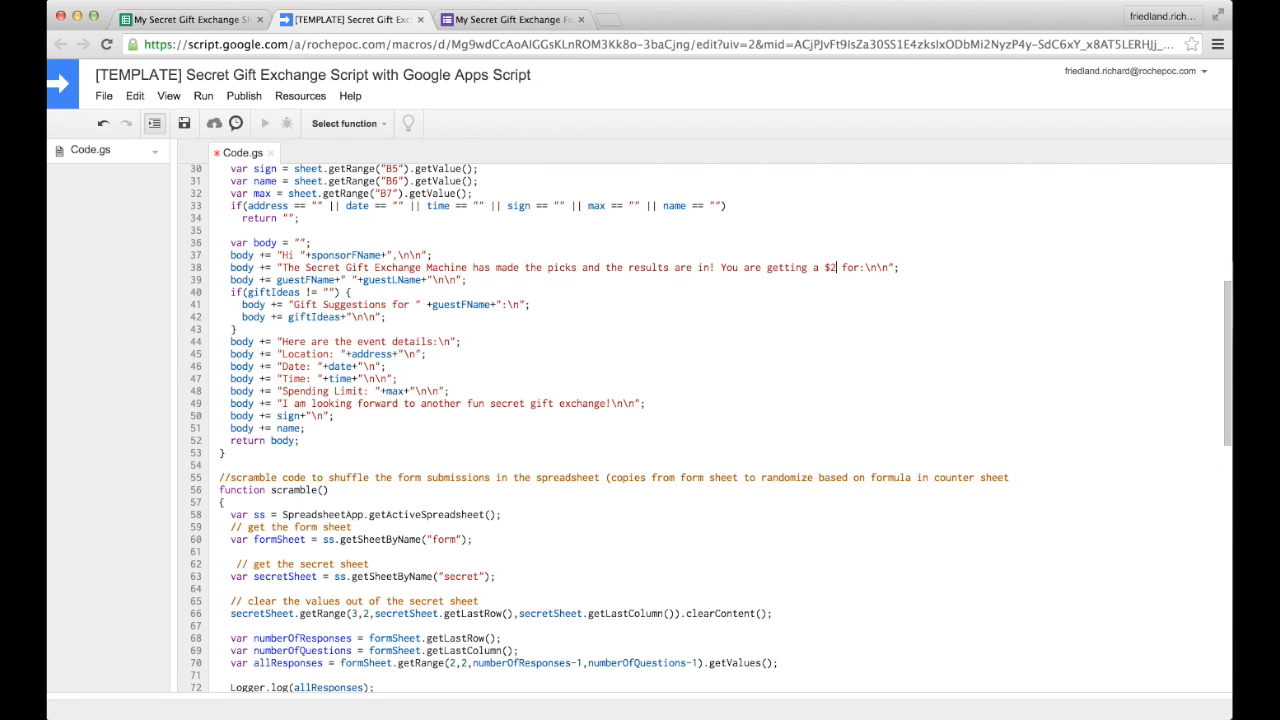
pyautogui.write('5 gift')
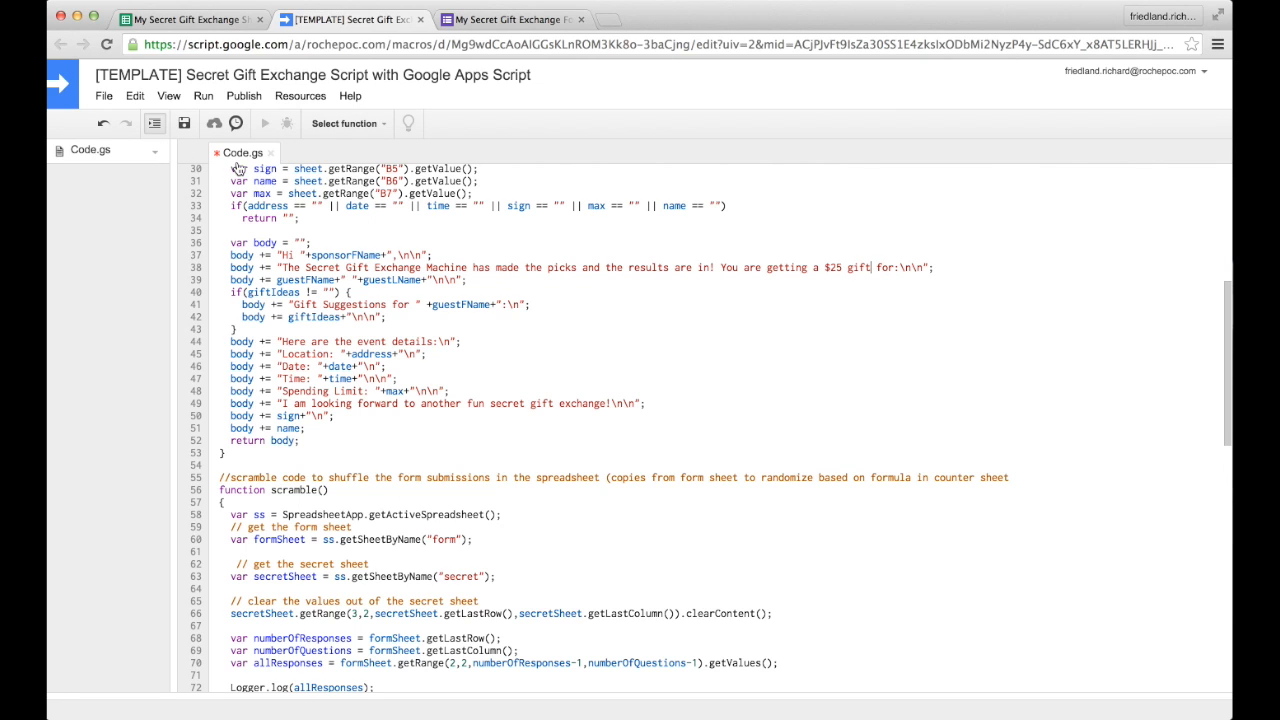
pyautogui.click(103, 95)
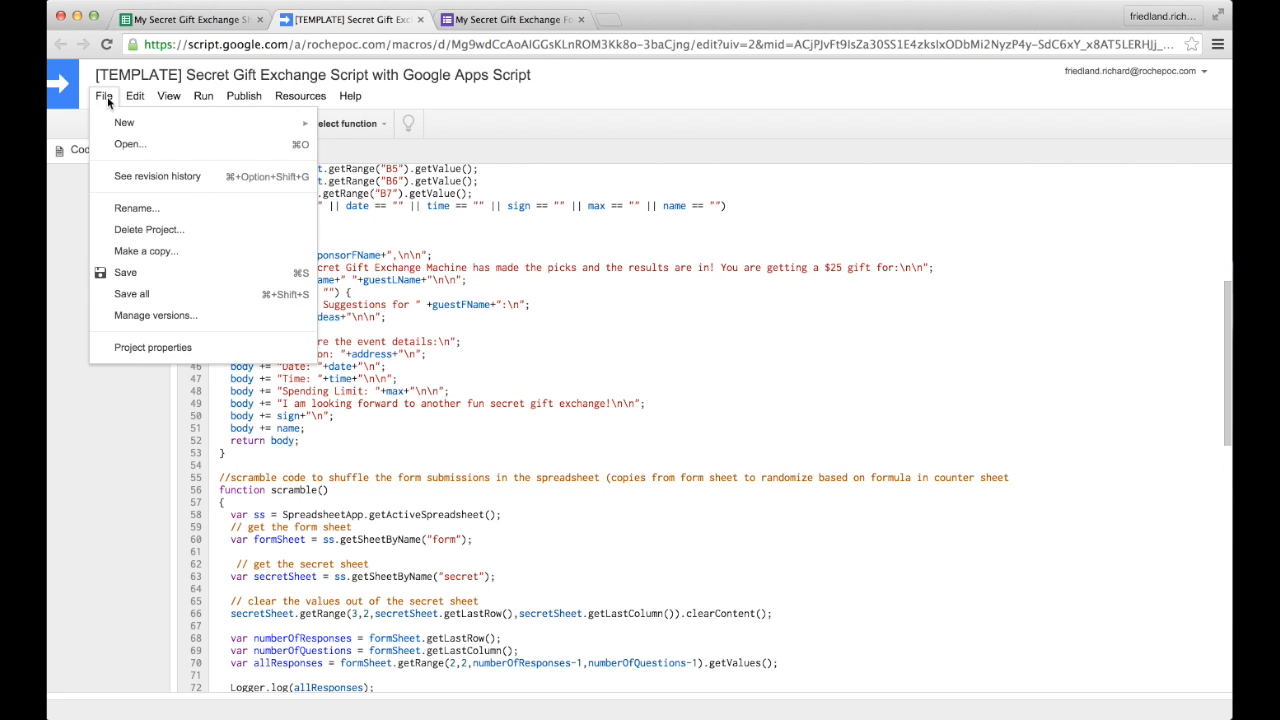
pyautogui.moveTo(125, 272)
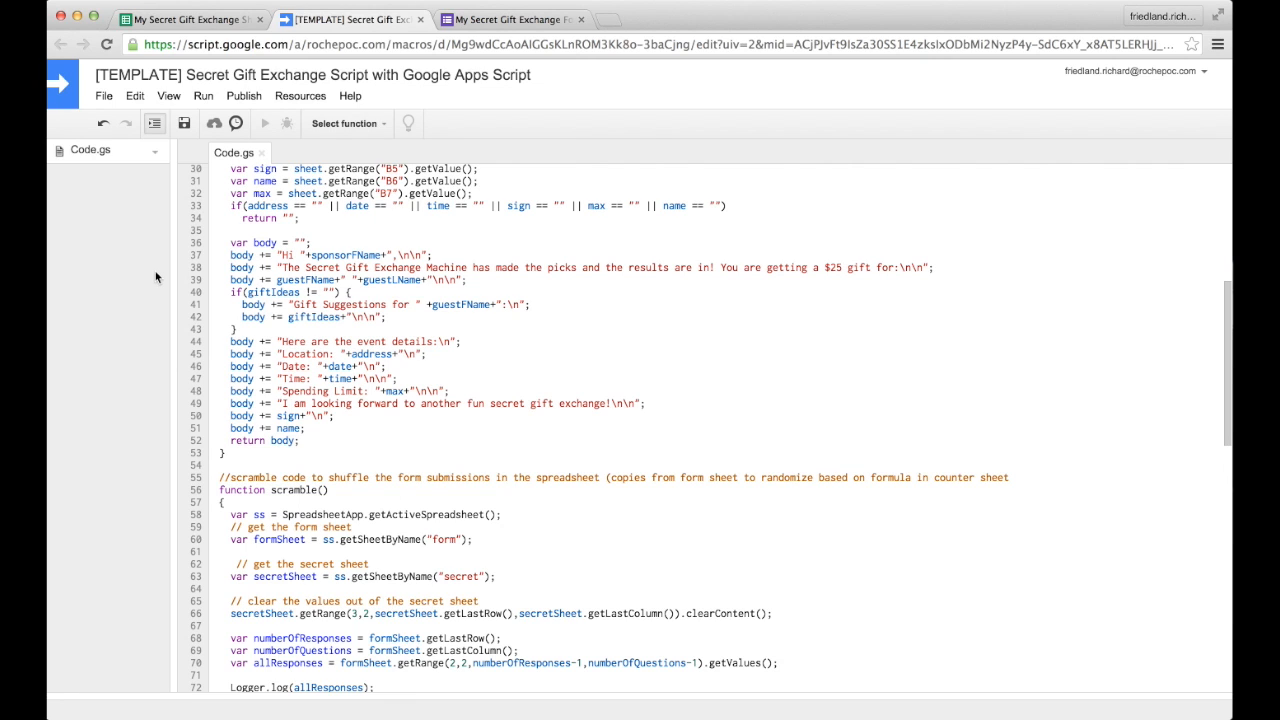
pyautogui.click(672, 19)
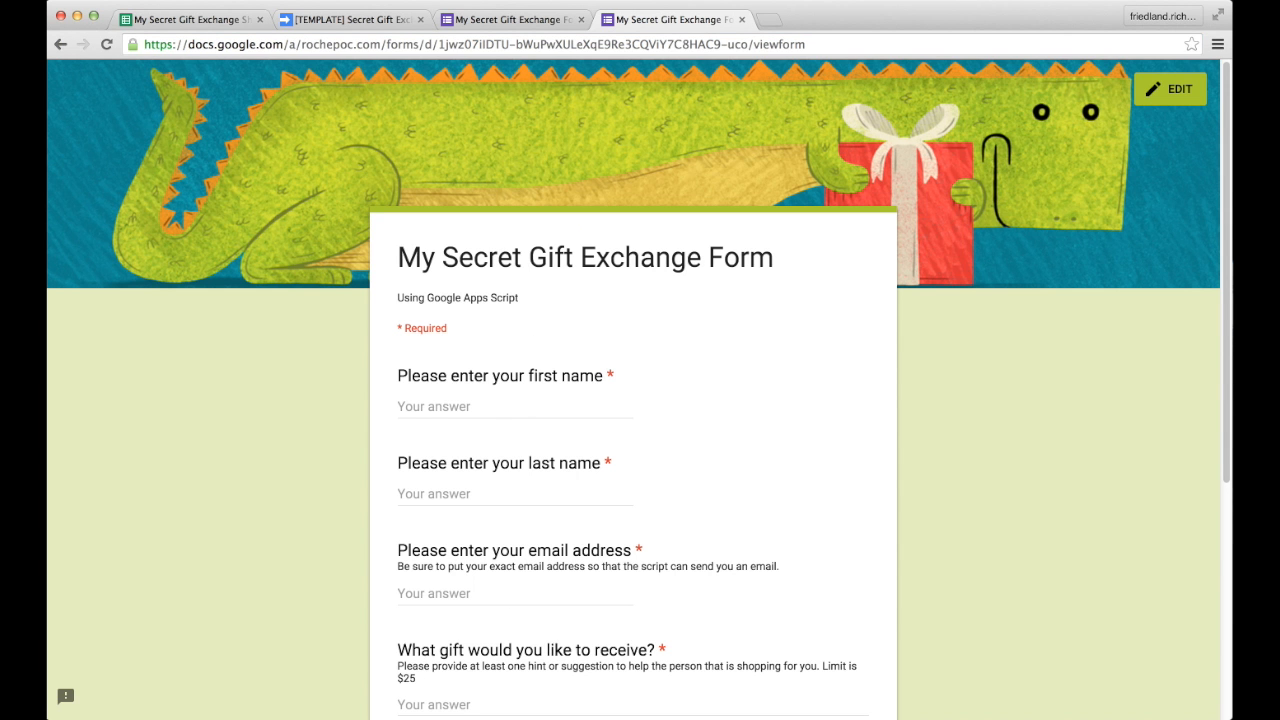
# Fill in Rich's test entry with gift idea 'something not too fancy' and carrots, then submit.
pyautogui.click(500, 406)
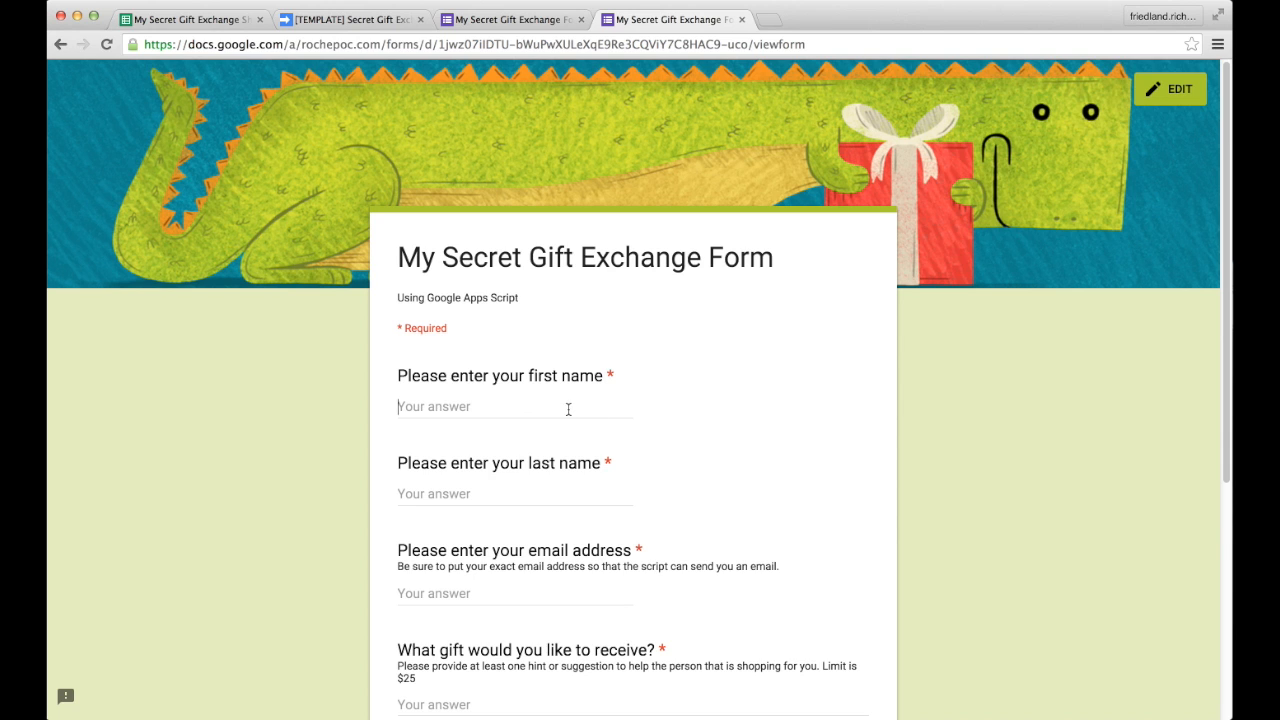
pyautogui.write('Rich')
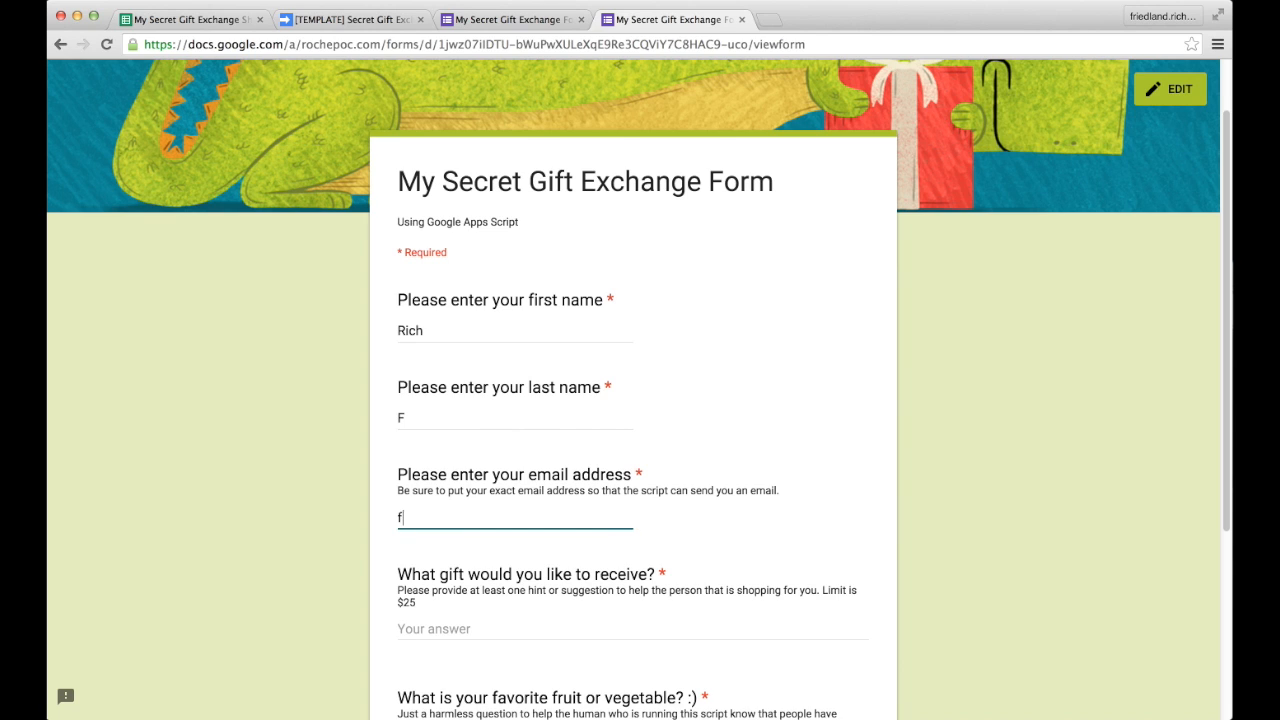
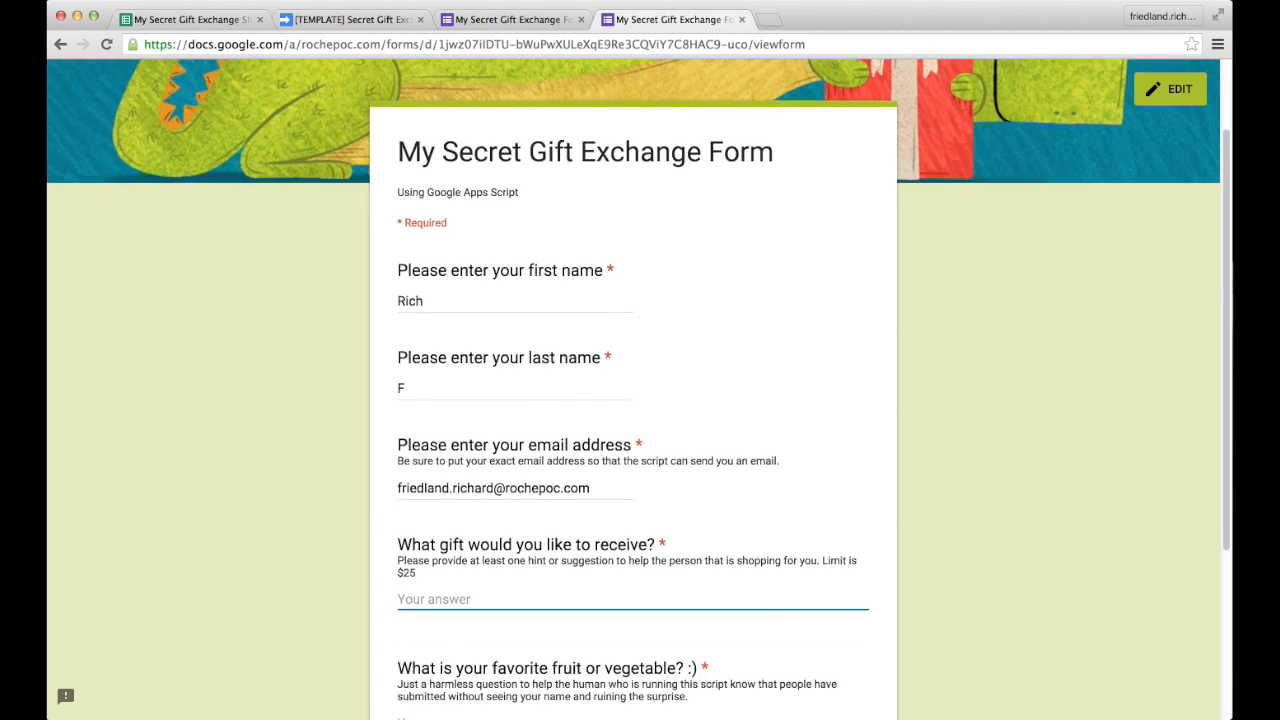
pyautogui.write('somet')
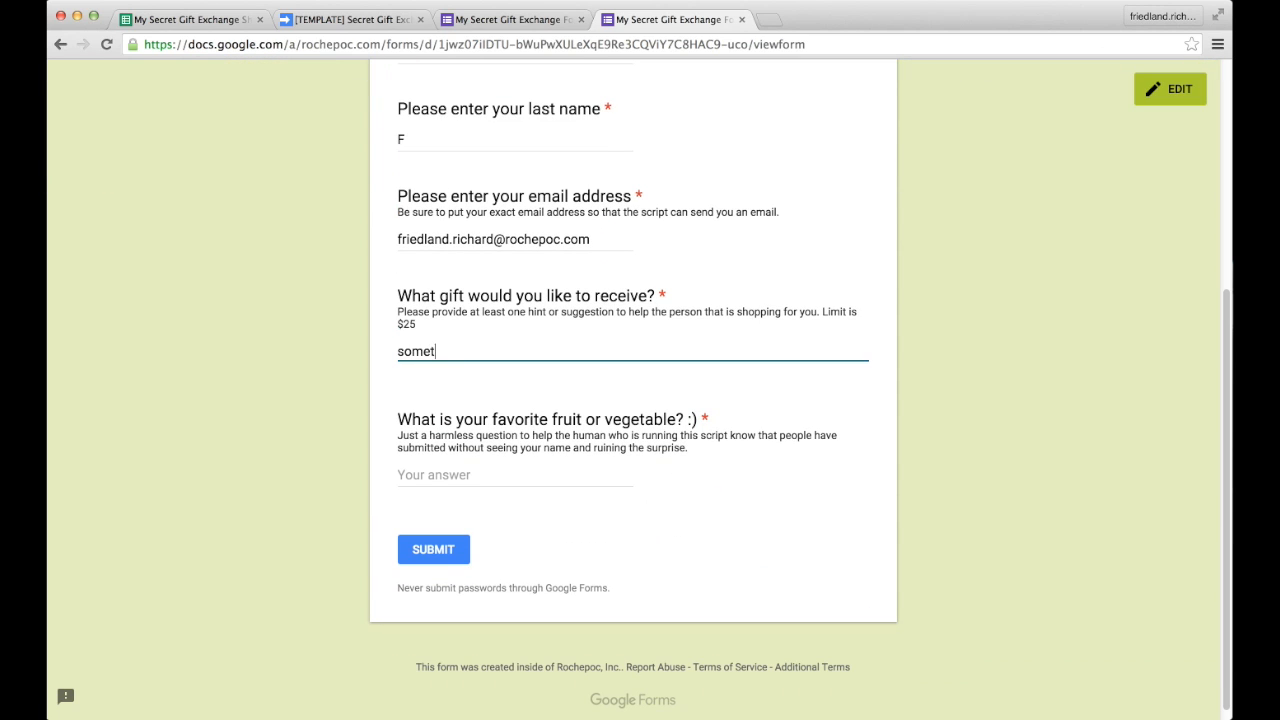
pyautogui.write('hing not too fancy')
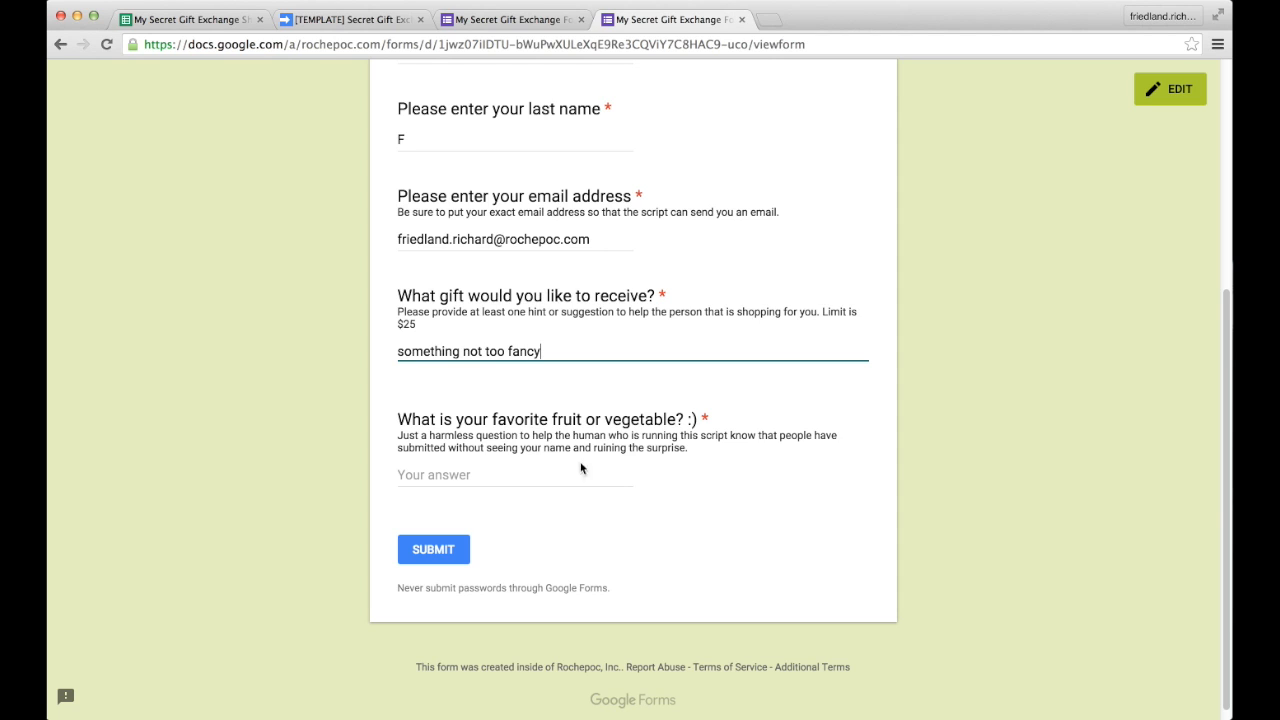
pyautogui.write('car')
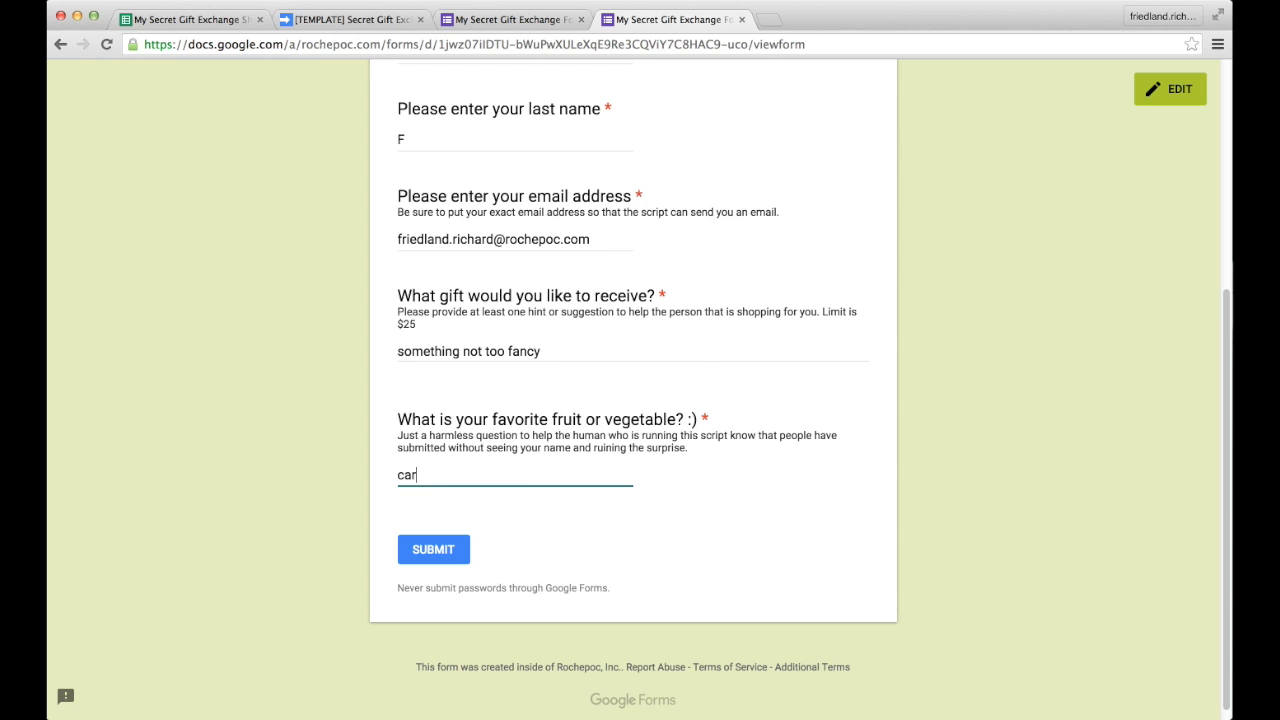
pyautogui.write('rots')
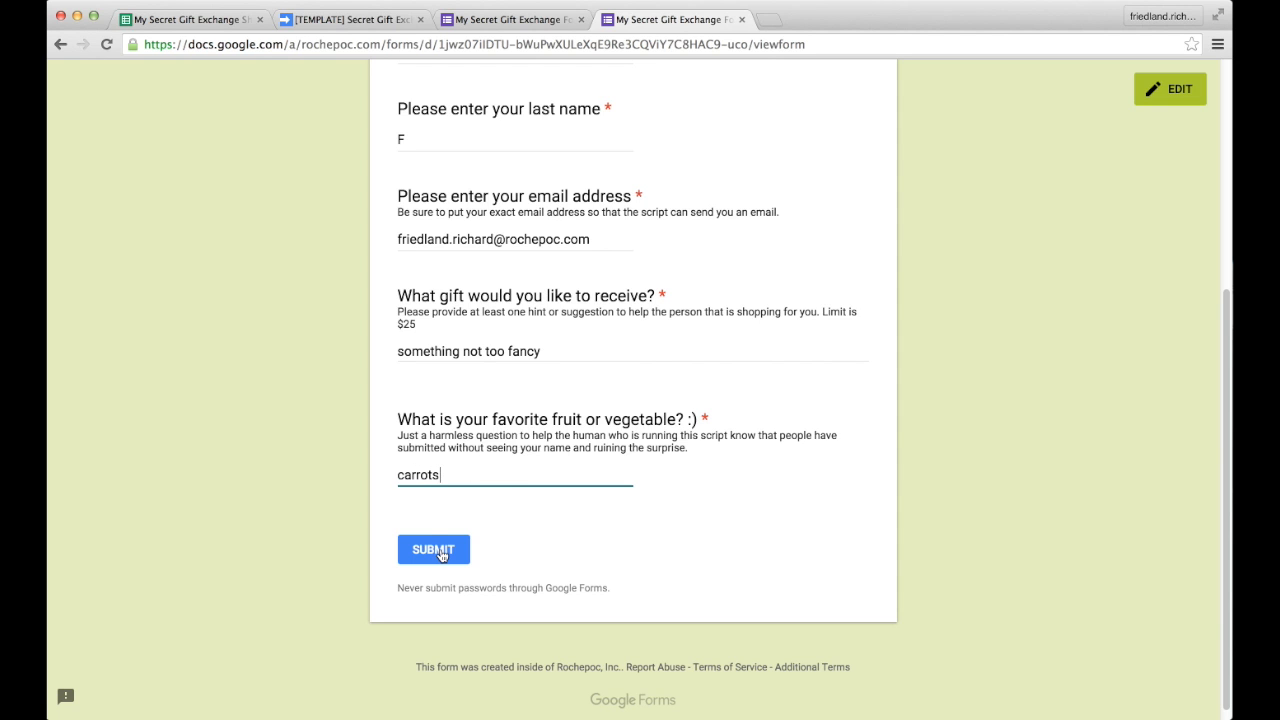
pyautogui.click(433, 549)
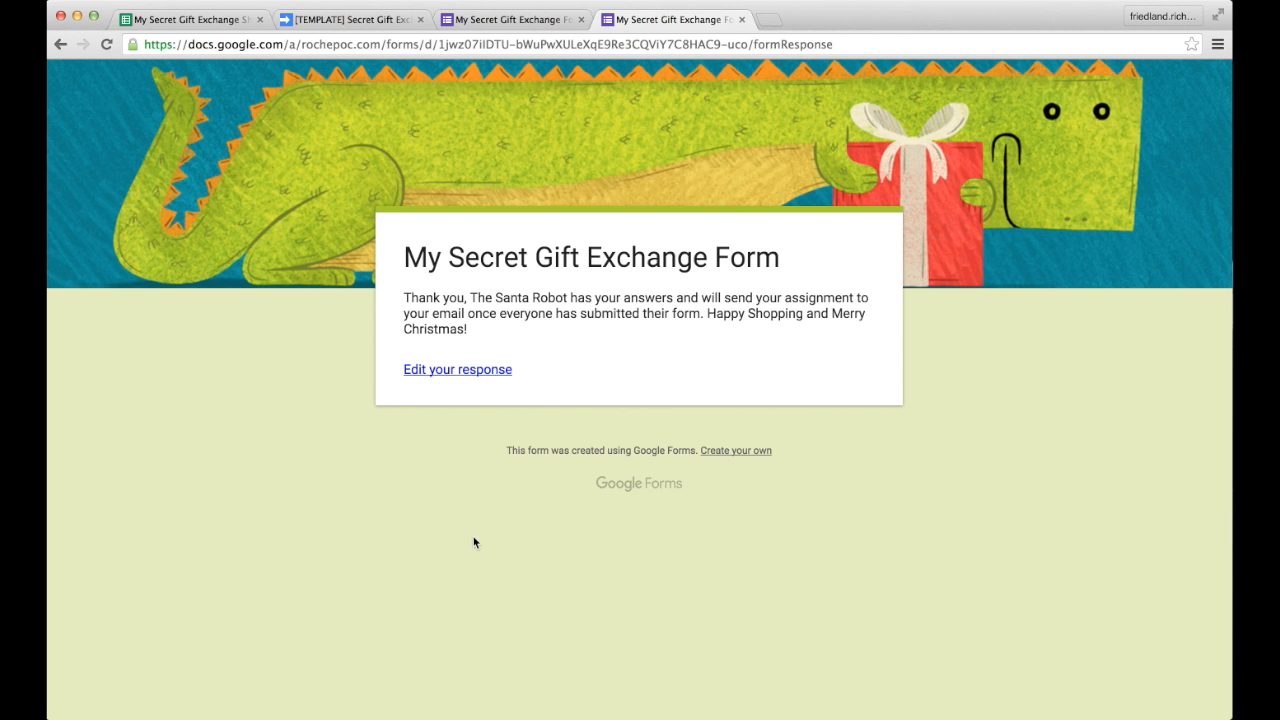
pyautogui.moveTo(457, 369)
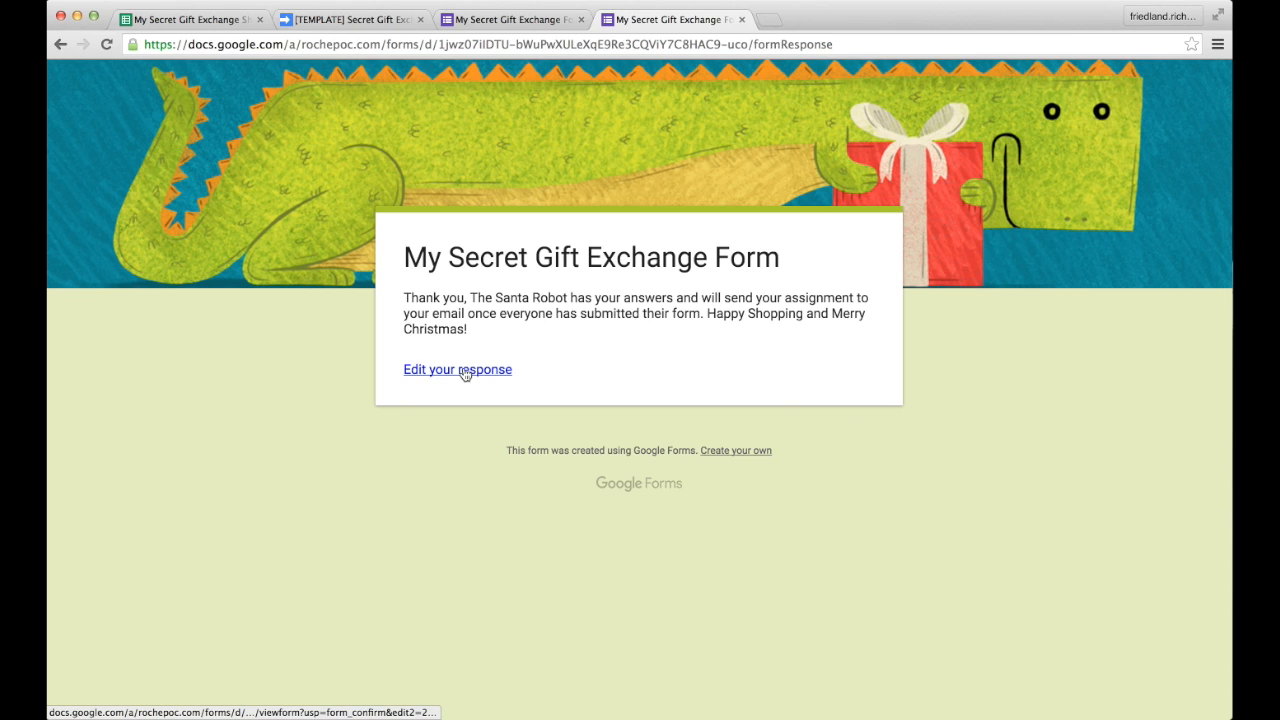
pyautogui.moveTo(457, 369)
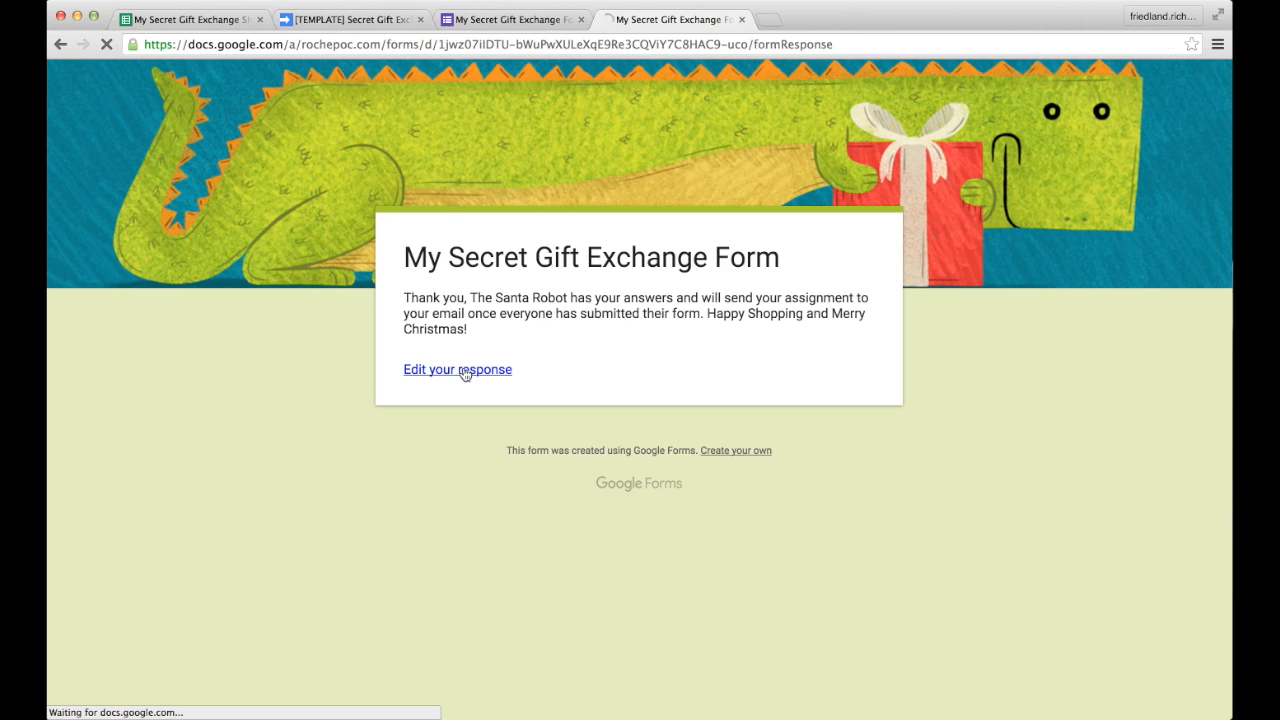
# Edit the submitted response to change carrots to Apples and resubmit it.
pyautogui.click(457, 369)
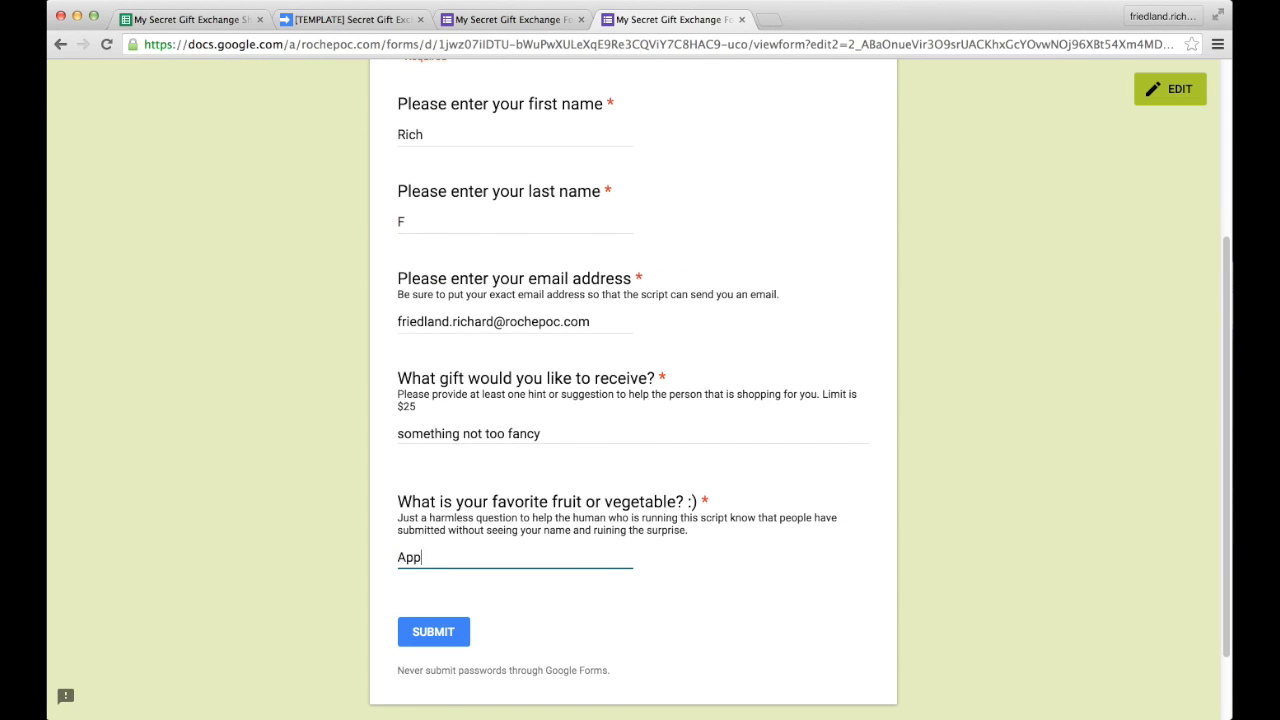
pyautogui.write('les')
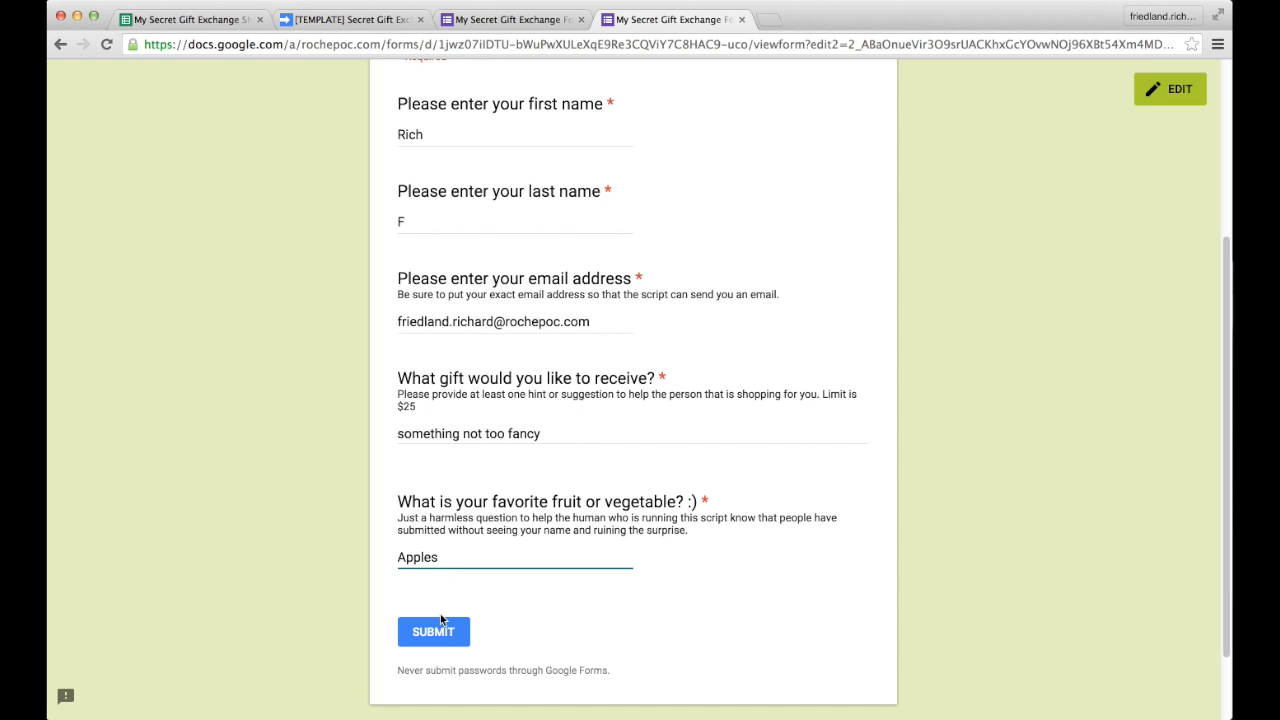
pyautogui.click(433, 631)
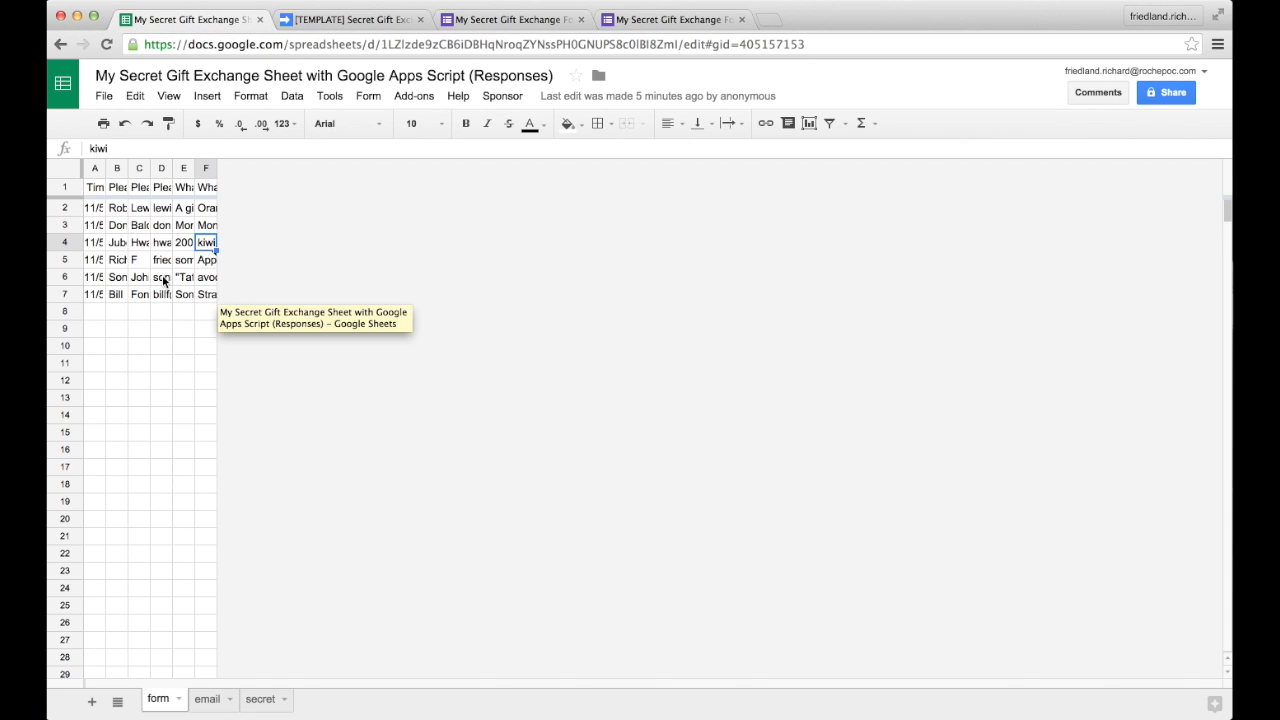
# View the form's 6 responses and switch off 'Accepting responses'.
pyautogui.click(350, 19)
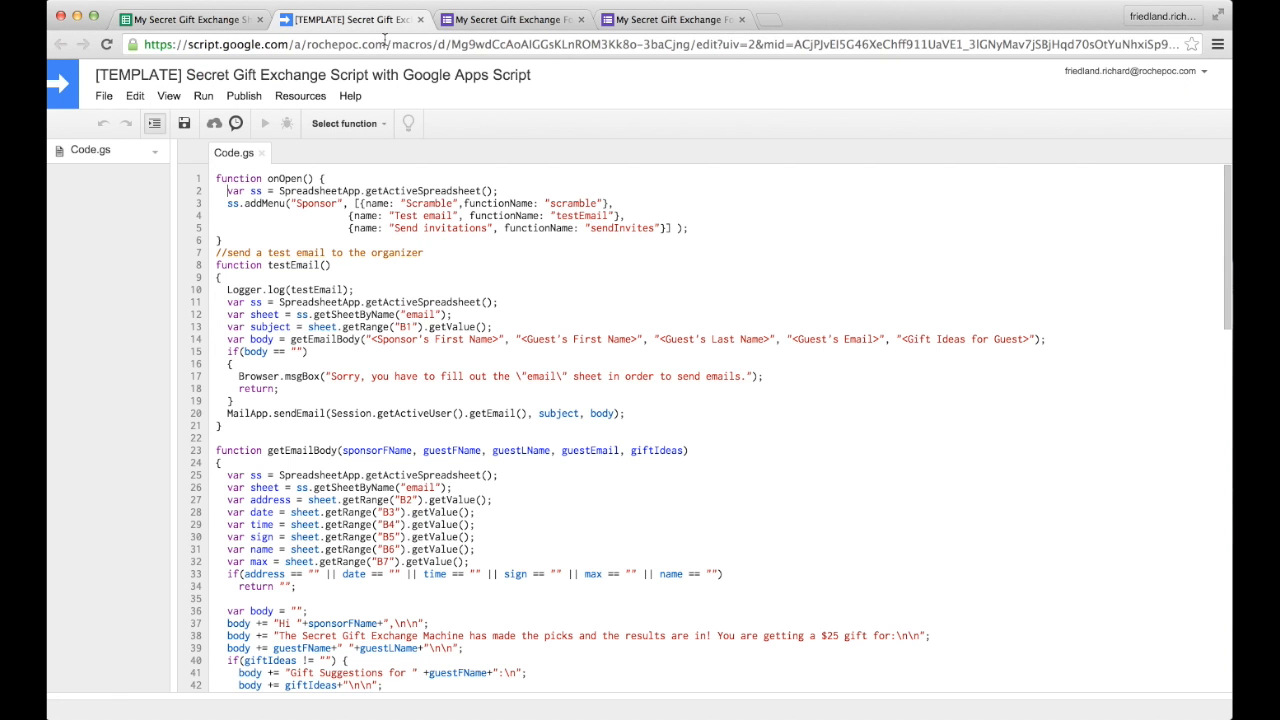
pyautogui.moveTo(505, 33)
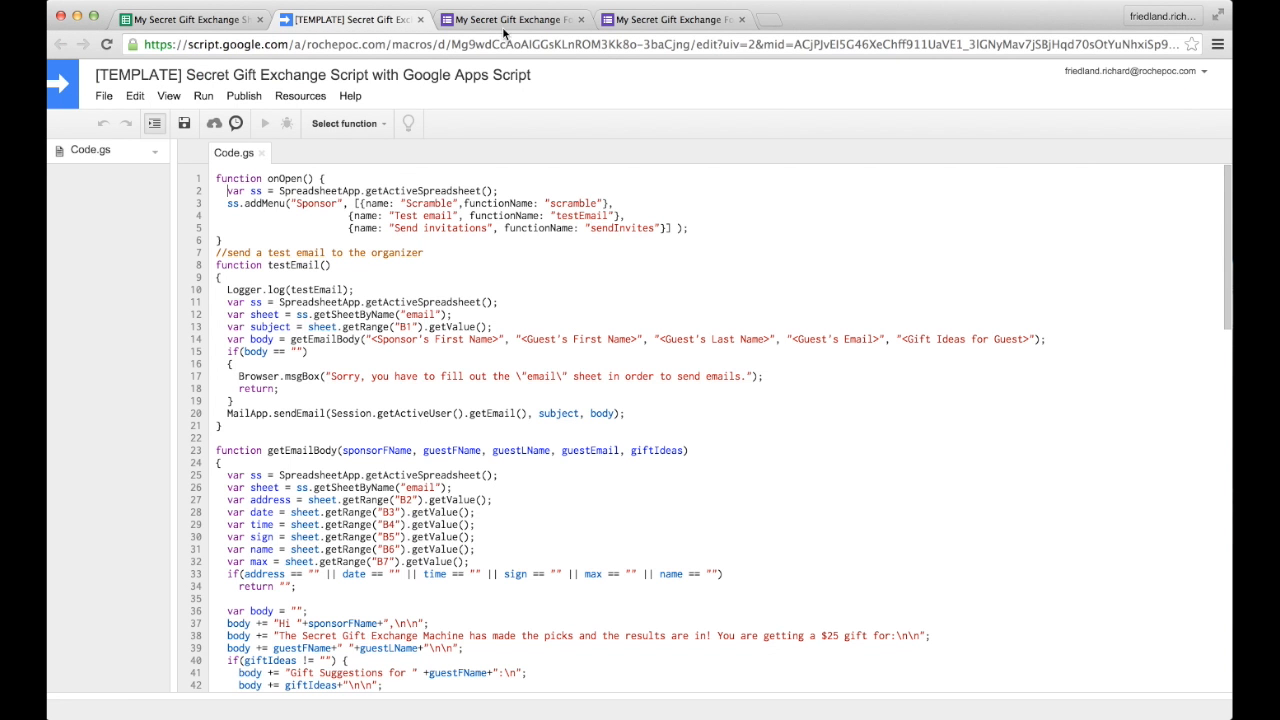
pyautogui.click(513, 19)
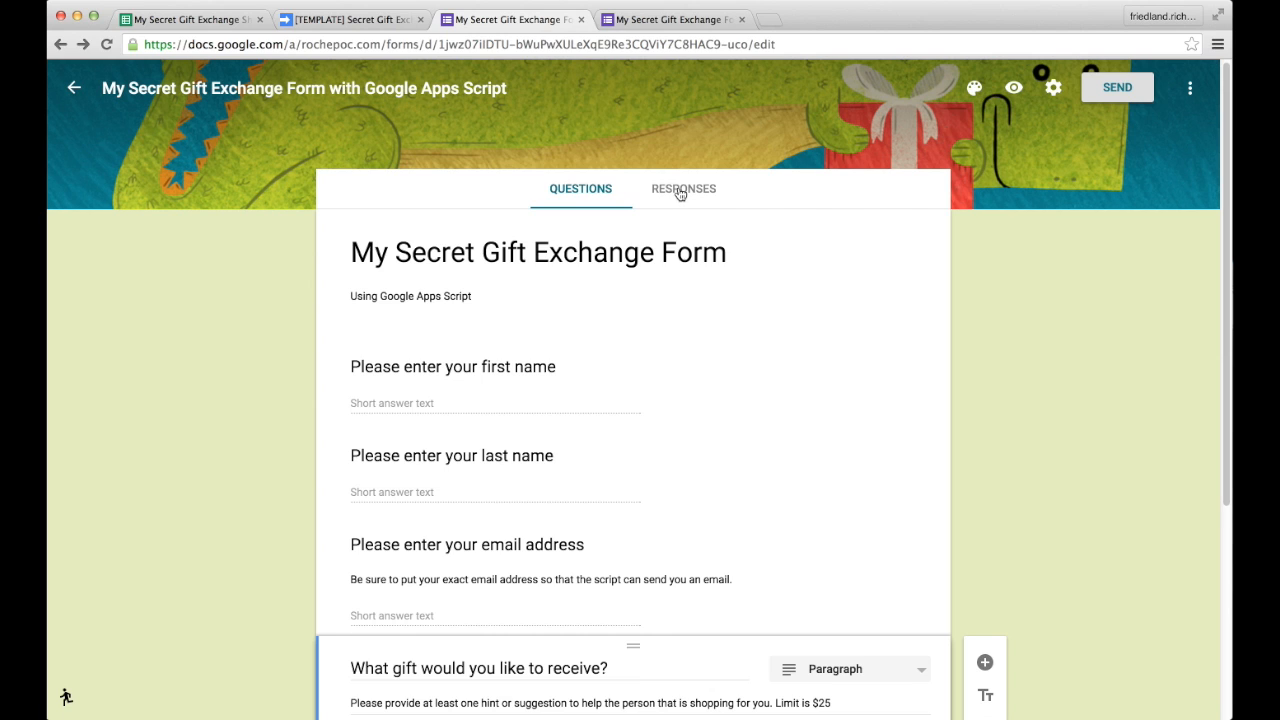
pyautogui.click(683, 188)
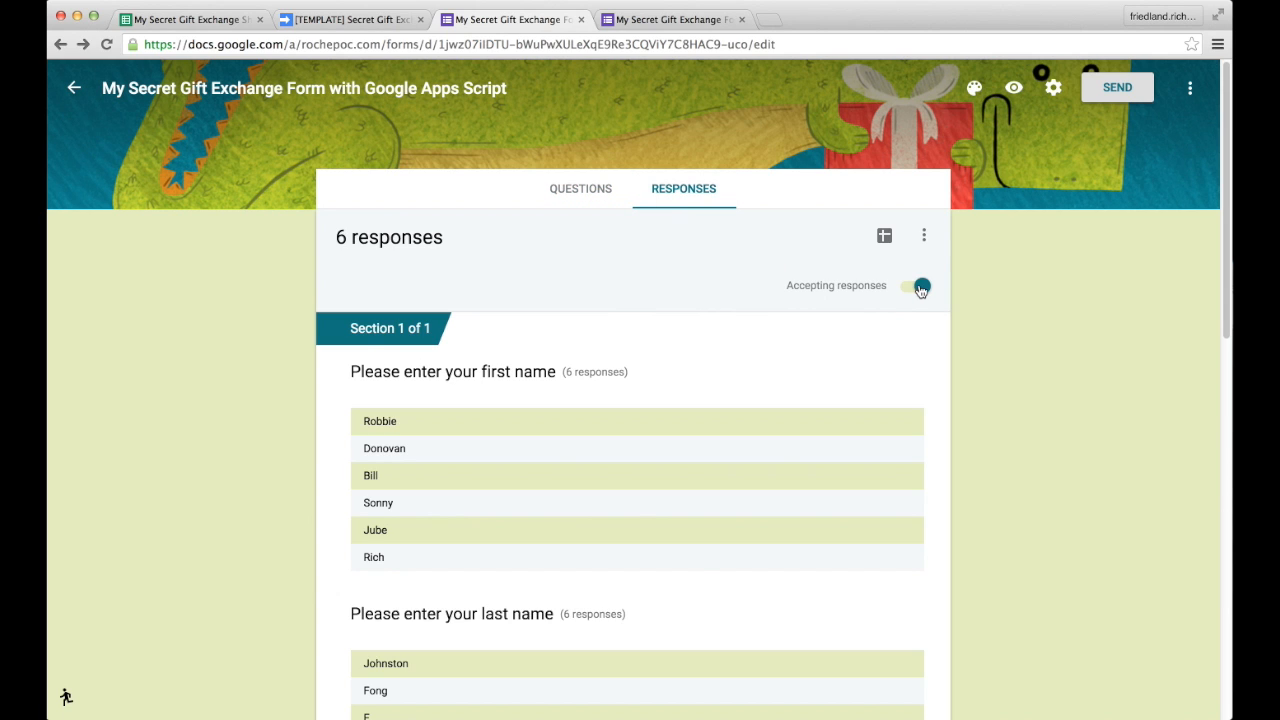
pyautogui.click(916, 287)
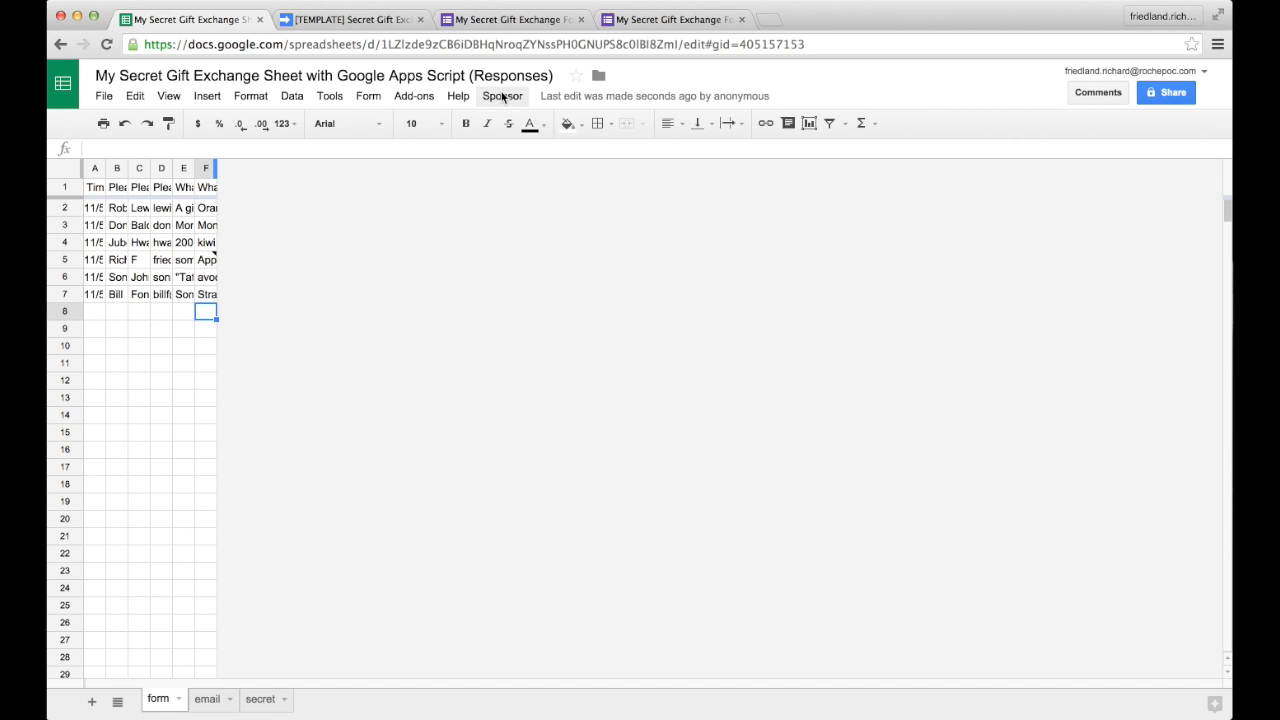
# Run Sponsor > Scramble, granting the script permission via Continue and Allow.
pyautogui.click(502, 95)
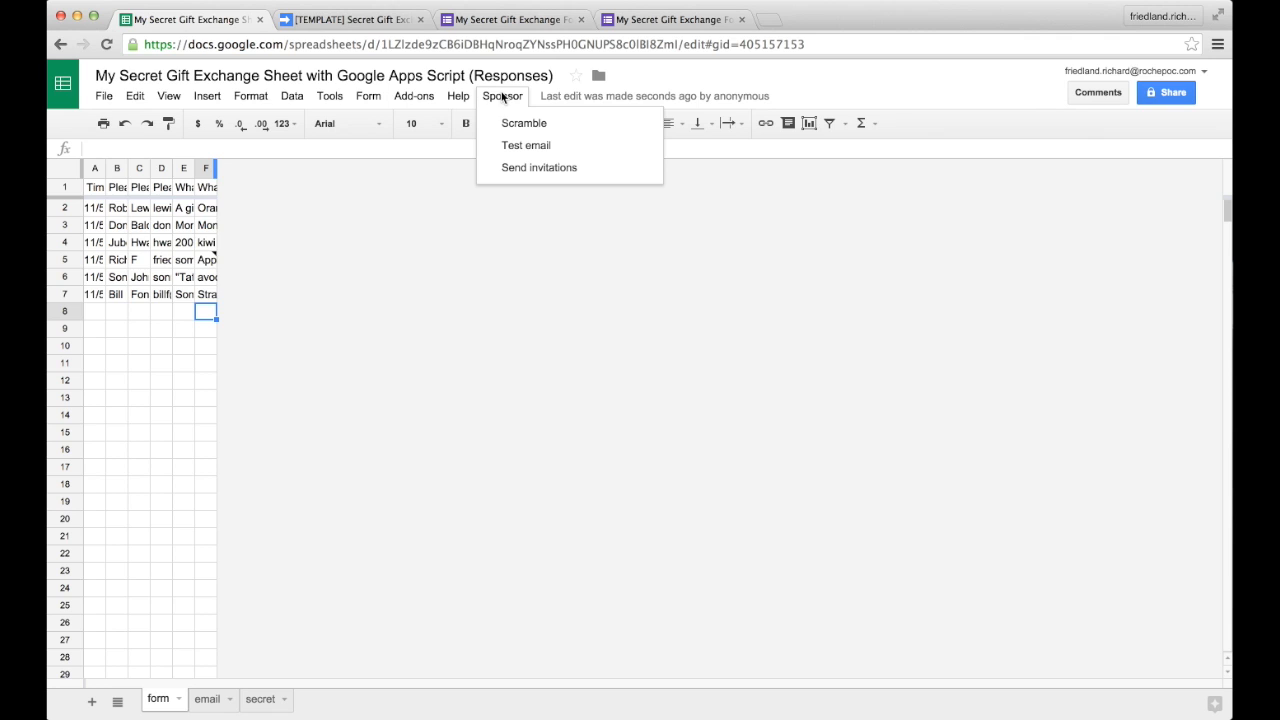
pyautogui.moveTo(523, 123)
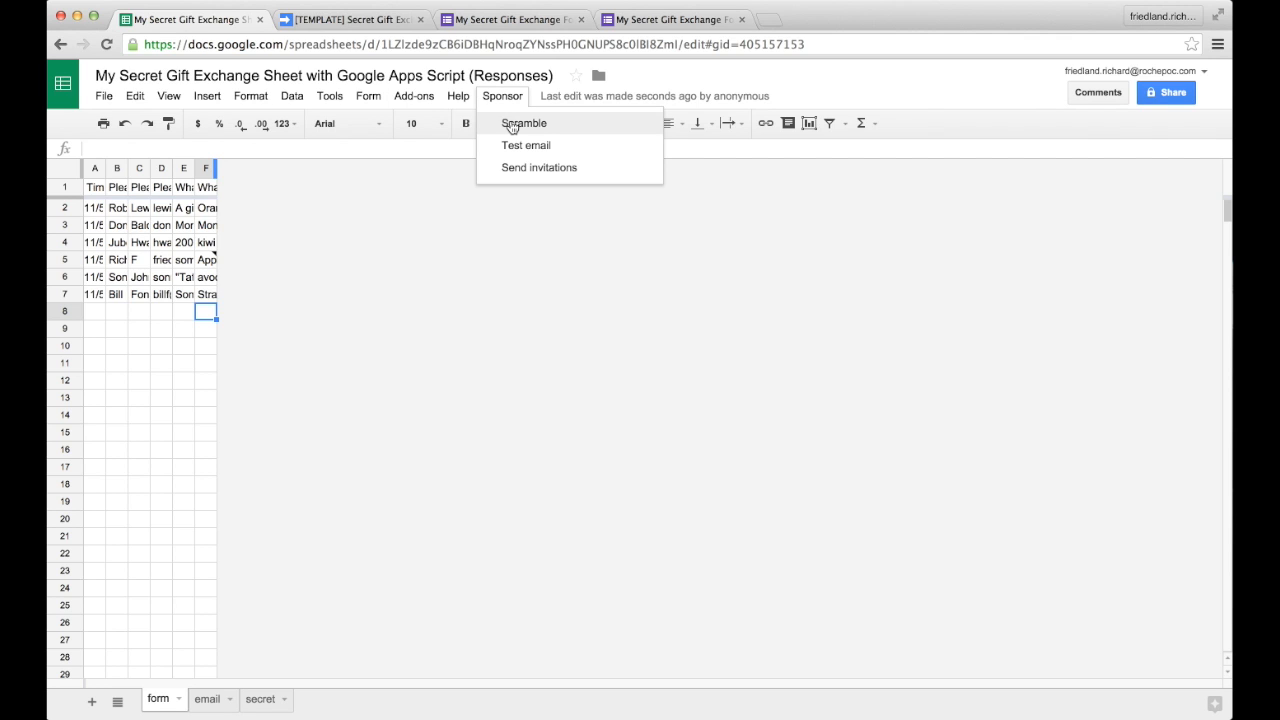
pyautogui.click(524, 123)
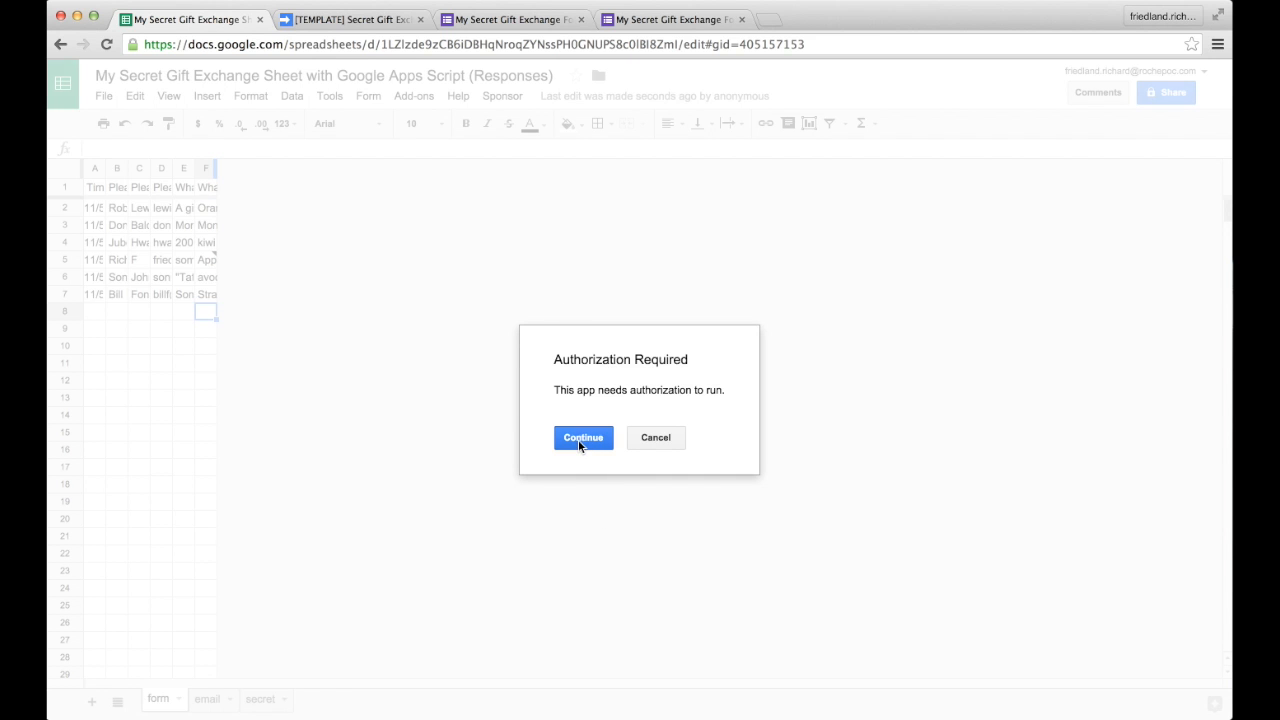
pyautogui.click(582, 437)
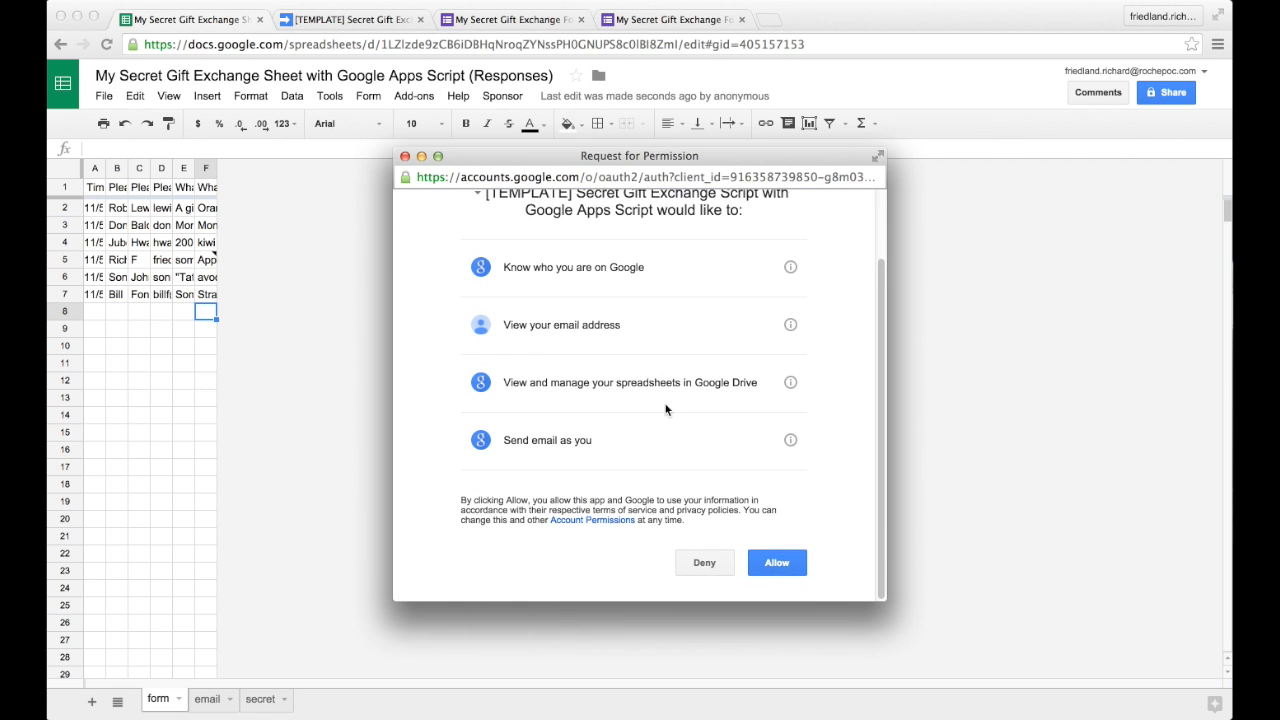
pyautogui.click(777, 563)
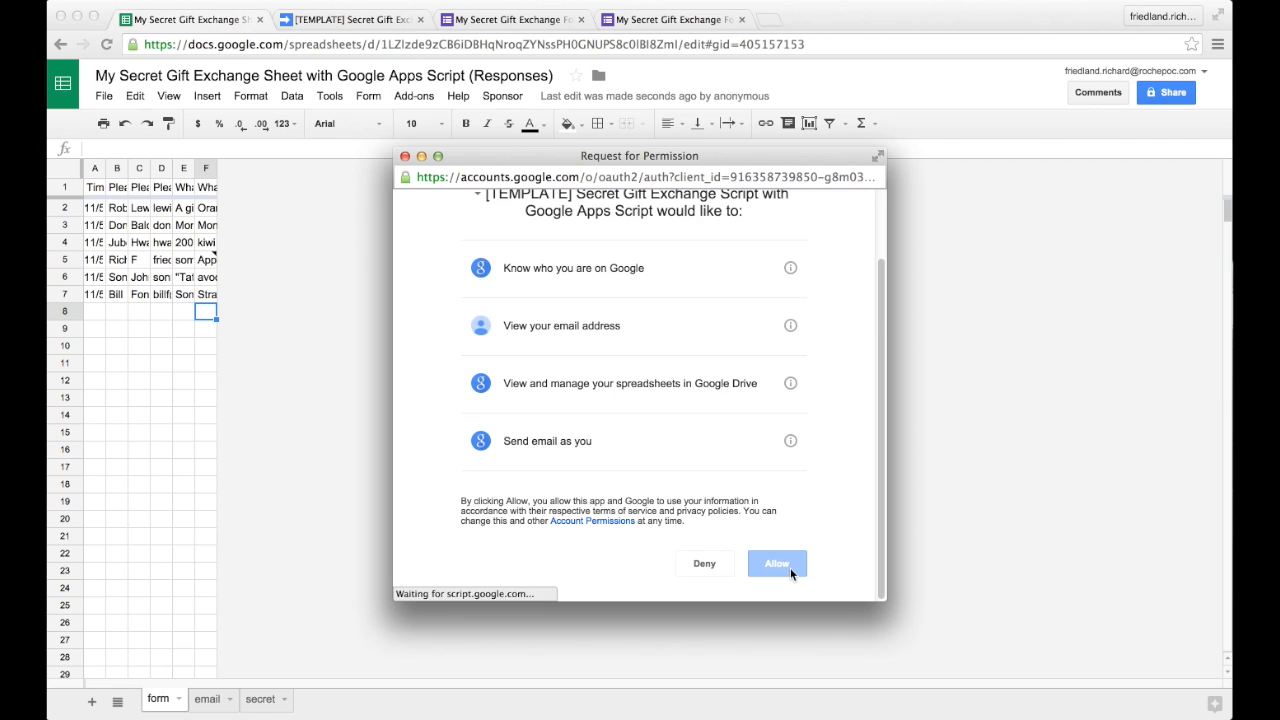
pyautogui.click(777, 563)
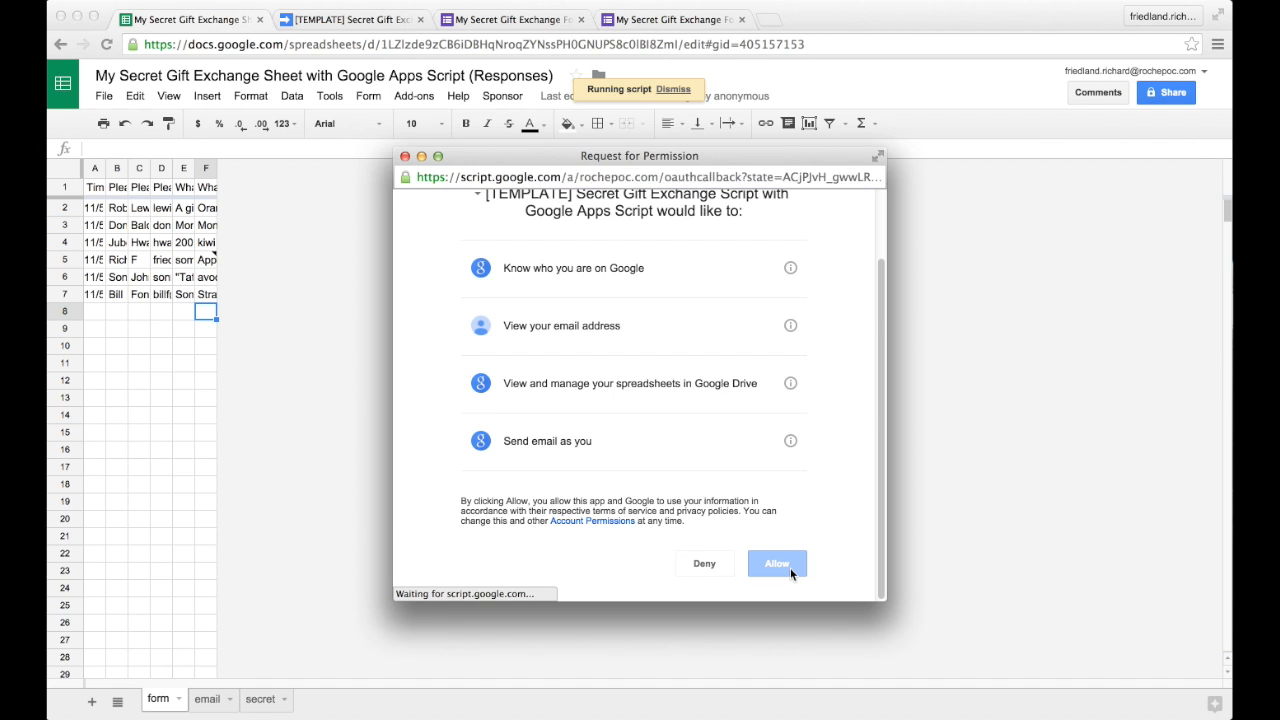
pyautogui.click(777, 563)
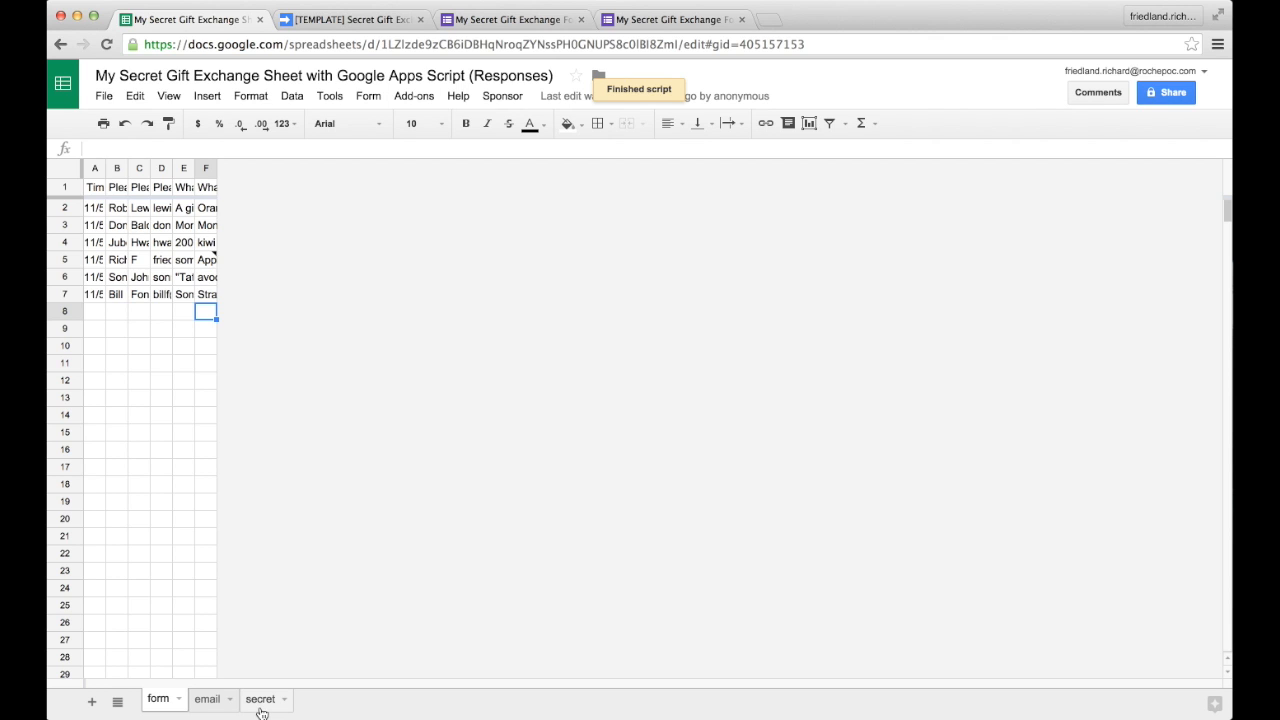
# Review the secret sheet pairings, then run Sponsor > Test email from the email sheet.
pyautogui.click(260, 698)
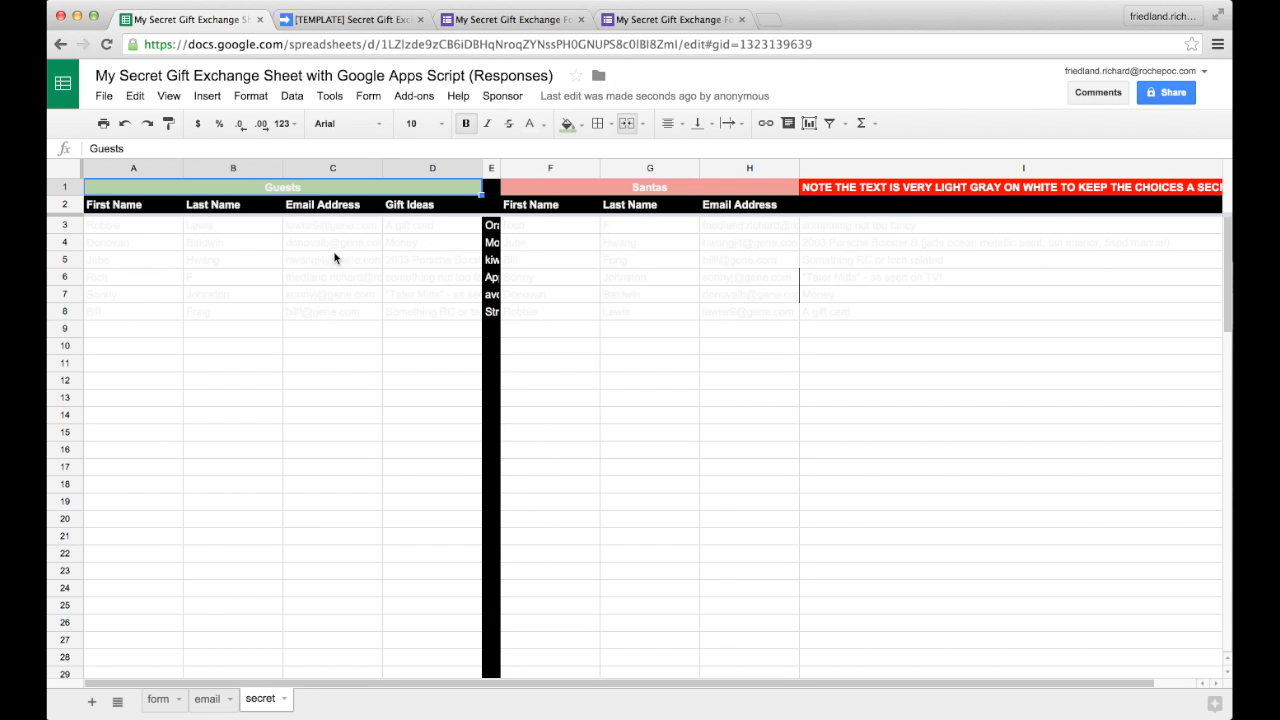
pyautogui.moveTo(207, 698)
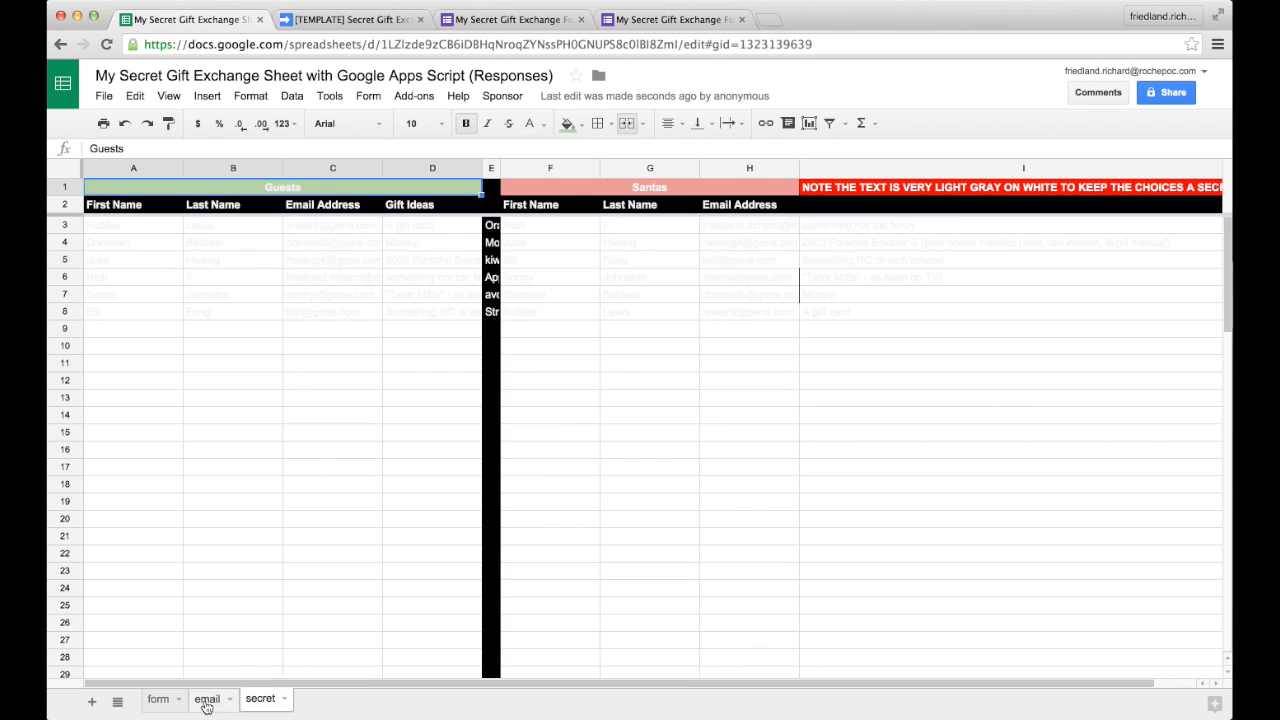
pyautogui.click(207, 698)
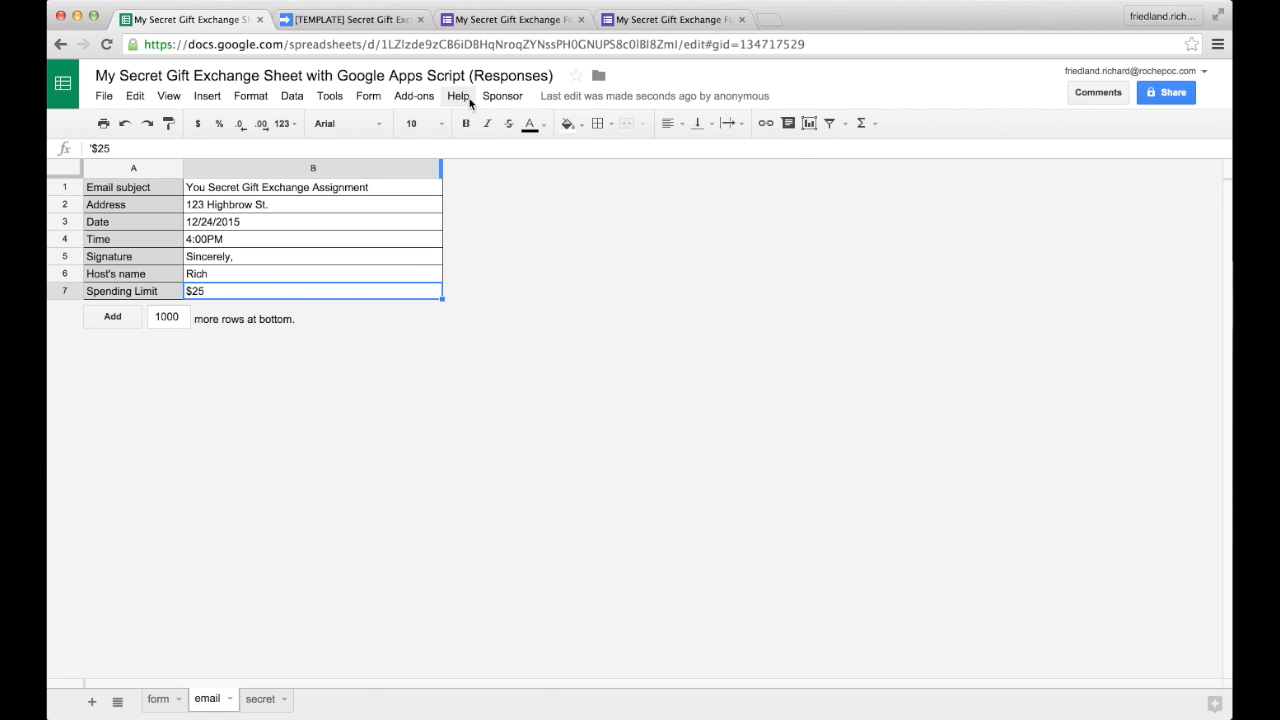
pyautogui.click(502, 96)
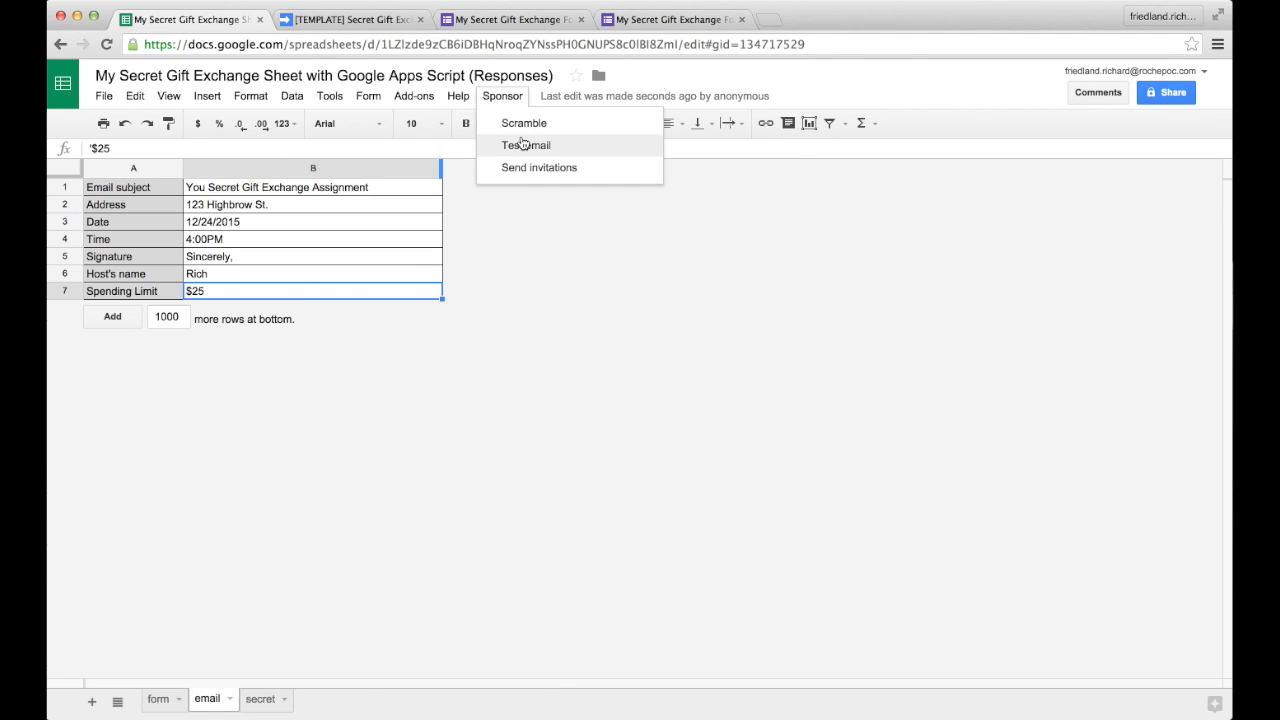
pyautogui.click(526, 145)
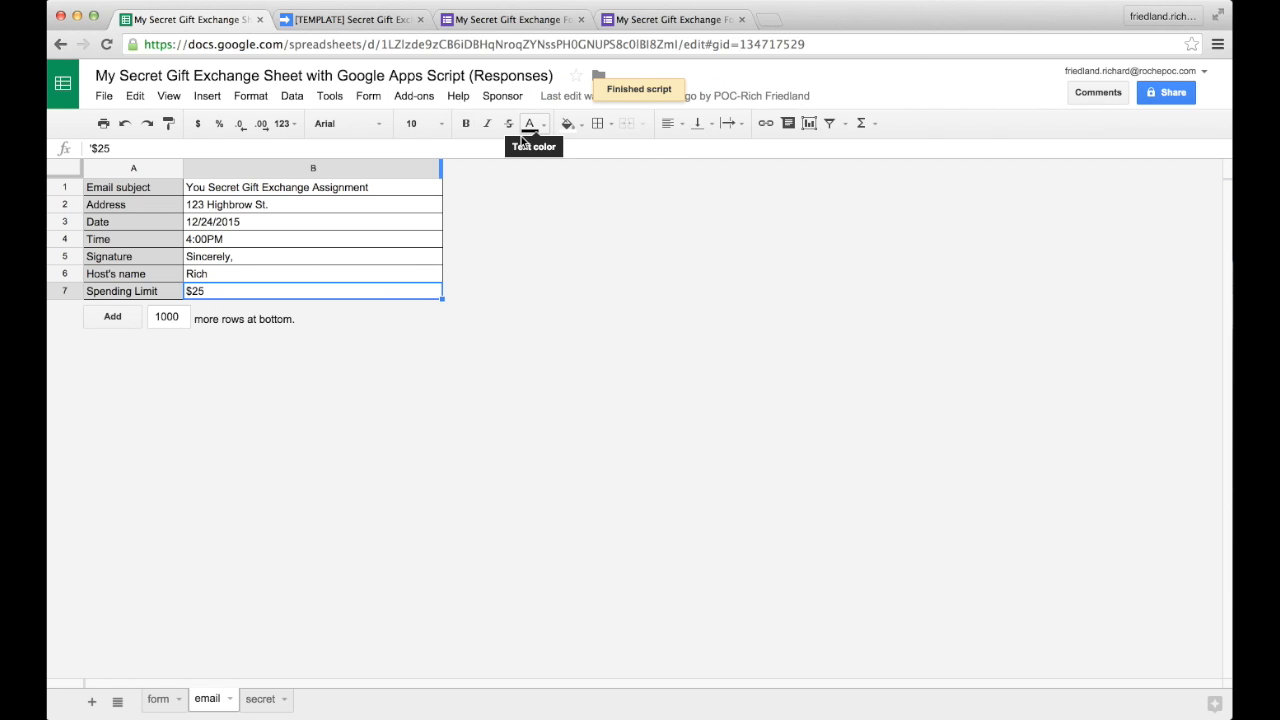
pyautogui.moveTo(760, 17)
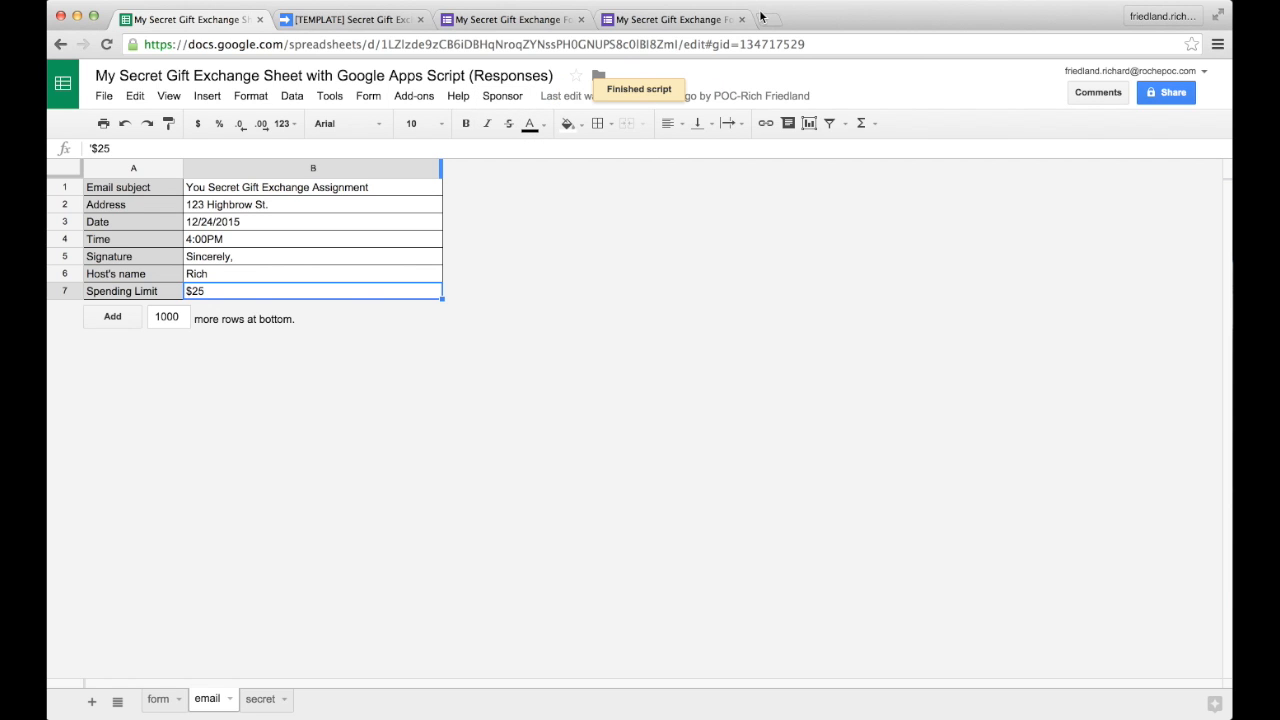
pyautogui.moveTo(762, 18)
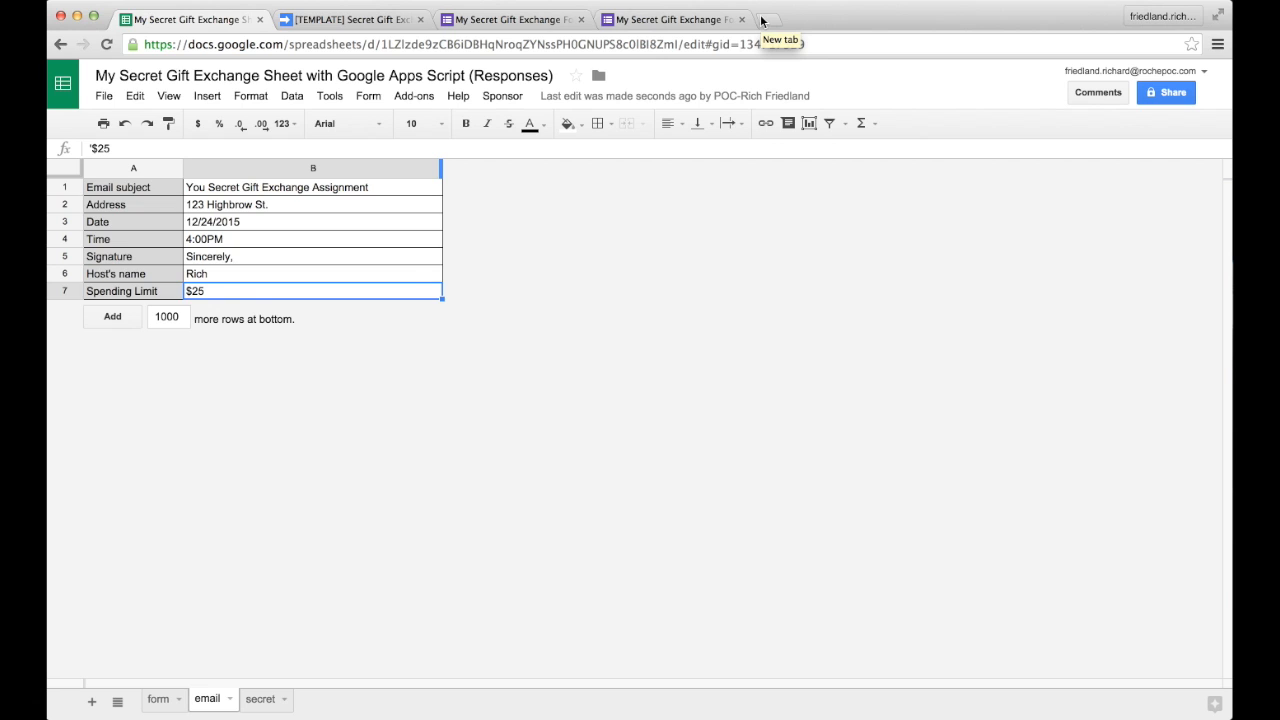
# Open the Gmail inbox in a new tab and return to the secret sheet's pairings.
pyautogui.click(157, 698)
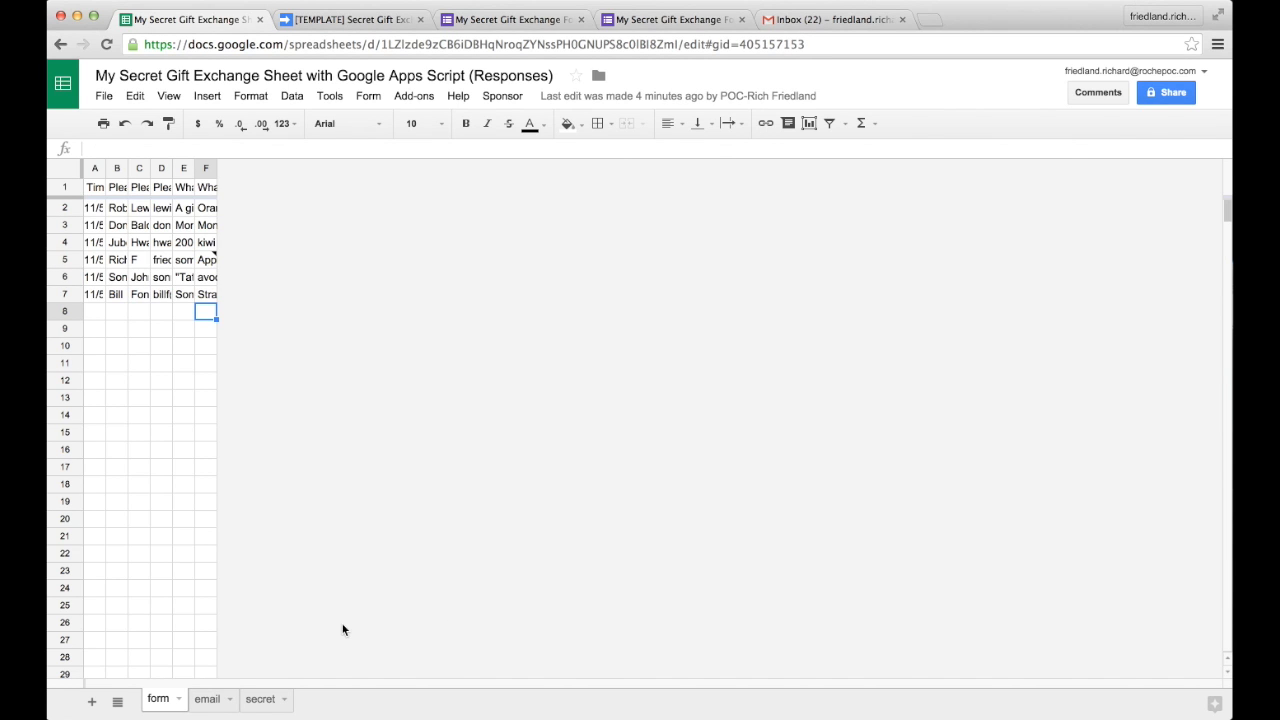
pyautogui.click(259, 698)
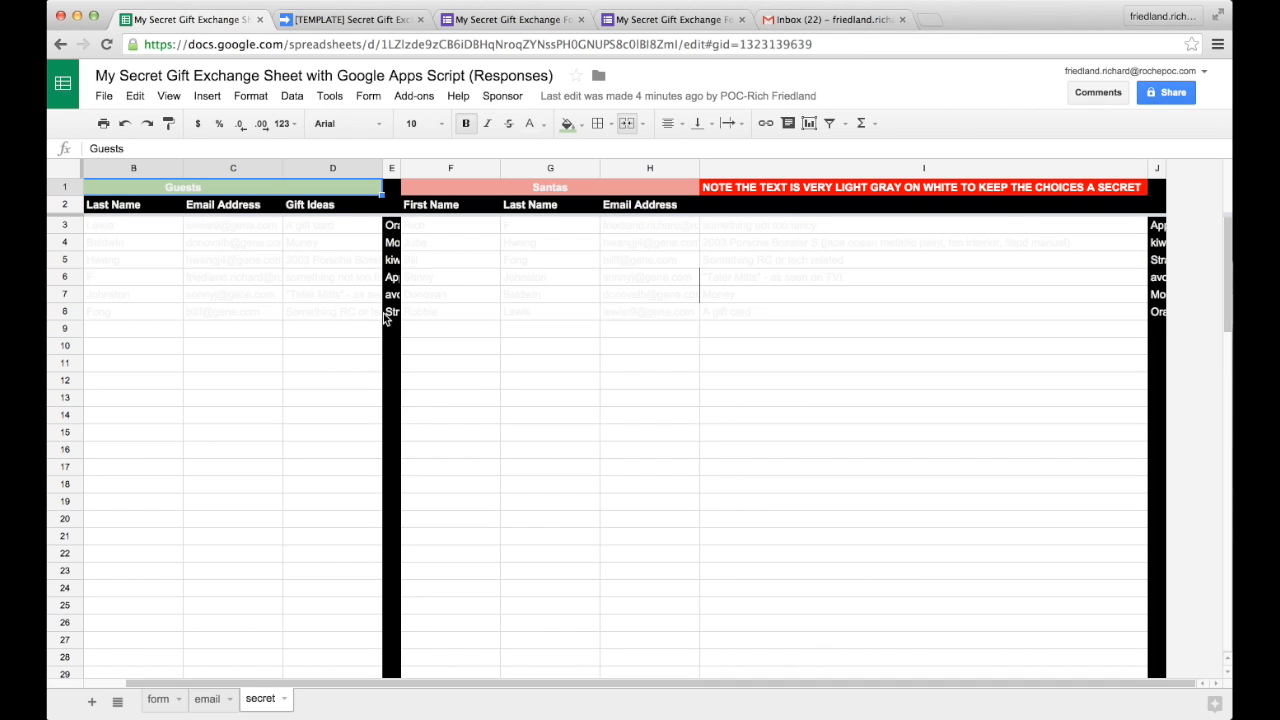
pyautogui.moveTo(508, 338)
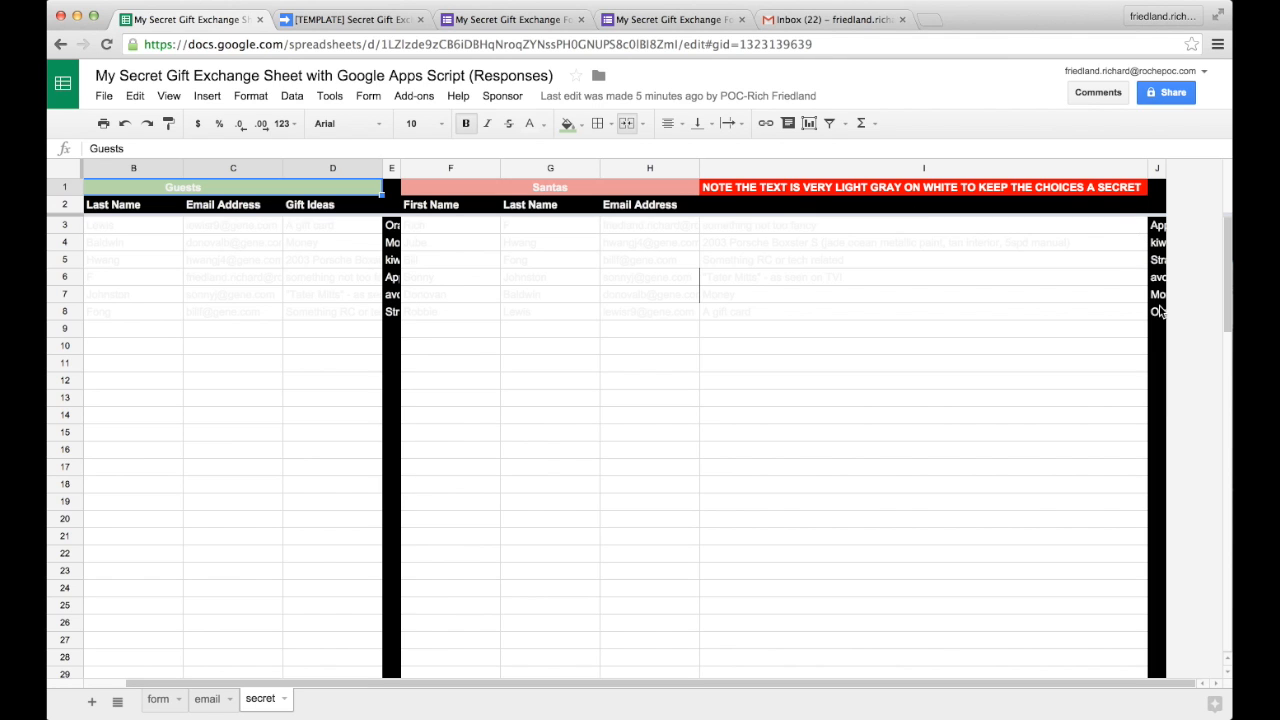
pyautogui.click(207, 698)
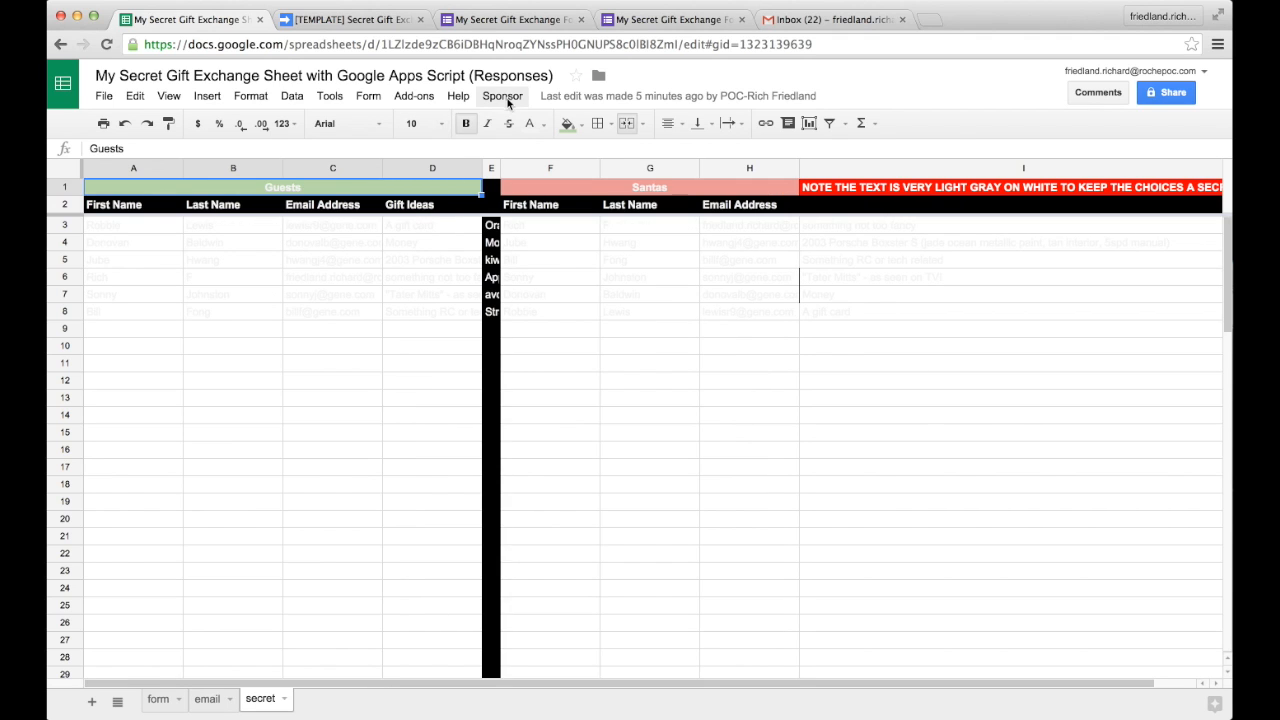
# Run Sponsor > Send invitations for all guests.
pyautogui.click(502, 96)
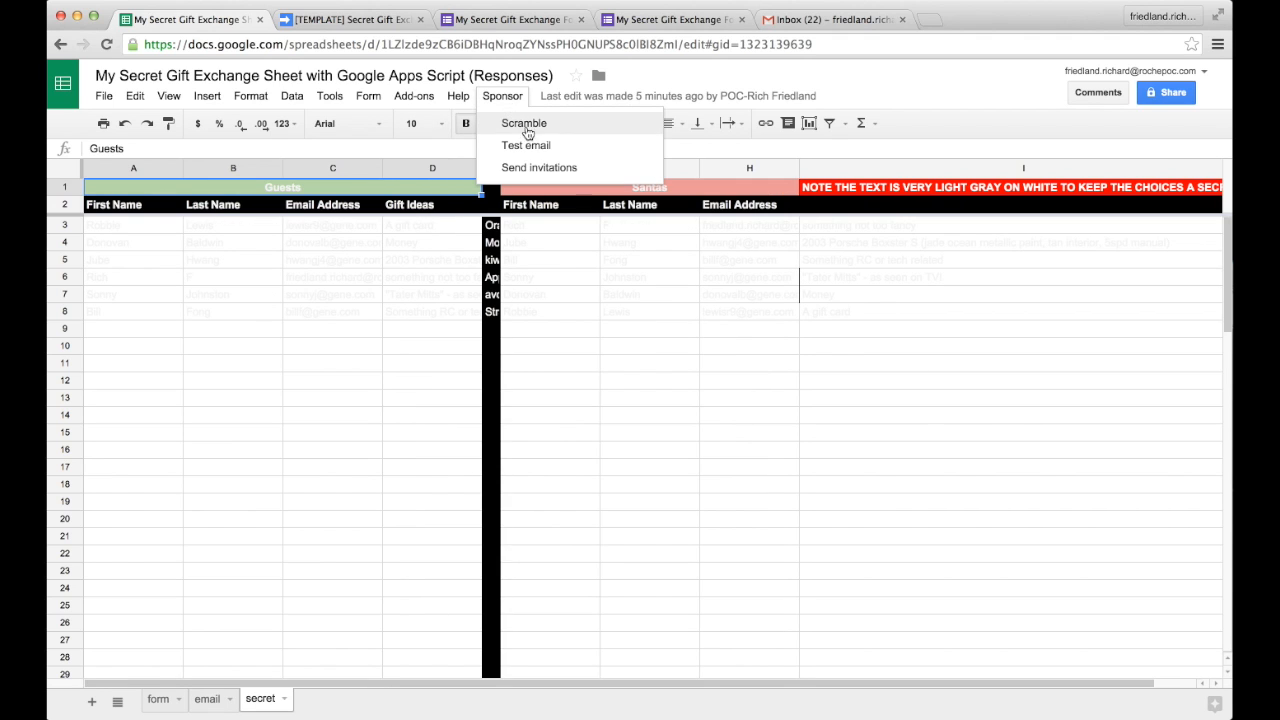
pyautogui.moveTo(540, 167)
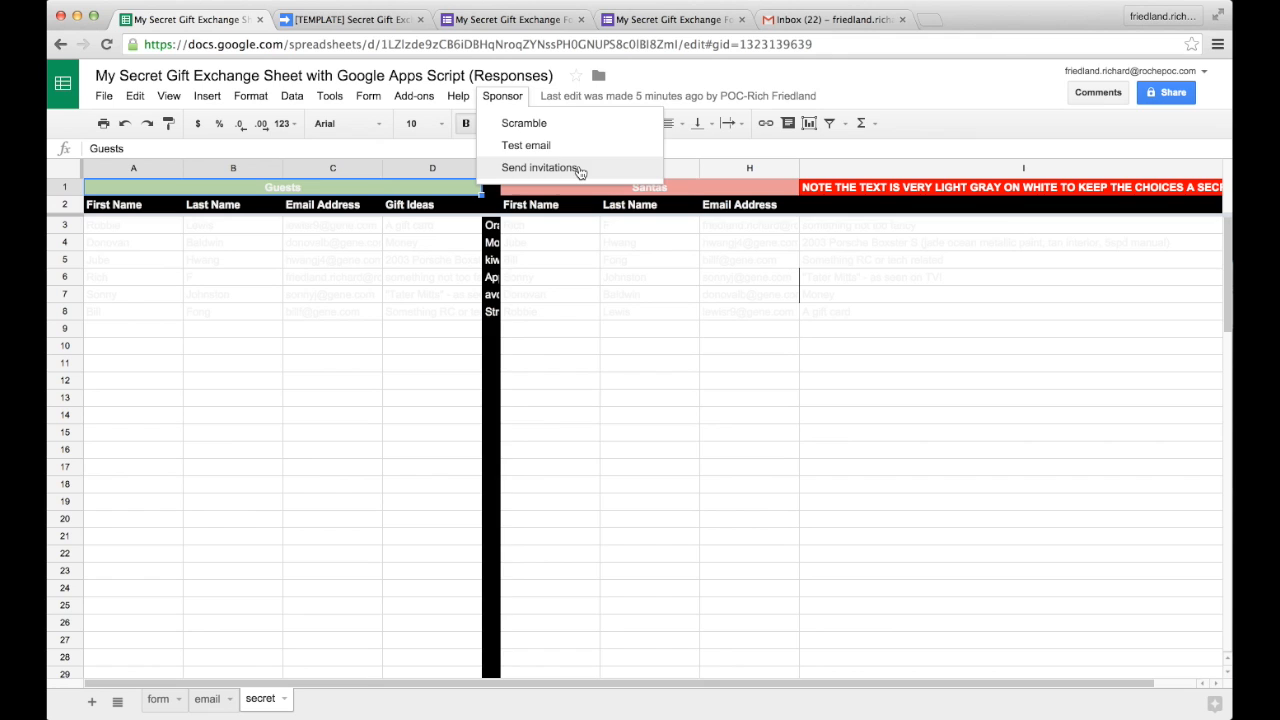
pyautogui.click(540, 167)
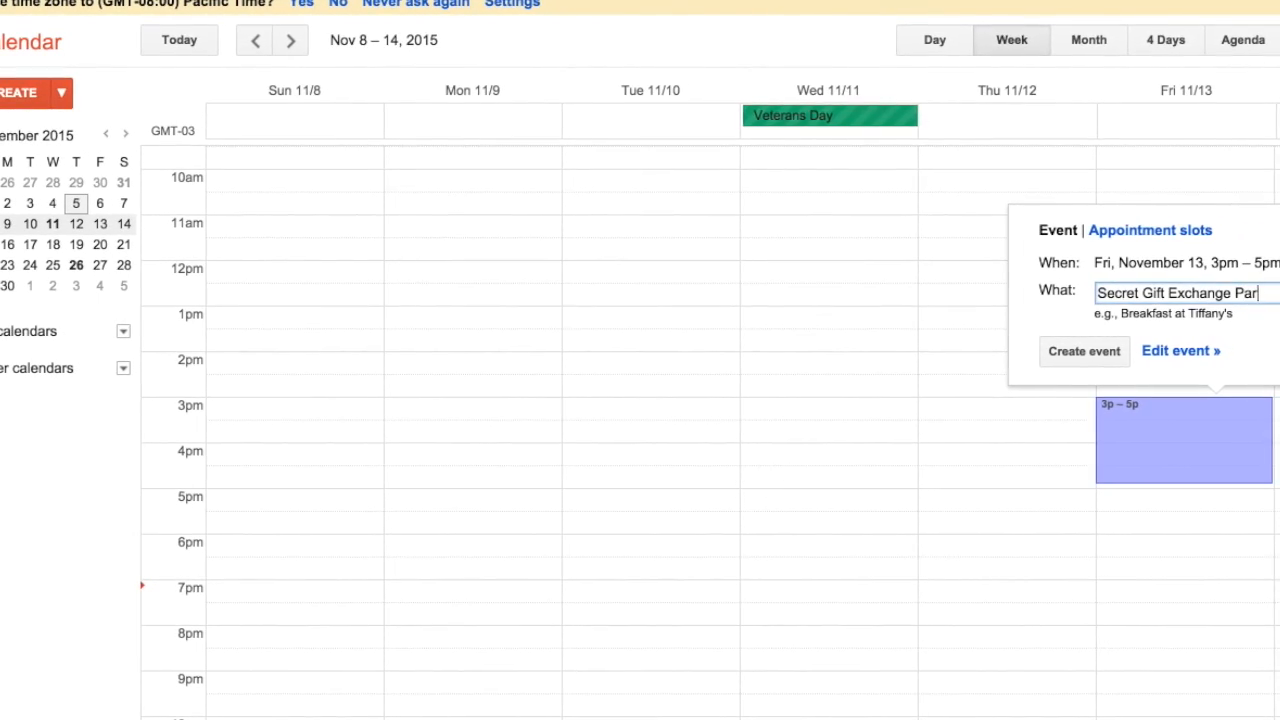
# Add 123 Highbrow St. and six guests to the party event, save, and send invitations.
pyautogui.click(1180, 350)
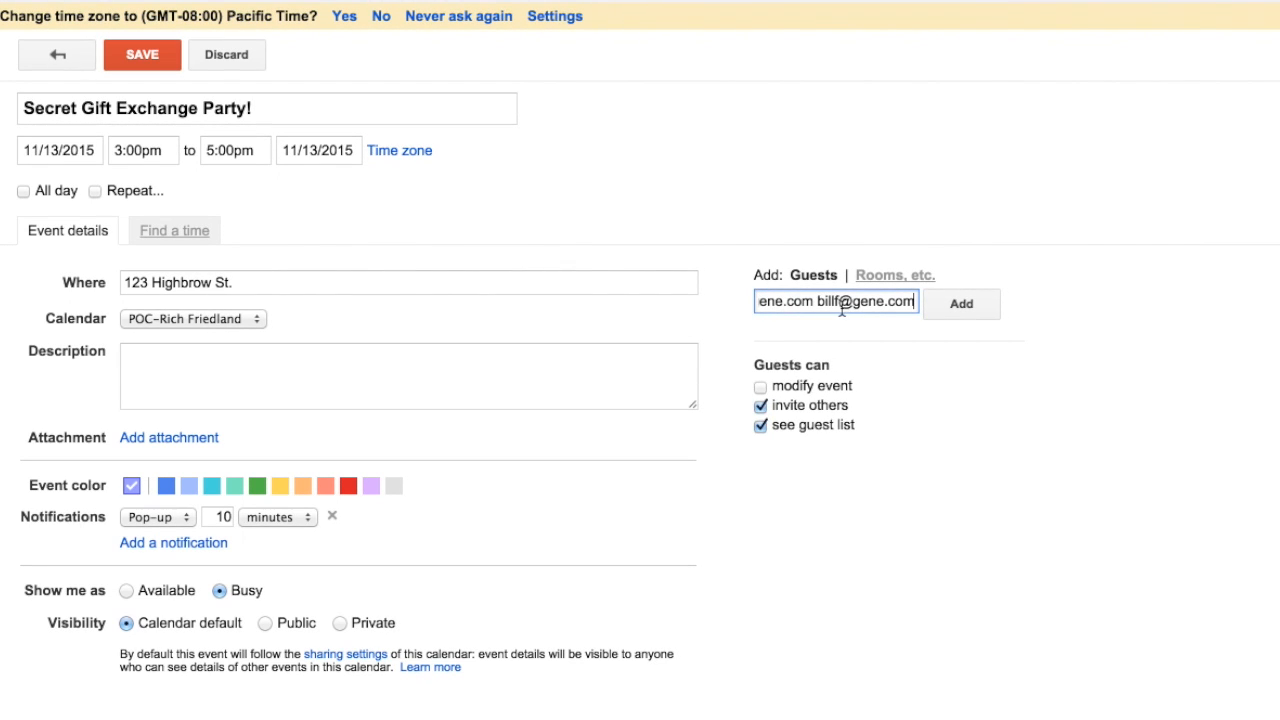
pyautogui.click(958, 304)
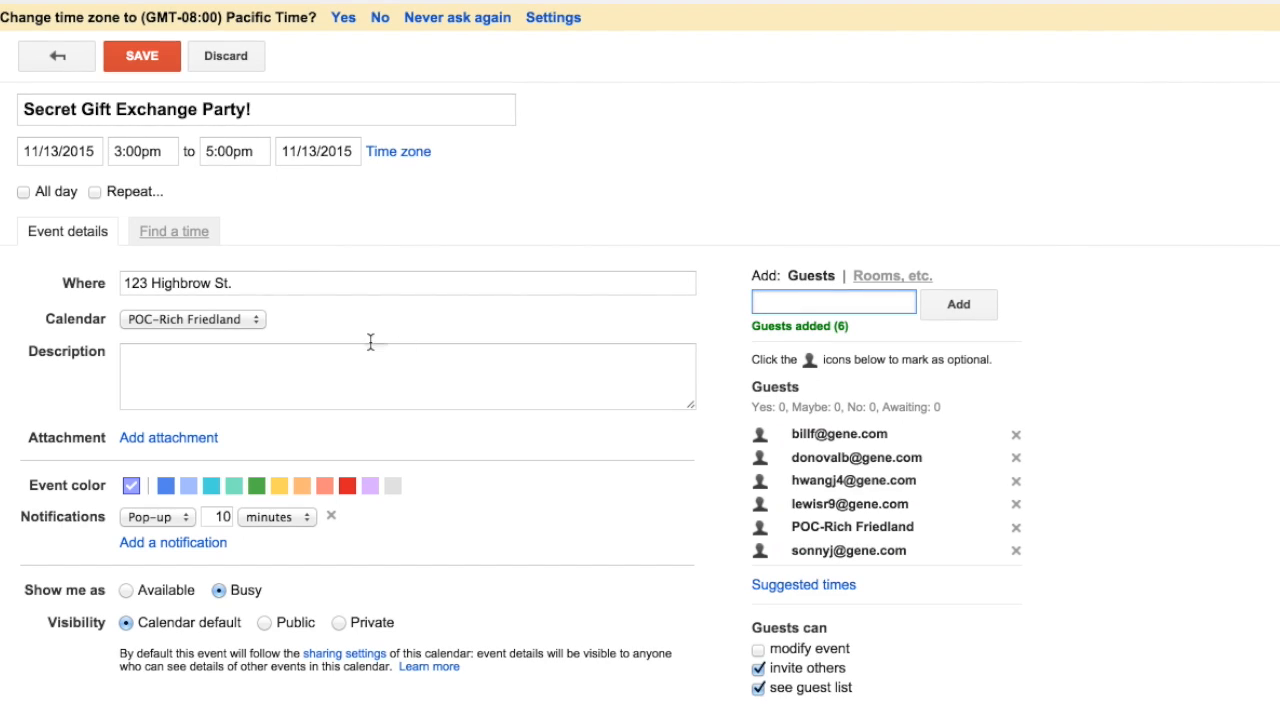
pyautogui.click(141, 55)
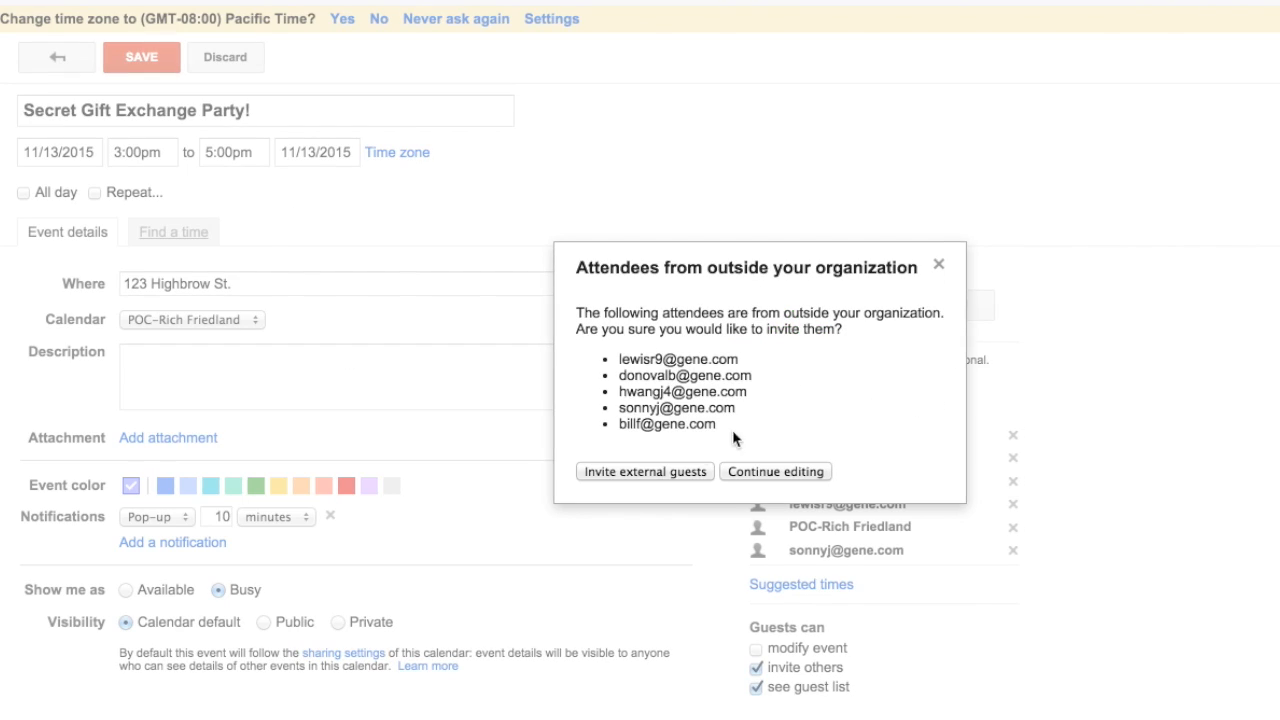
pyautogui.click(644, 471)
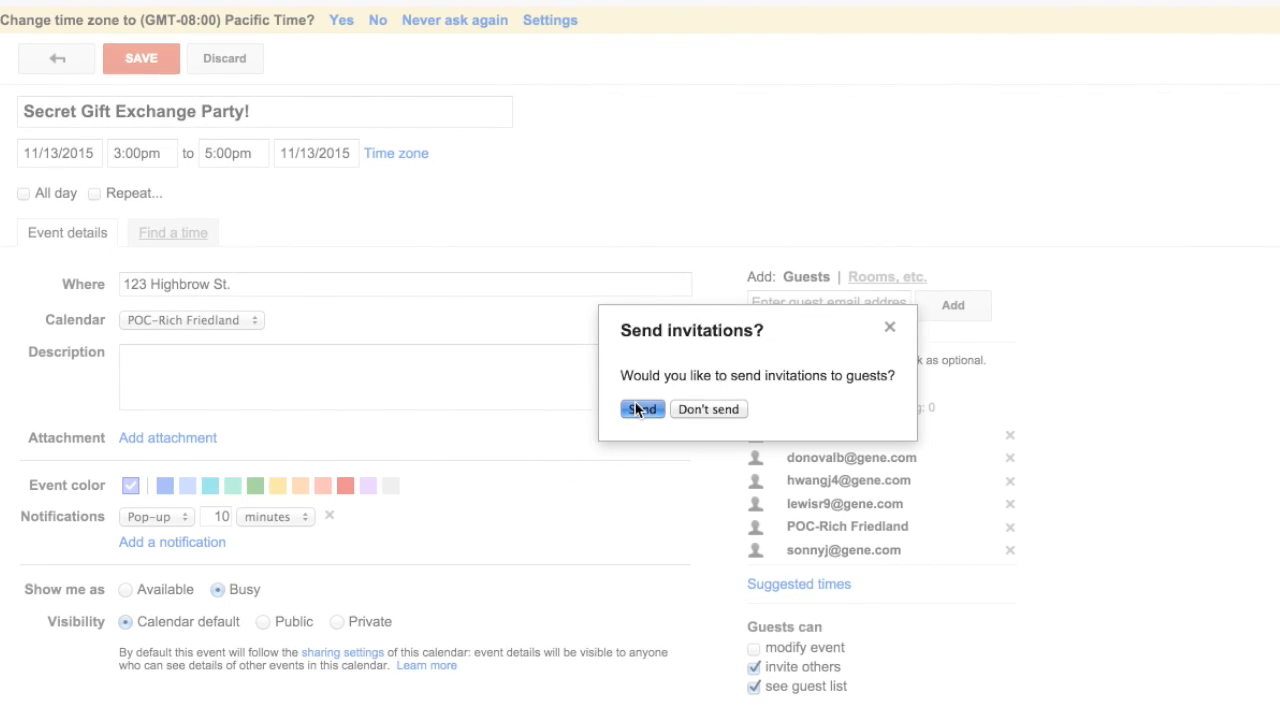
pyautogui.click(642, 409)
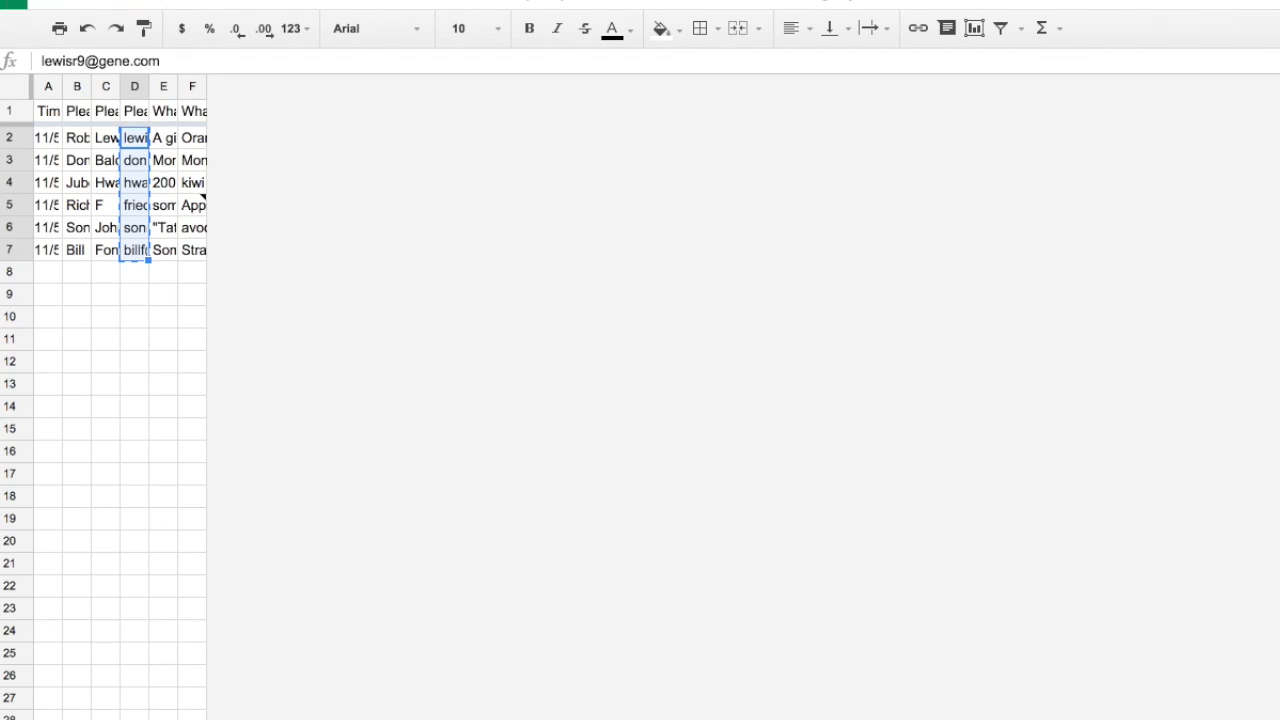
pyautogui.click(192, 227)
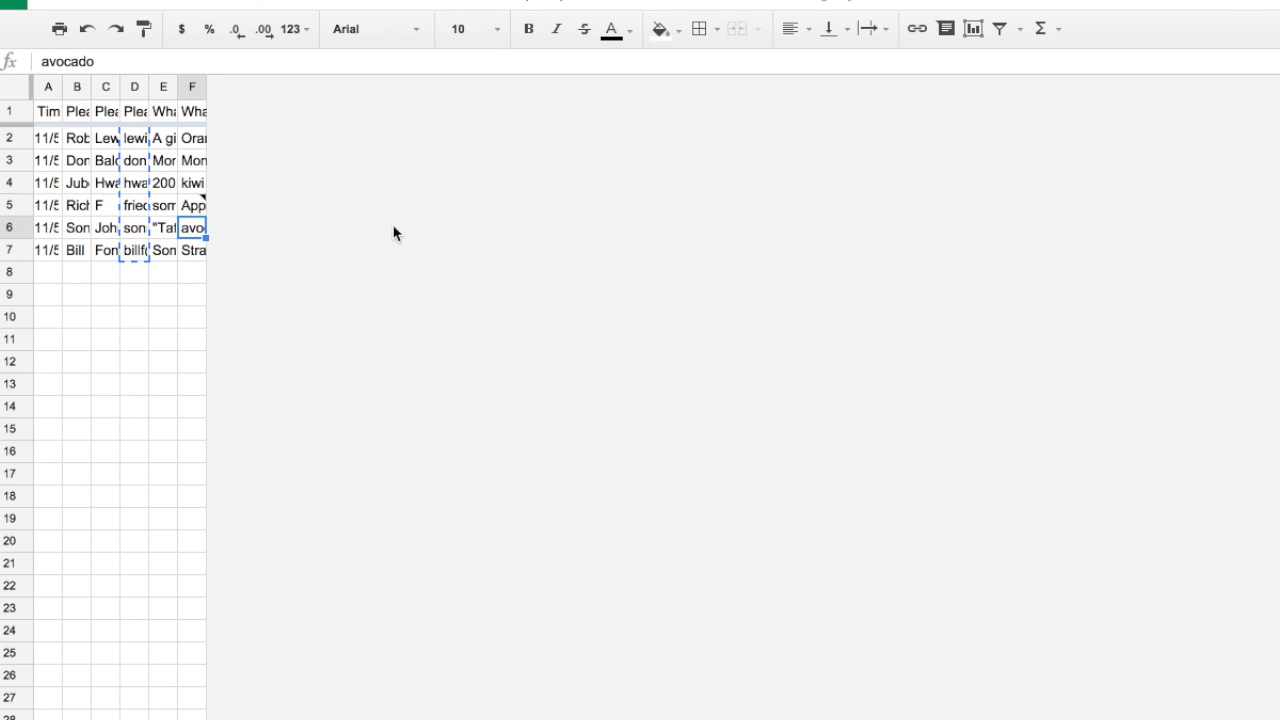